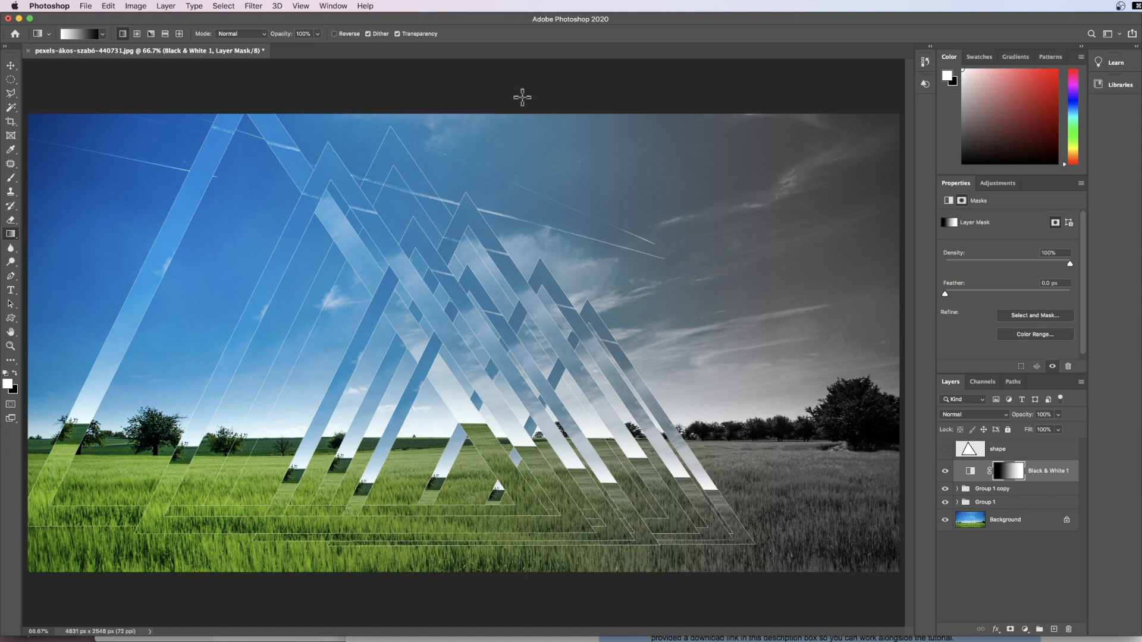
Reset the Essentials workspace from the Window > Workspace menu to restore default panels
click(333, 6)
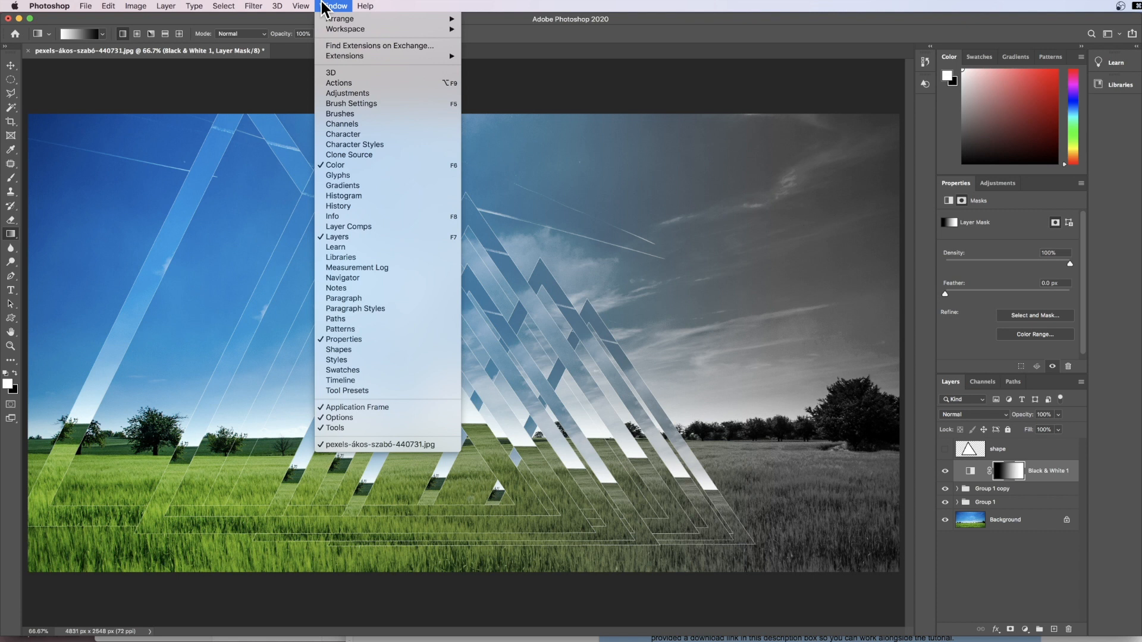
mouse_move(344, 29)
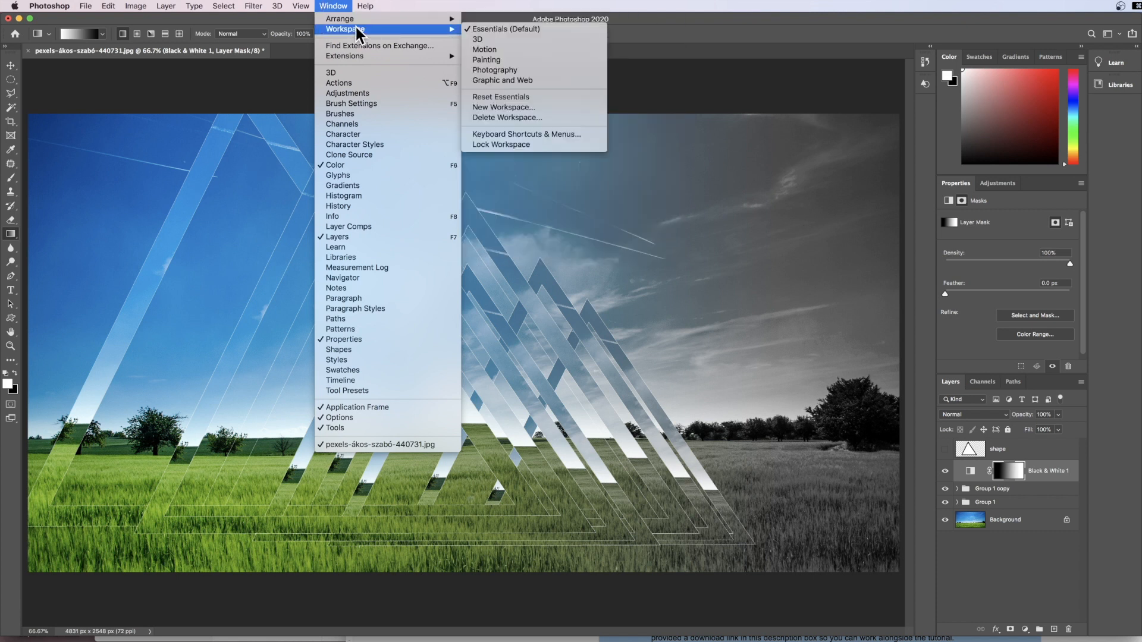
mouse_move(518, 96)
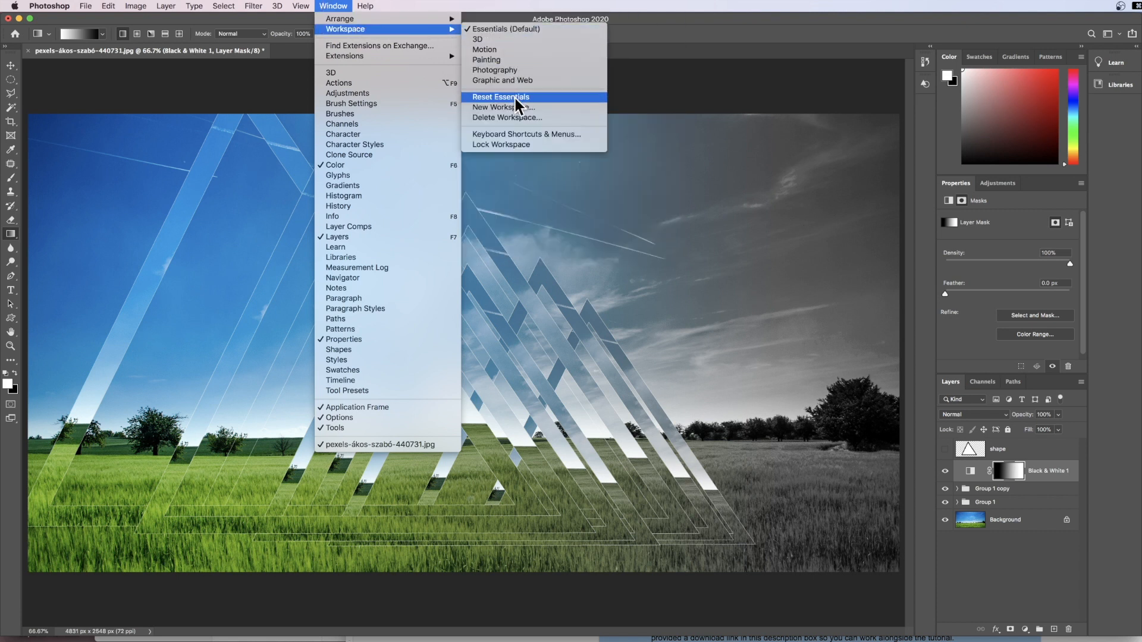
click(500, 97)
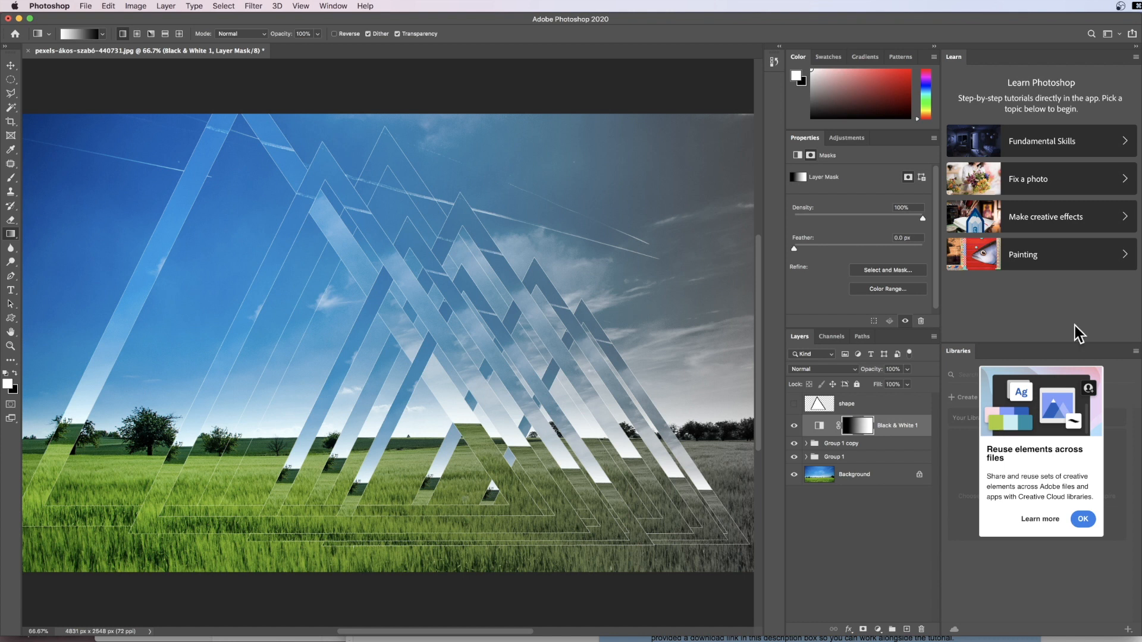
mouse_move(1132, 52)
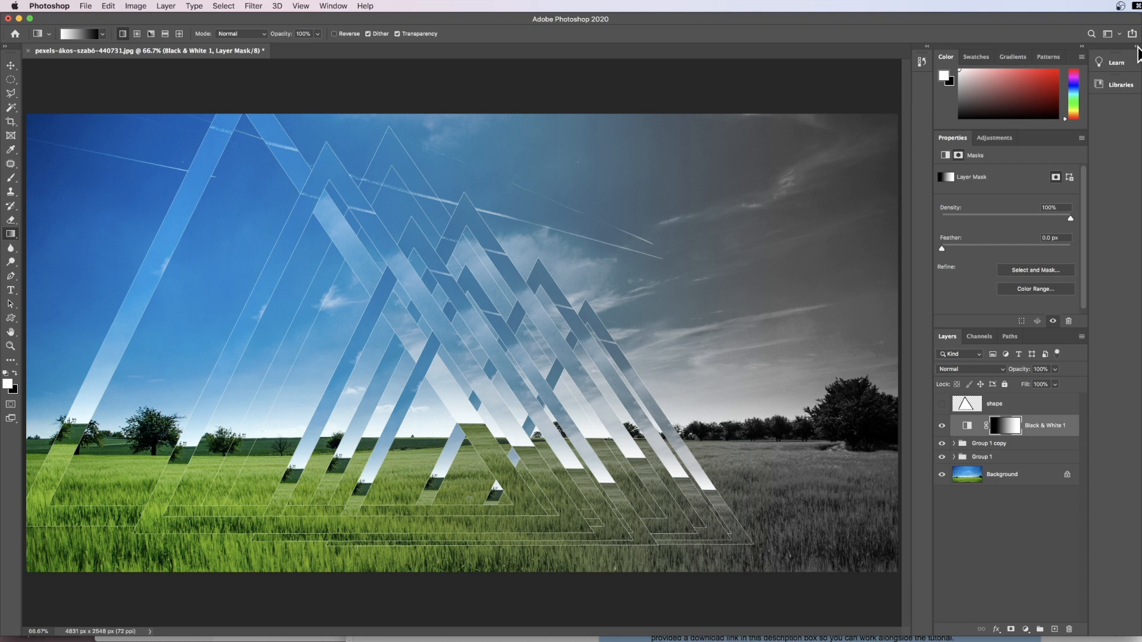
Revert to the original photo, duplicate it as 'triangle', and add an empty 'shape' layer
click(994, 404)
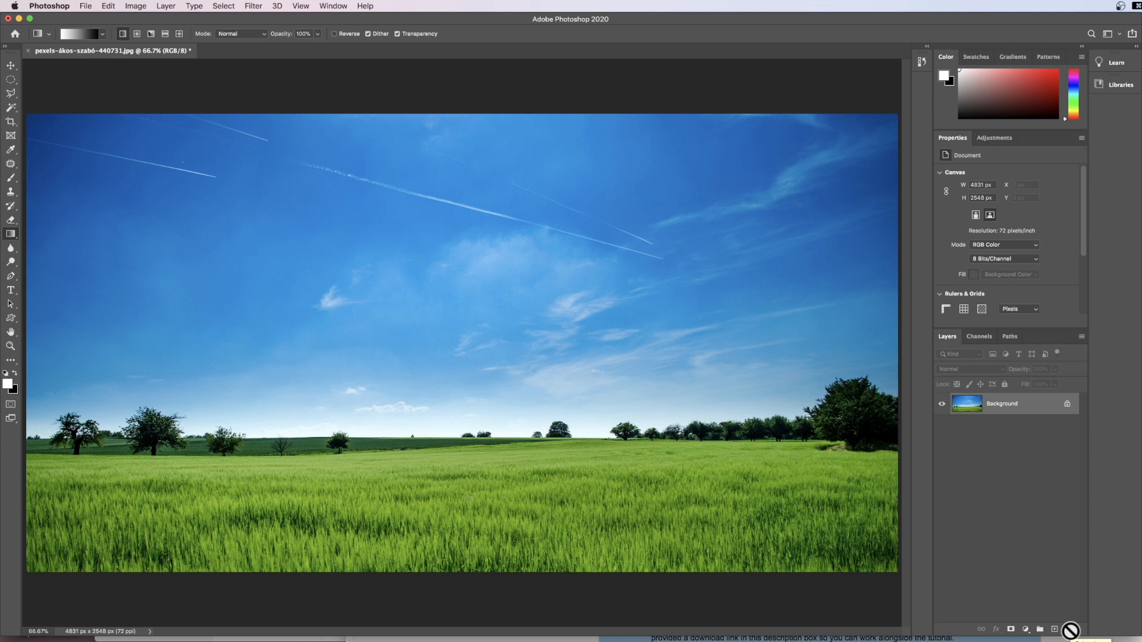
click(10, 107)
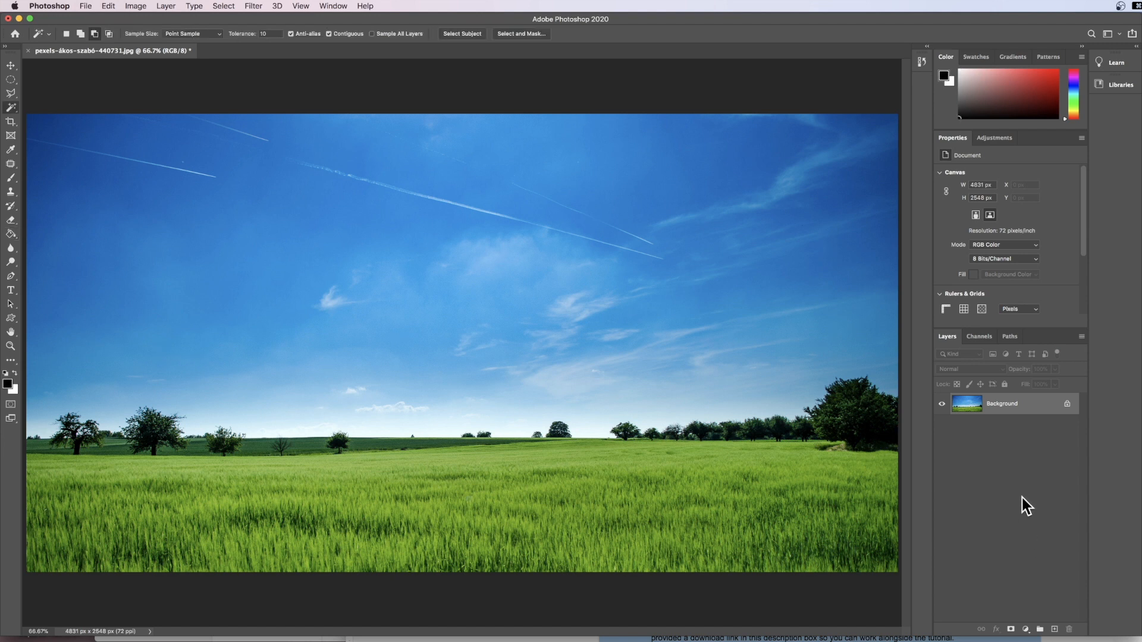
mouse_move(1008, 415)
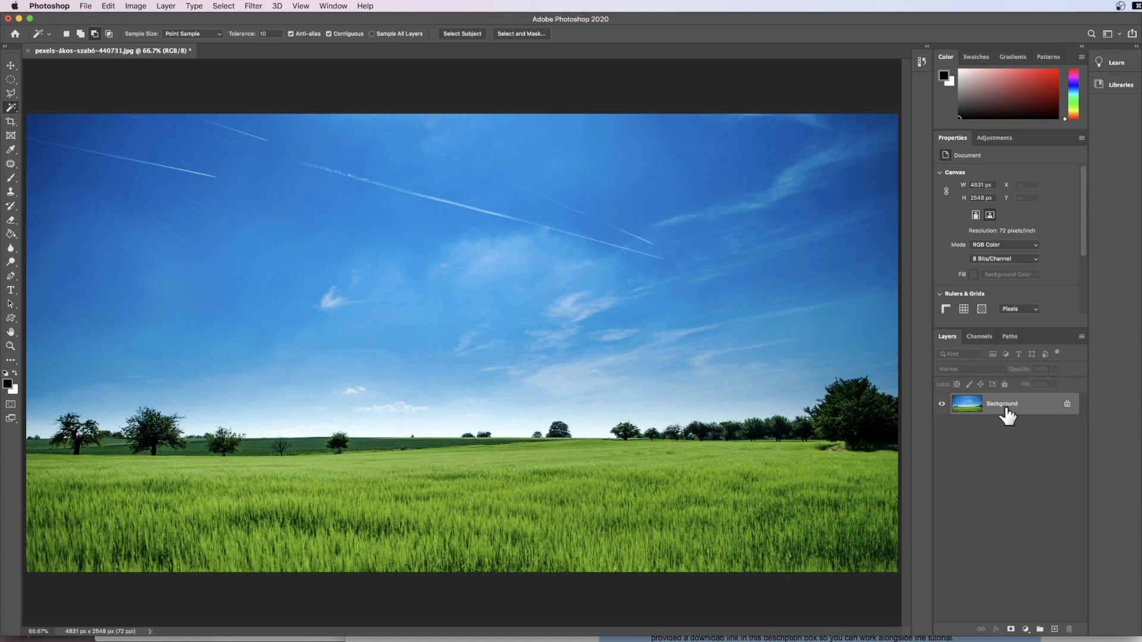
key(cmd+j)
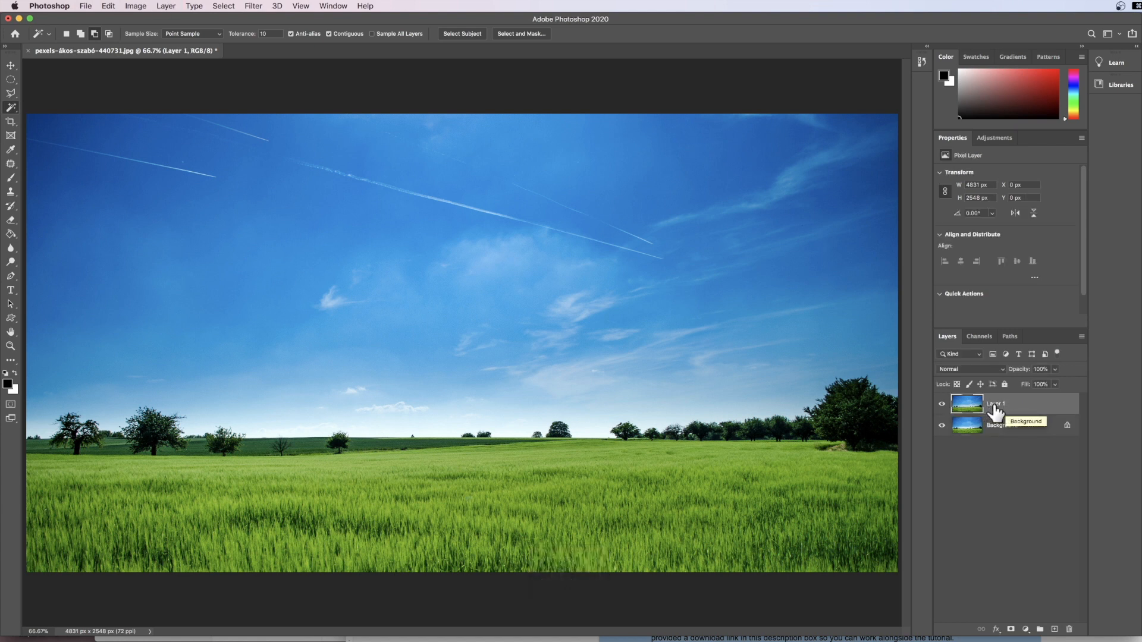
double_click(994, 404)
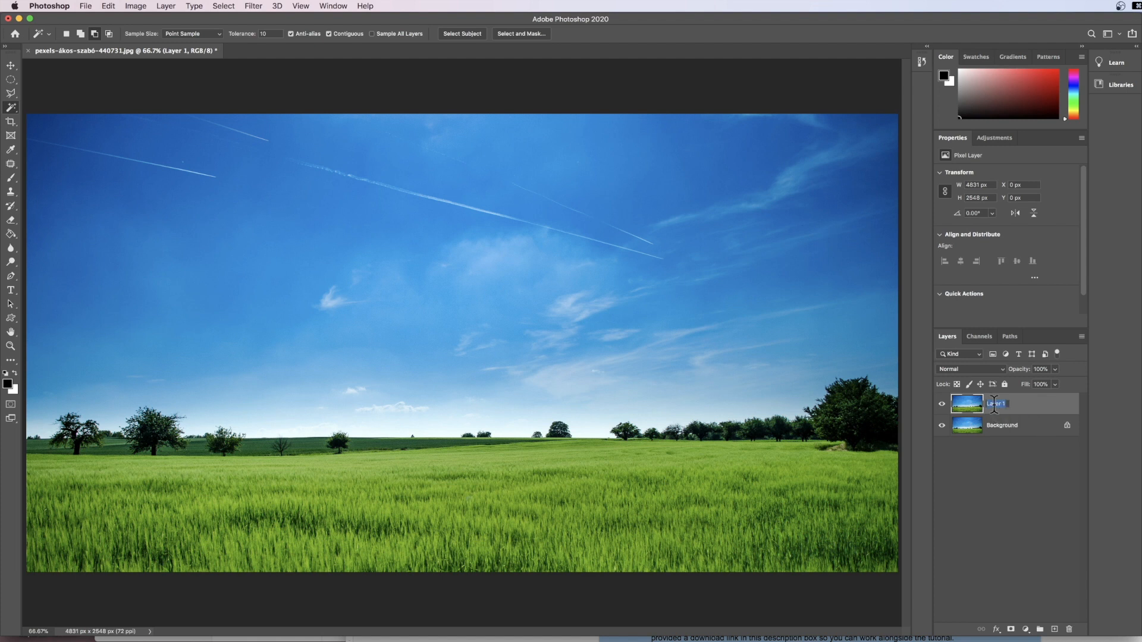
text(triangle)
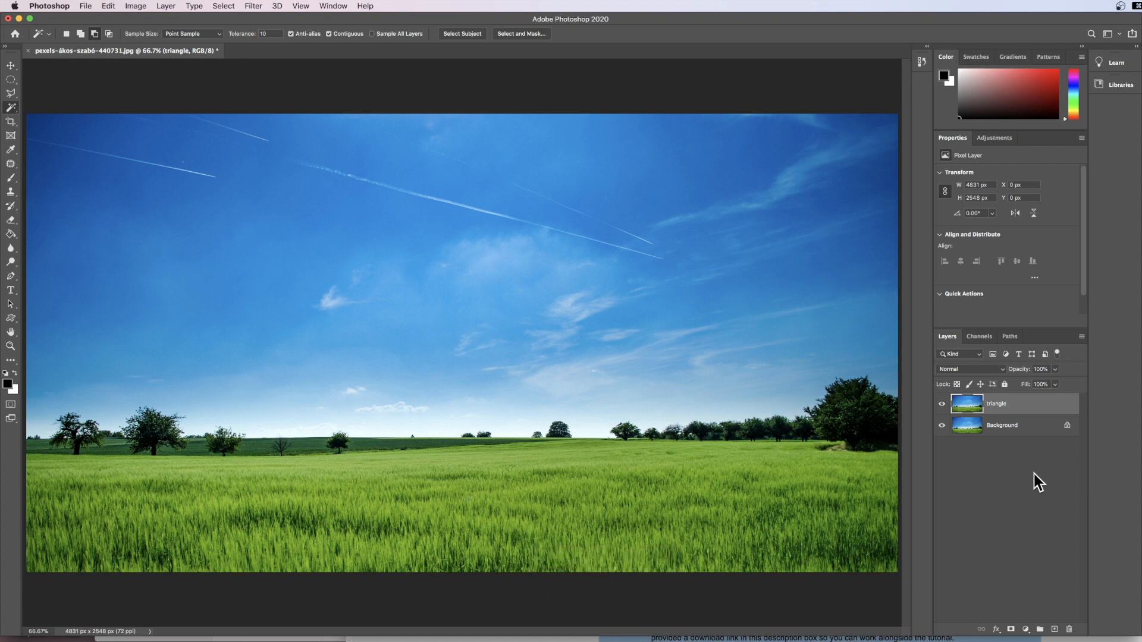
mouse_move(1054, 632)
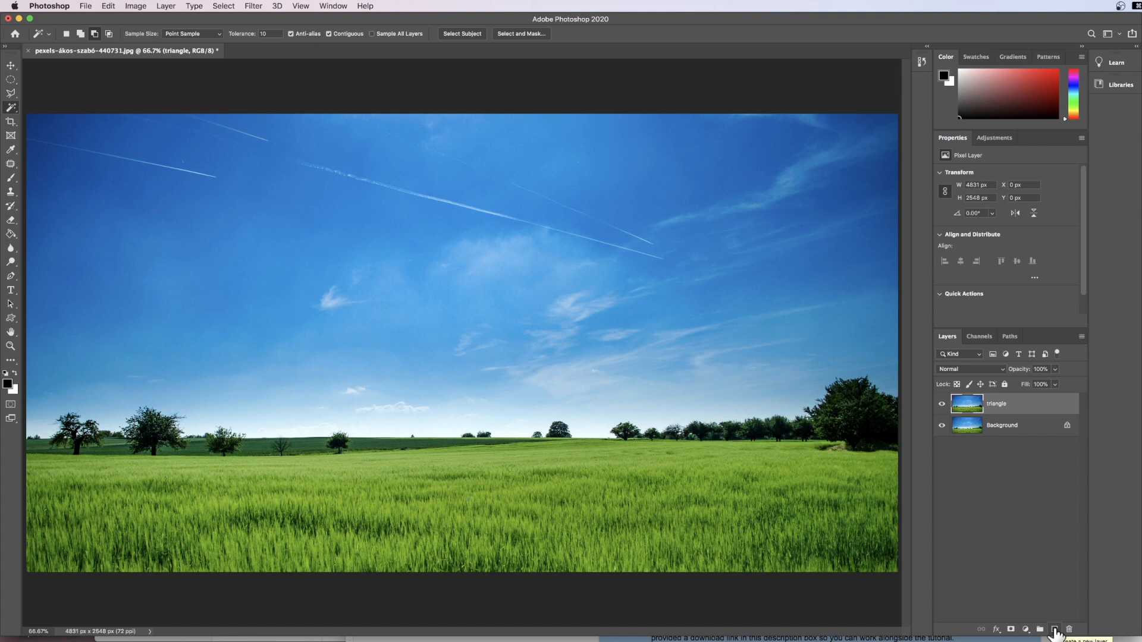
click(1055, 629)
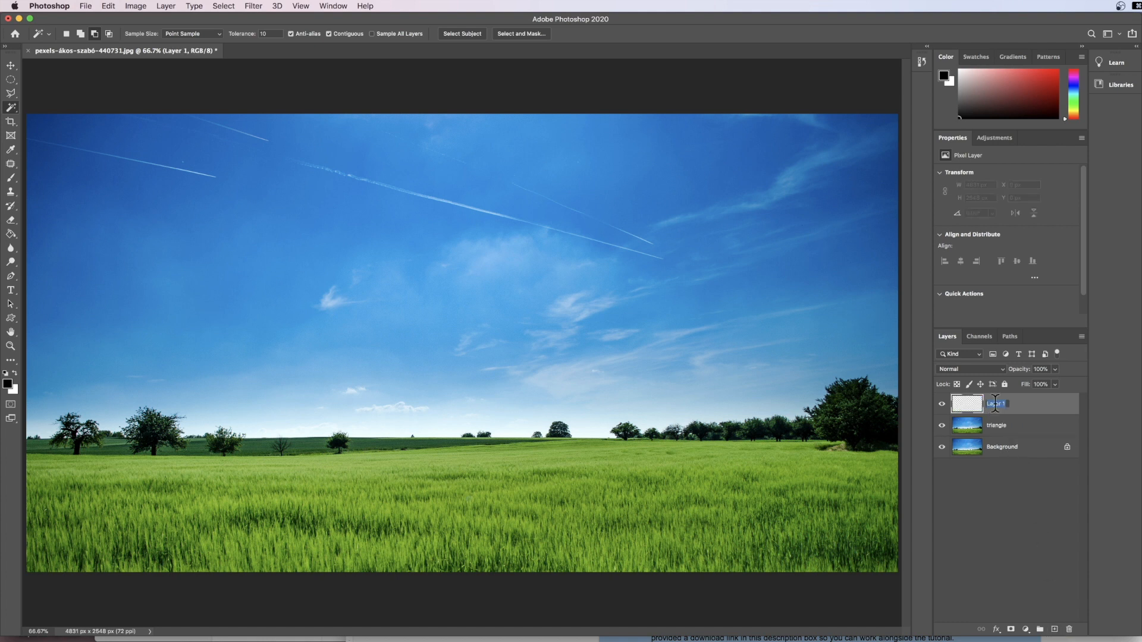
text(shape)
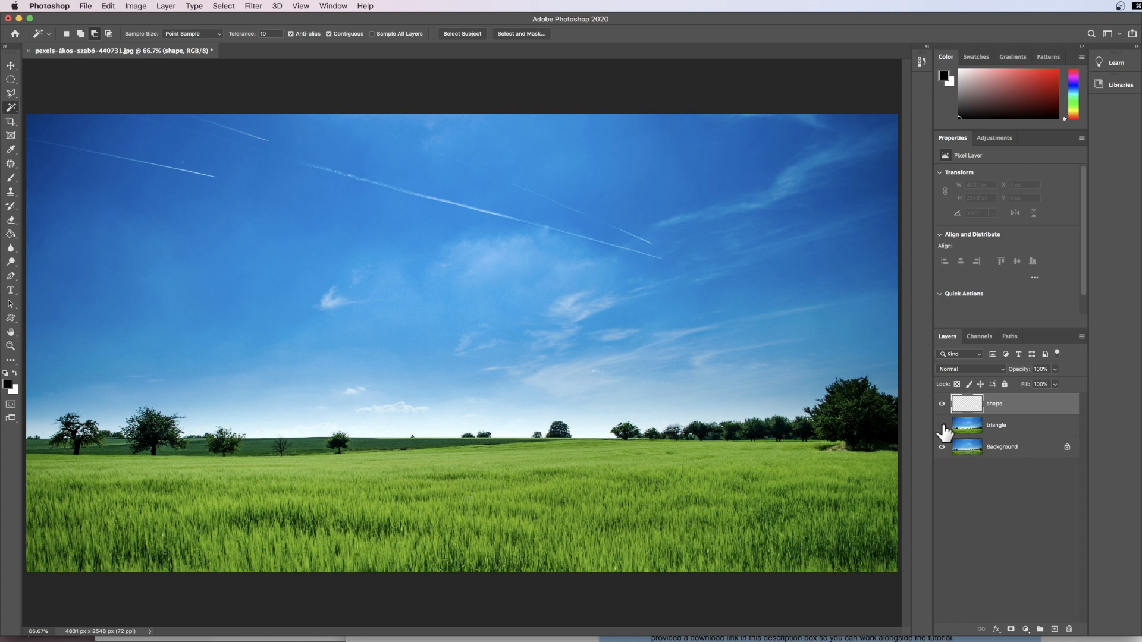
Hide the triangle and Background layers and draw a three-corner Polygonal Lasso triangle selection
click(942, 429)
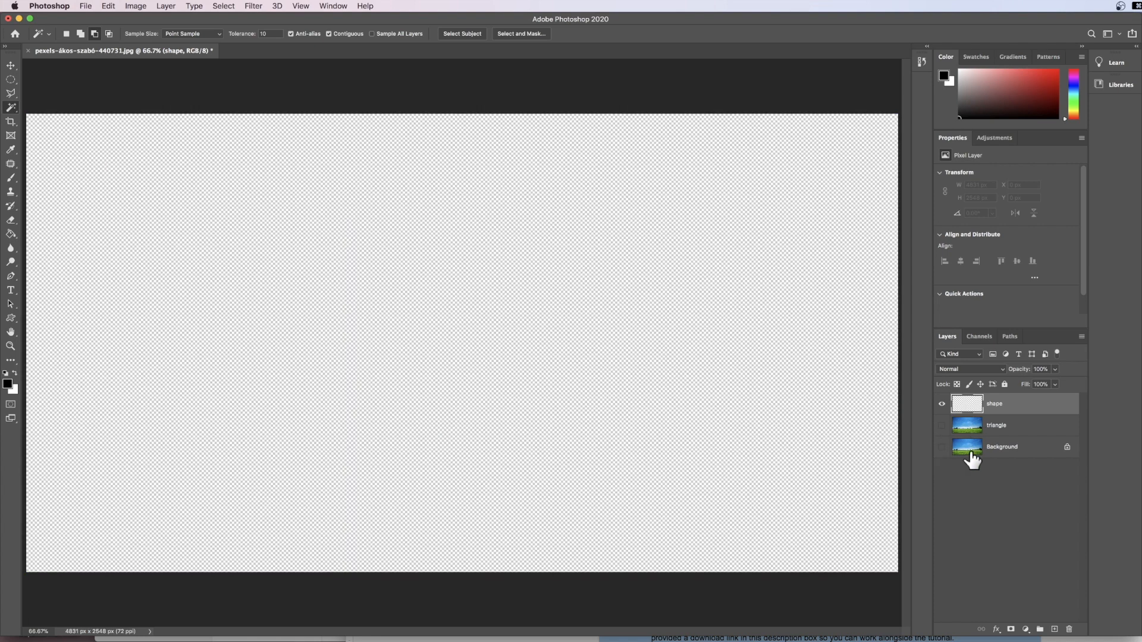
click(1012, 403)
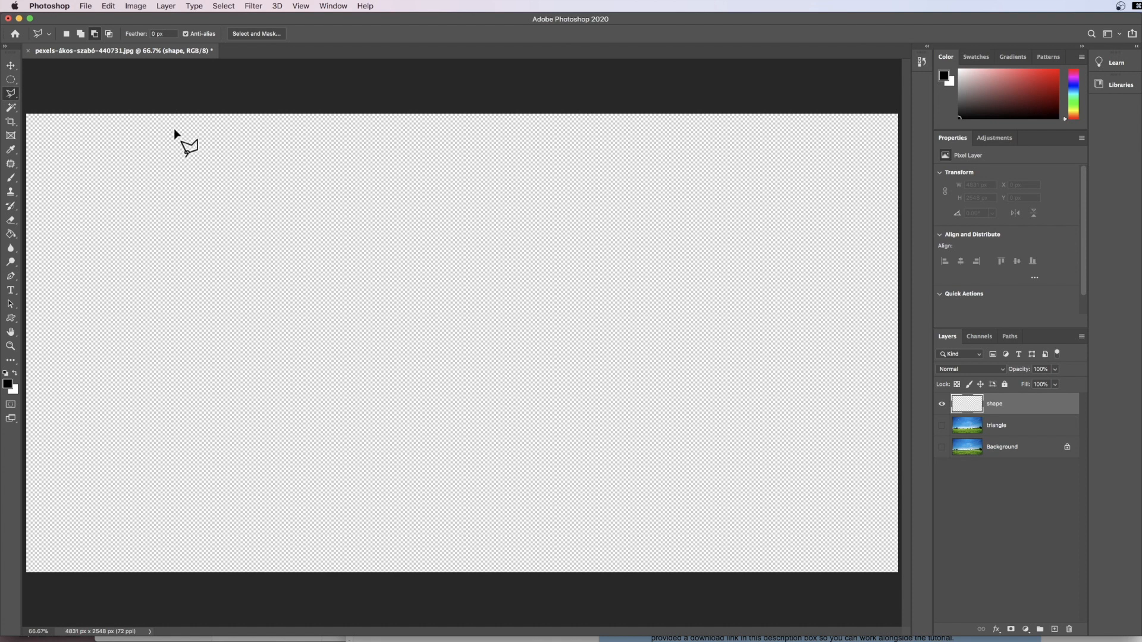
drag(175, 133, 40, 542)
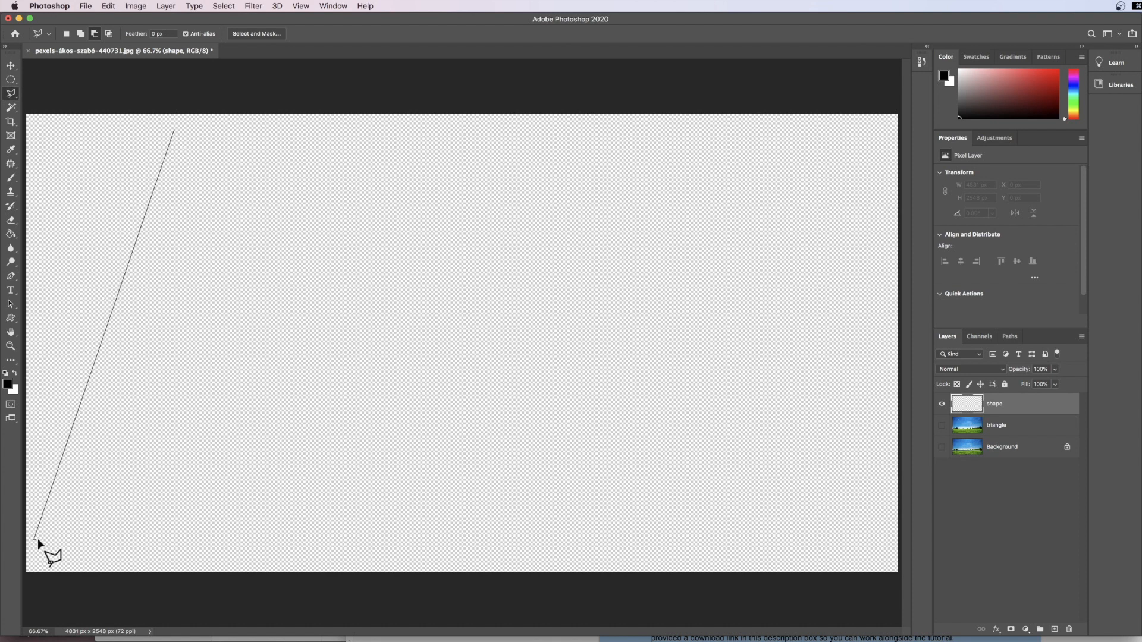
click(383, 537)
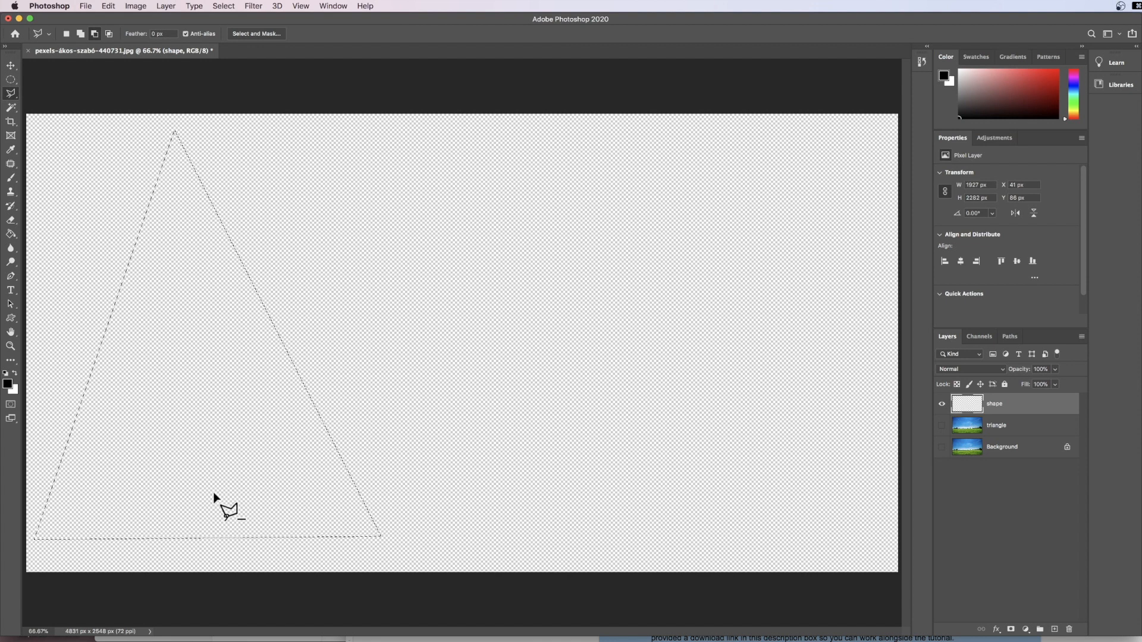
mouse_move(214, 482)
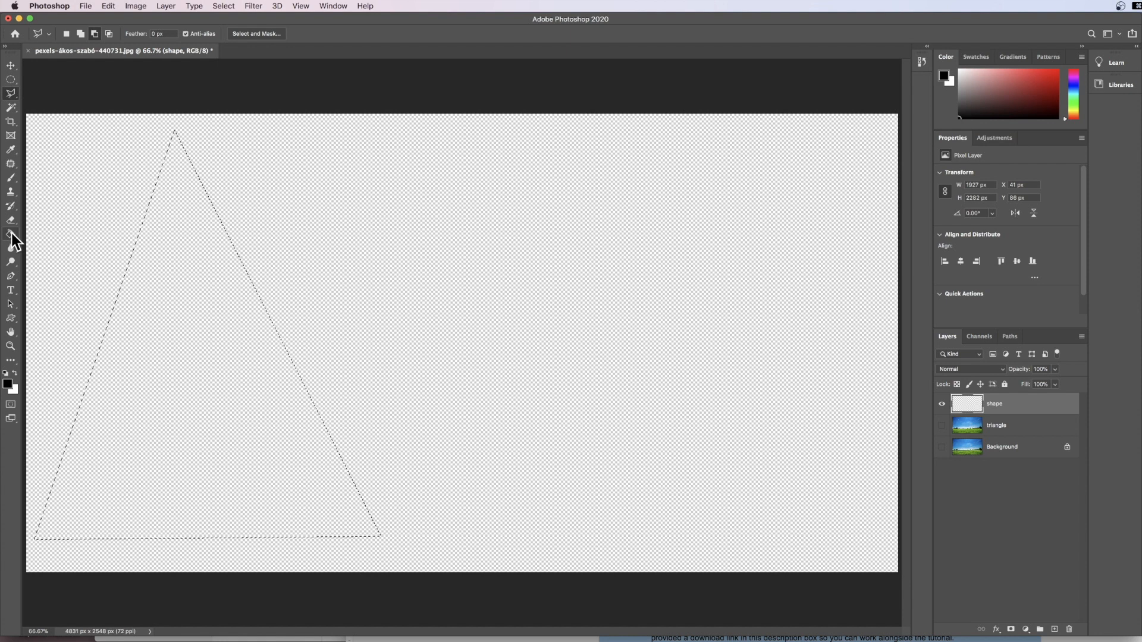
mouse_move(12, 233)
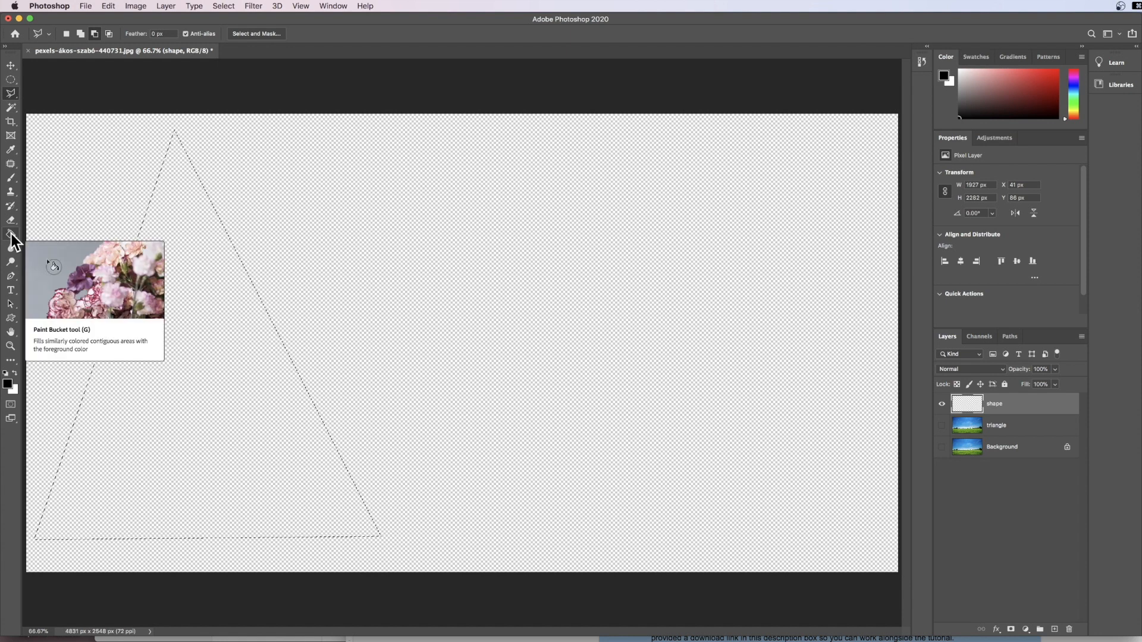
Switch to the Paint Bucket Tool and fill the triangle selection with black
click(11, 234)
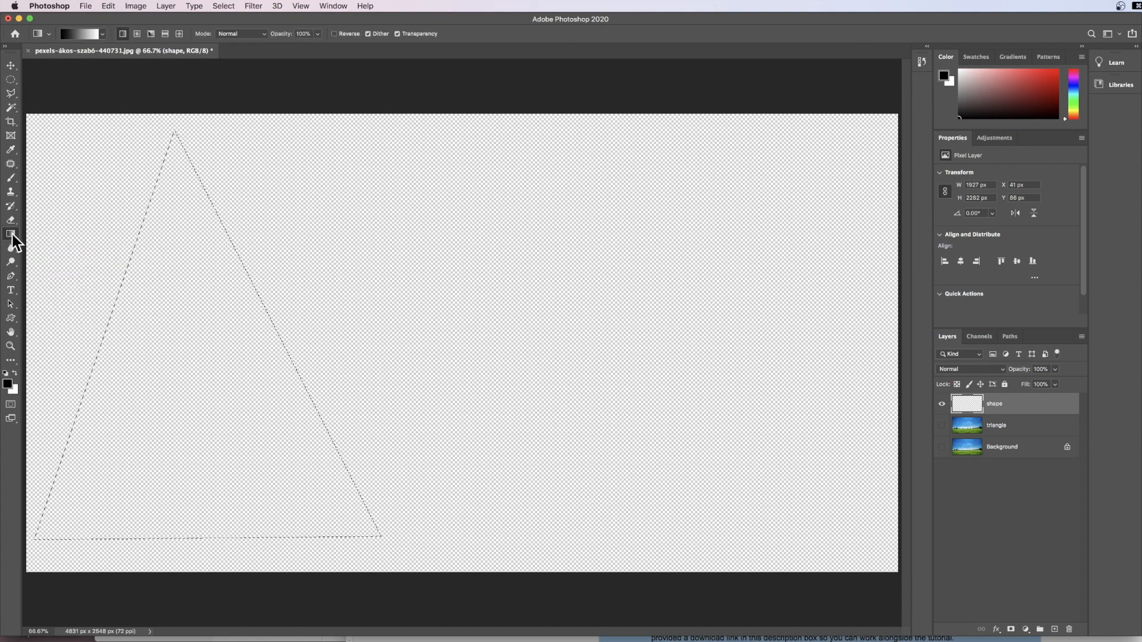
click(12, 233)
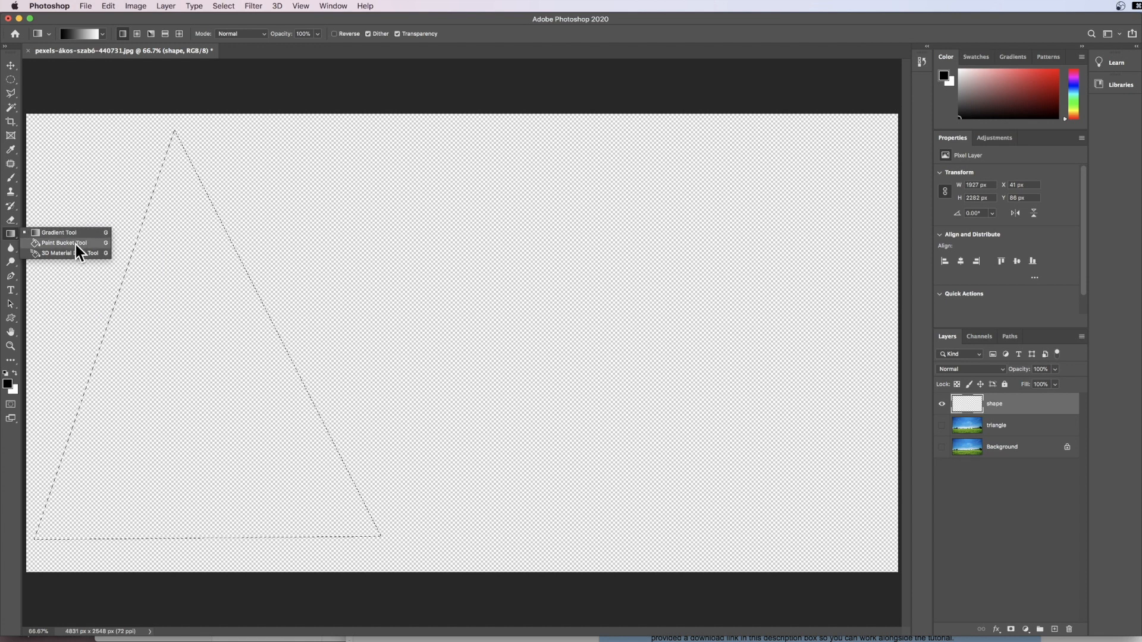
click(64, 243)
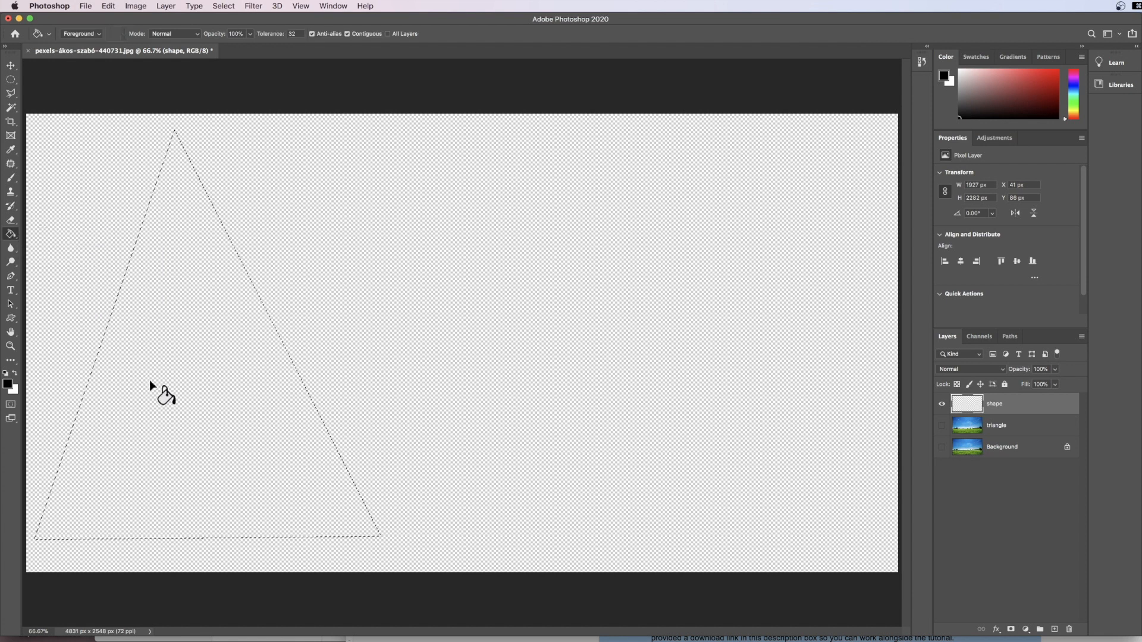
click(154, 387)
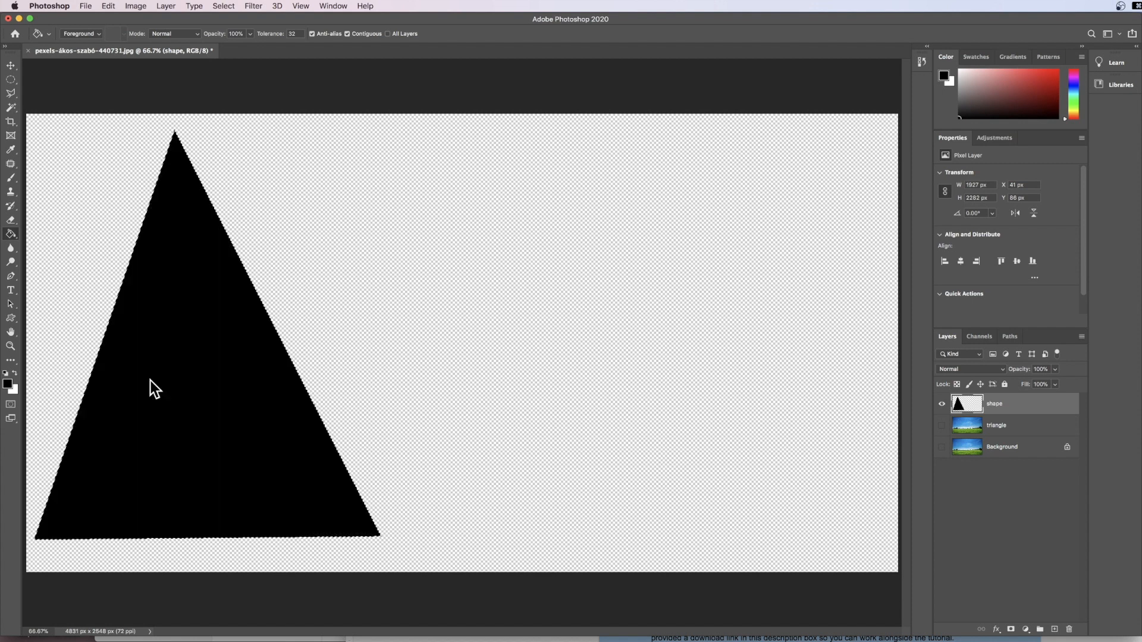
mouse_move(182, 429)
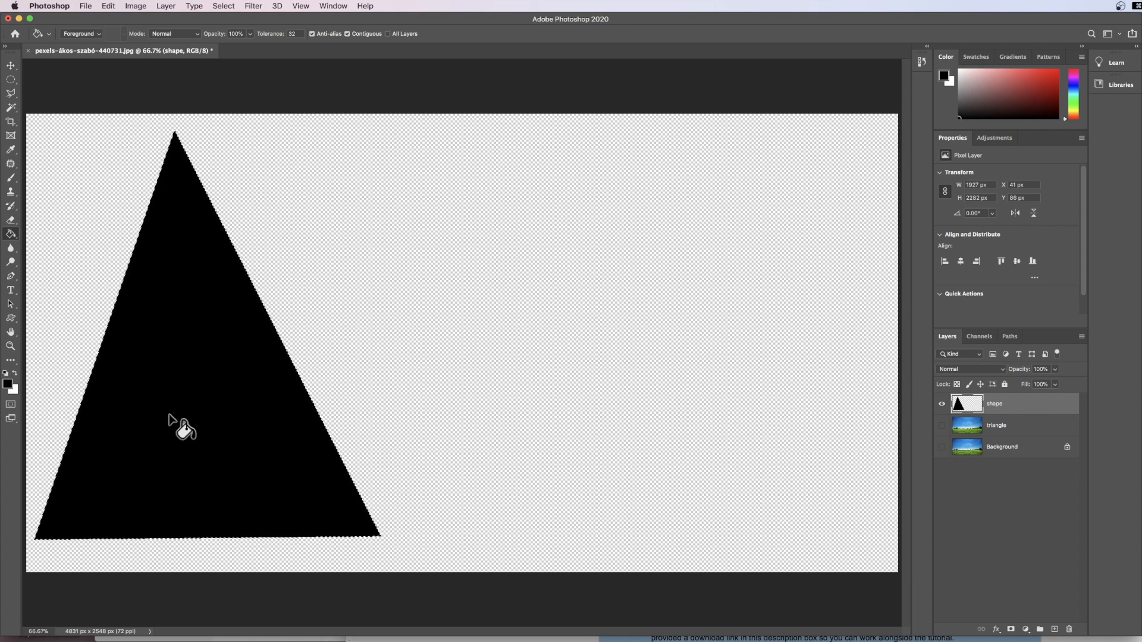
Contract the triangle selection inward using Select > Modify > Contract
click(223, 6)
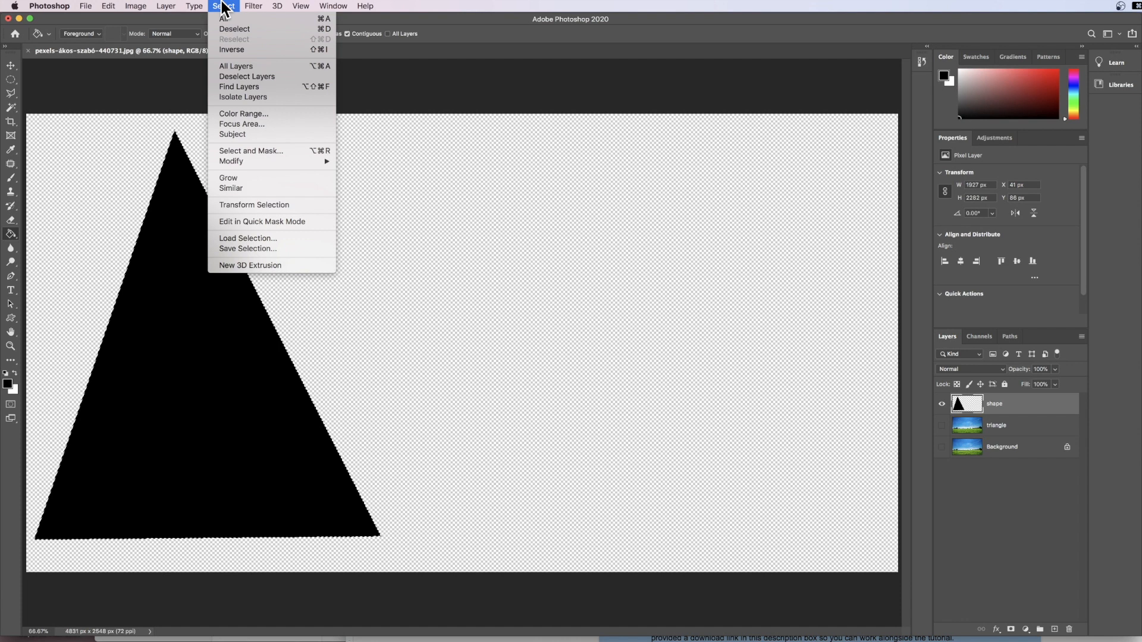
mouse_move(231, 161)
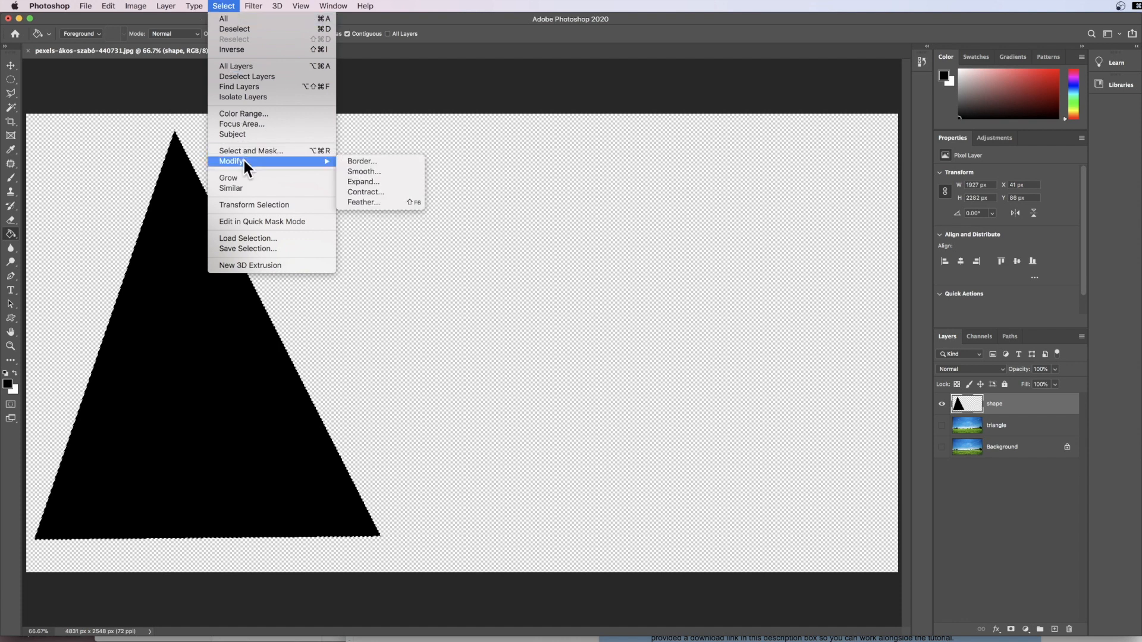
mouse_move(386, 161)
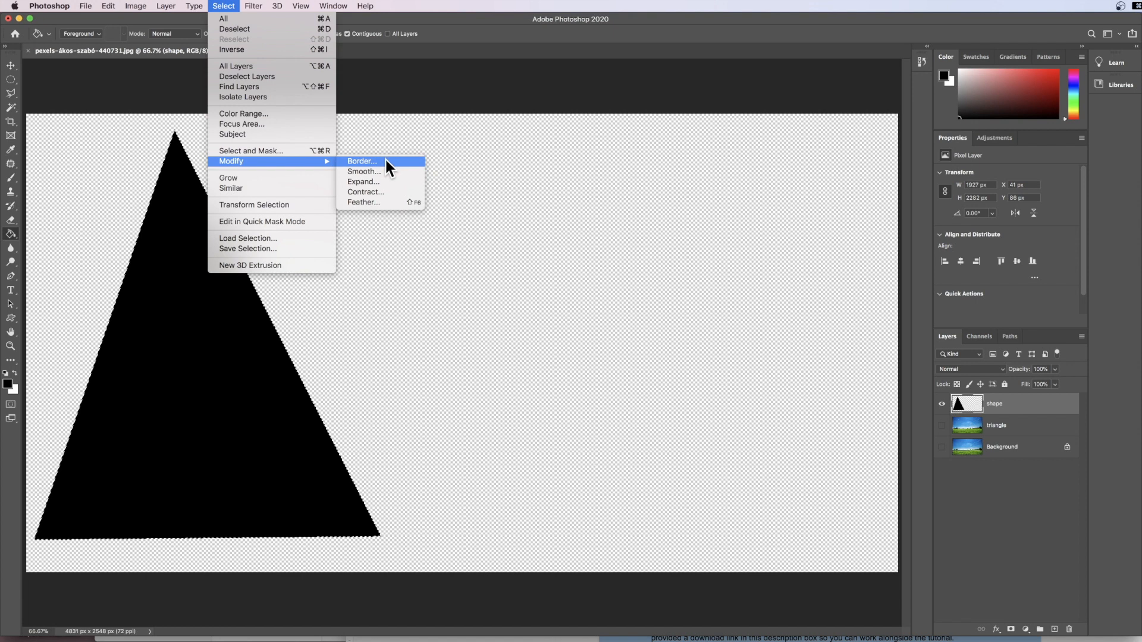
click(365, 192)
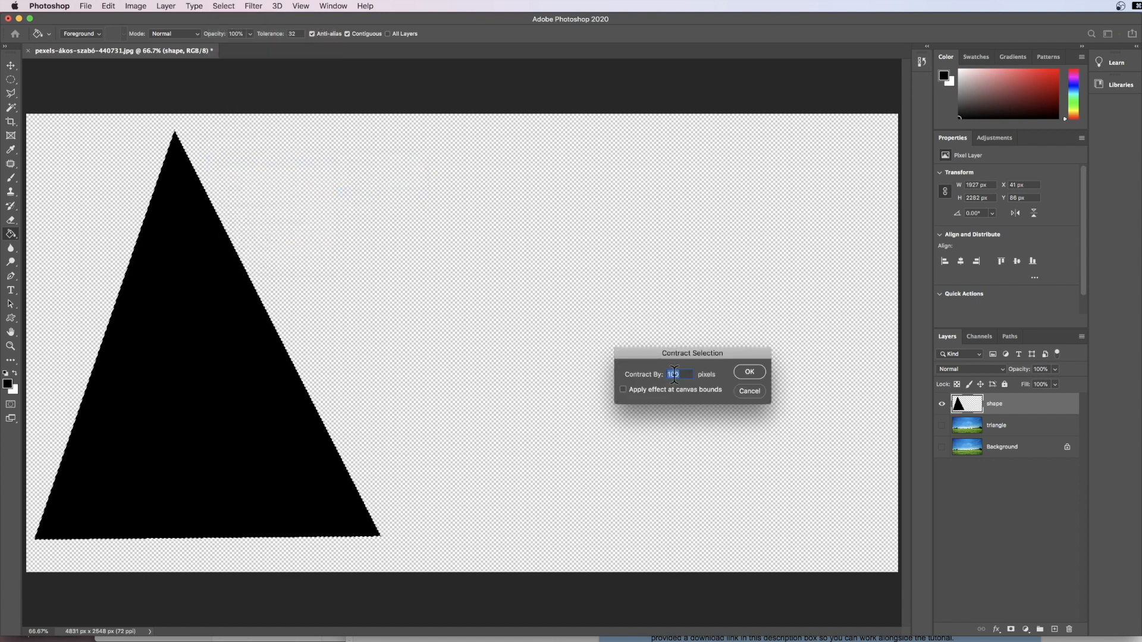
click(748, 371)
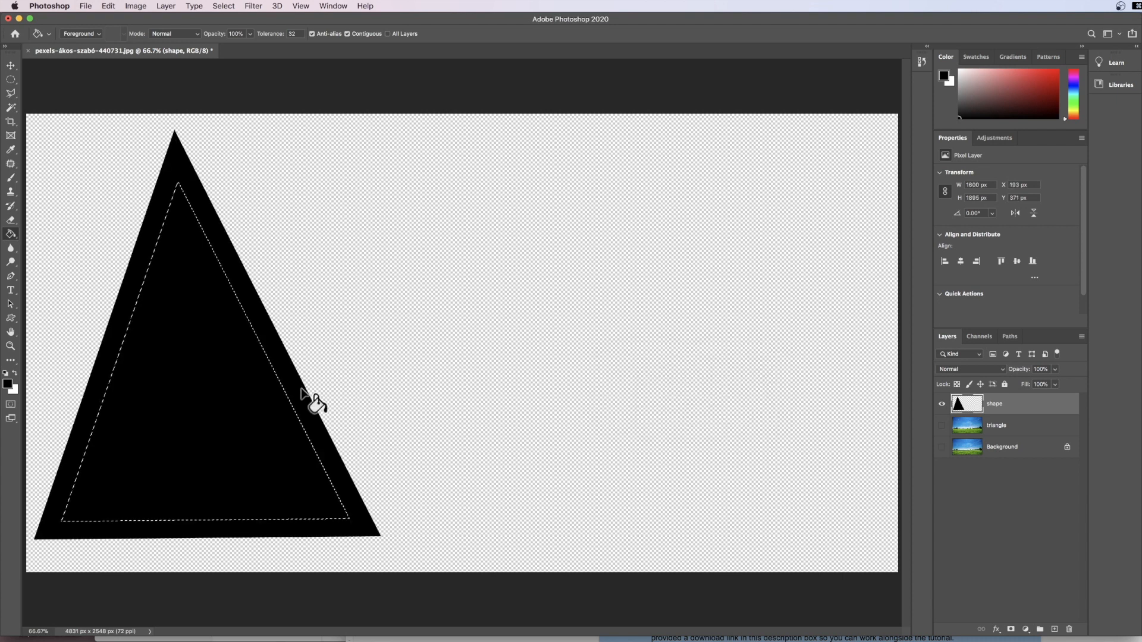
mouse_move(298, 407)
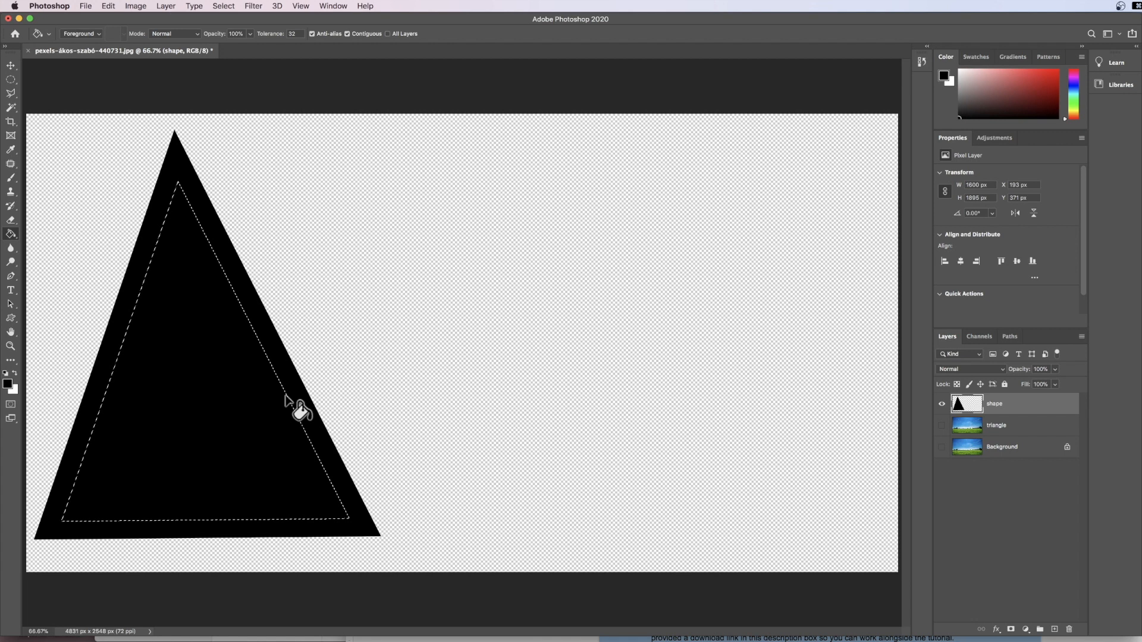
mouse_move(264, 468)
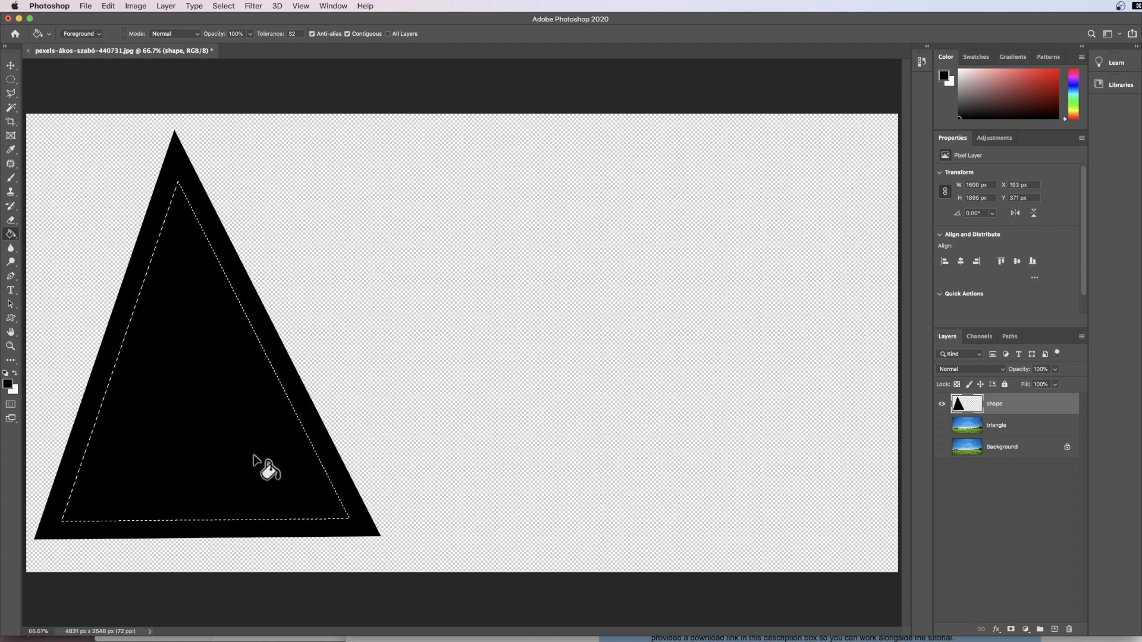
mouse_move(189, 444)
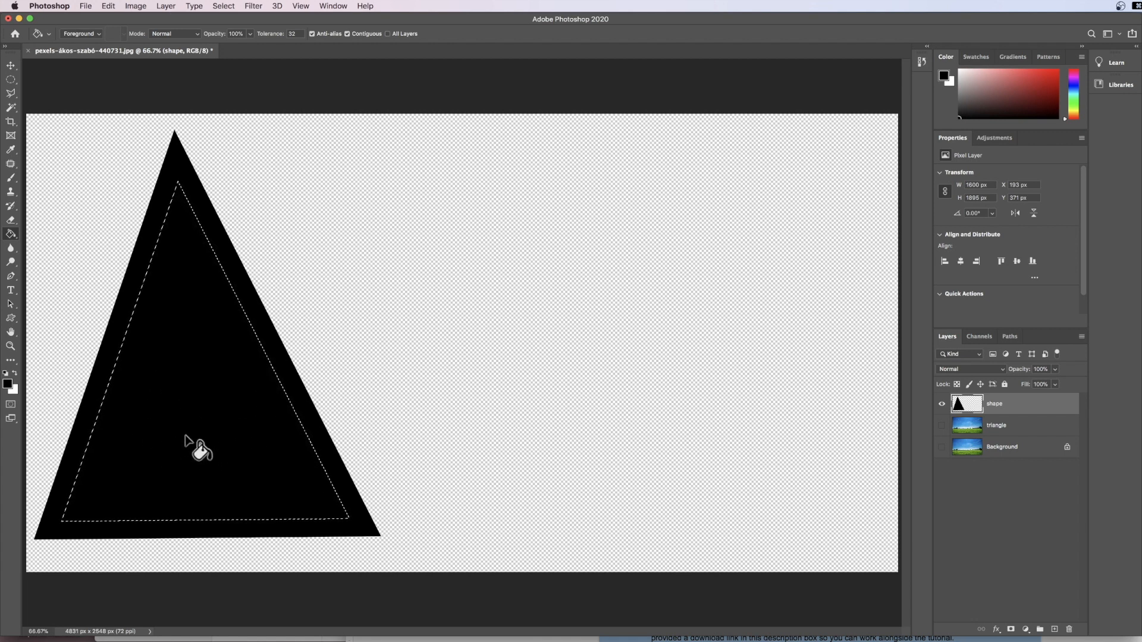
mouse_move(15, 382)
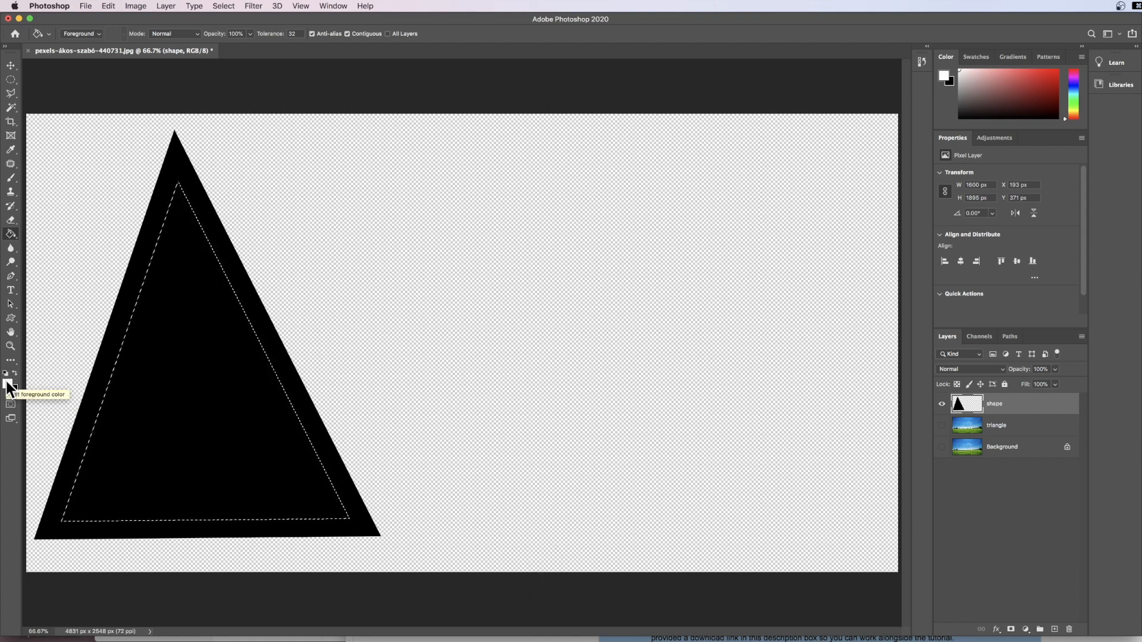
Paint-bucket fill the contracted inner triangle with white
click(197, 449)
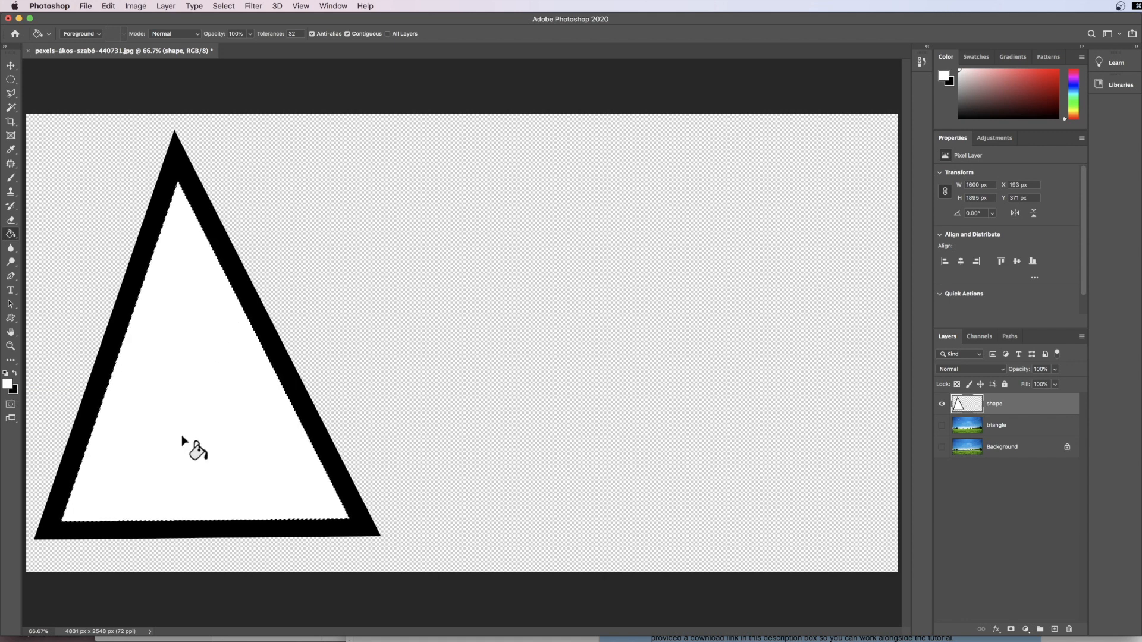
mouse_move(220, 453)
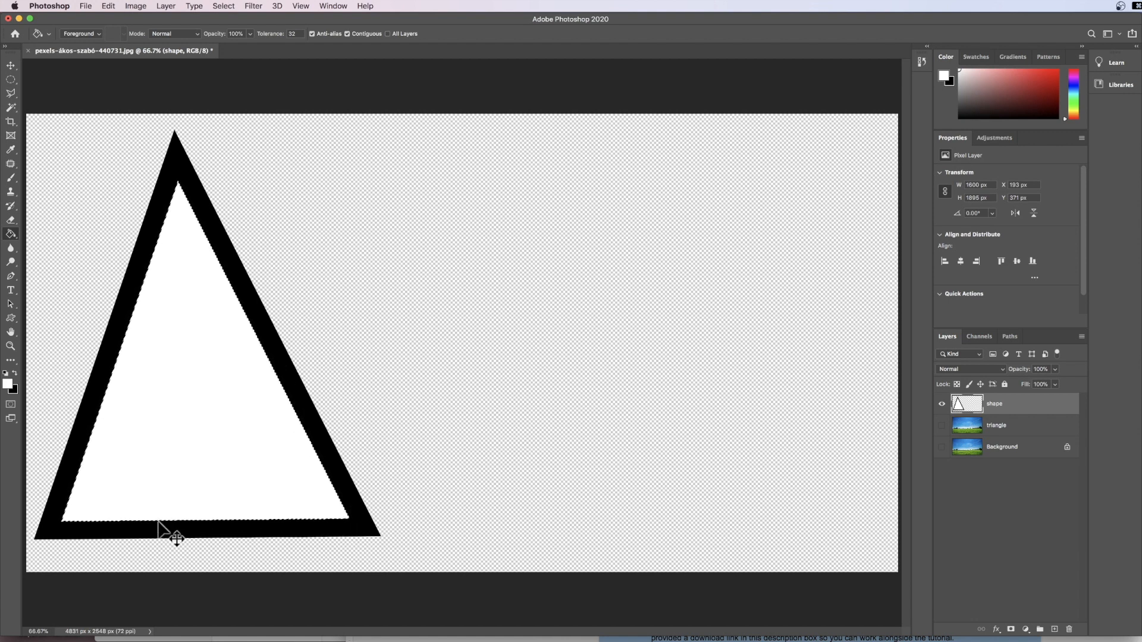
Deselect, Magic Wand-select the black triangular band, and hide the shape layer
key(cmd+d)
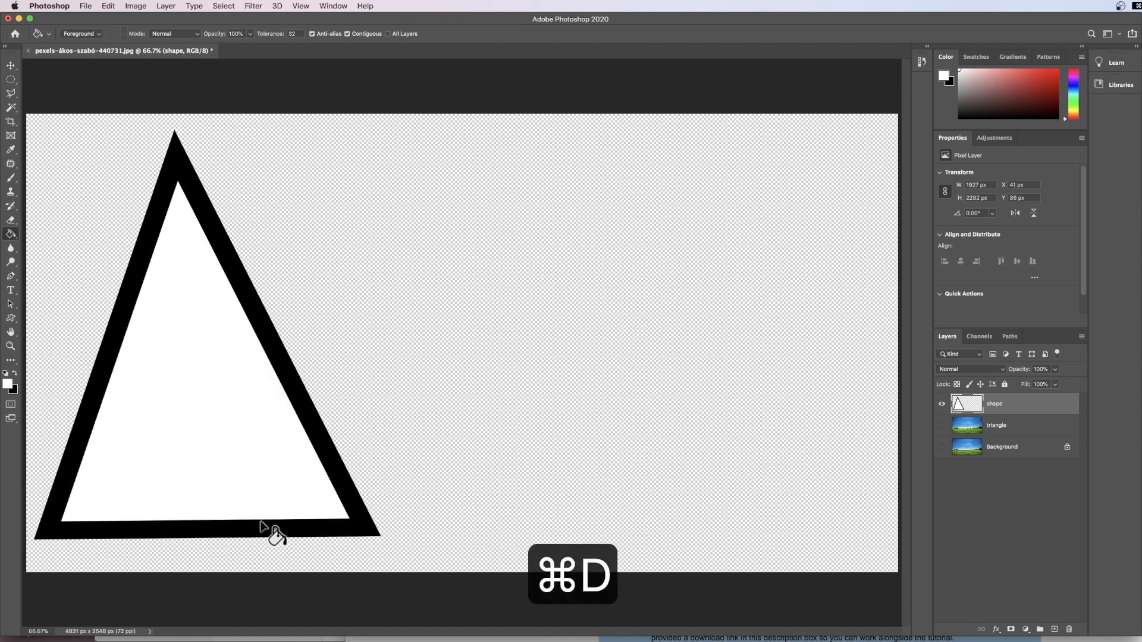
key(cmd+d)
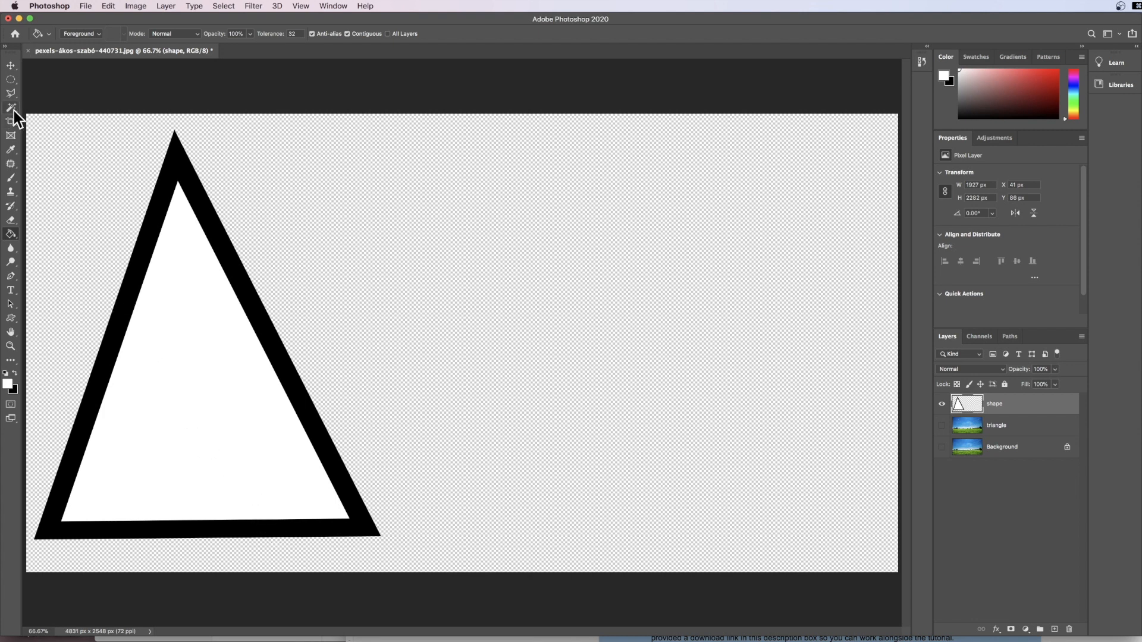
mouse_move(12, 109)
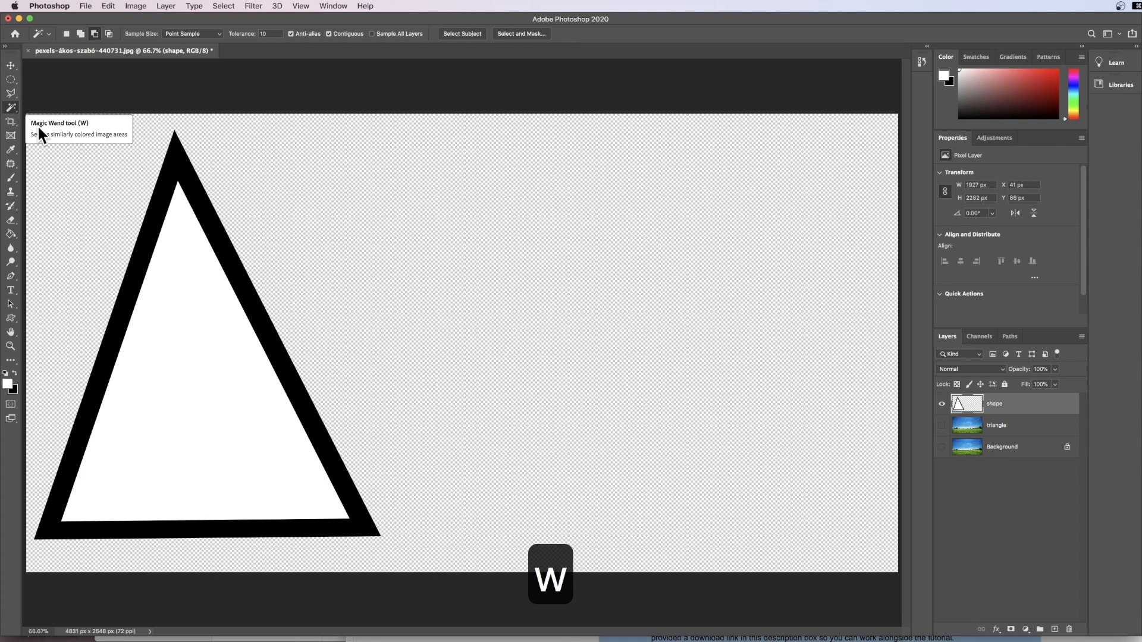
mouse_move(149, 240)
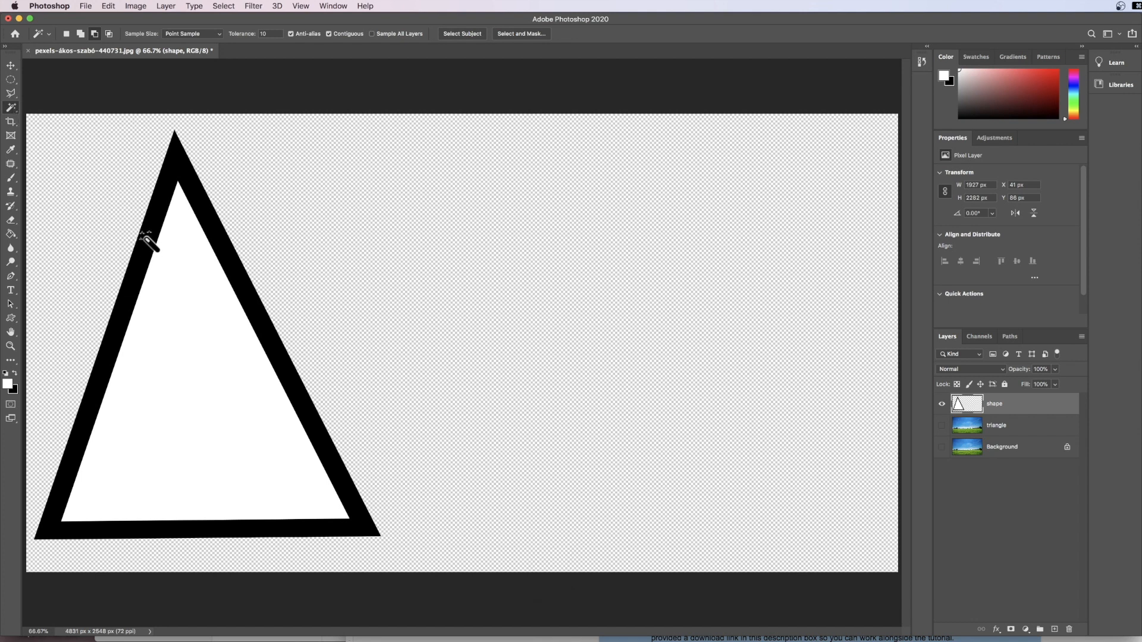
click(149, 240)
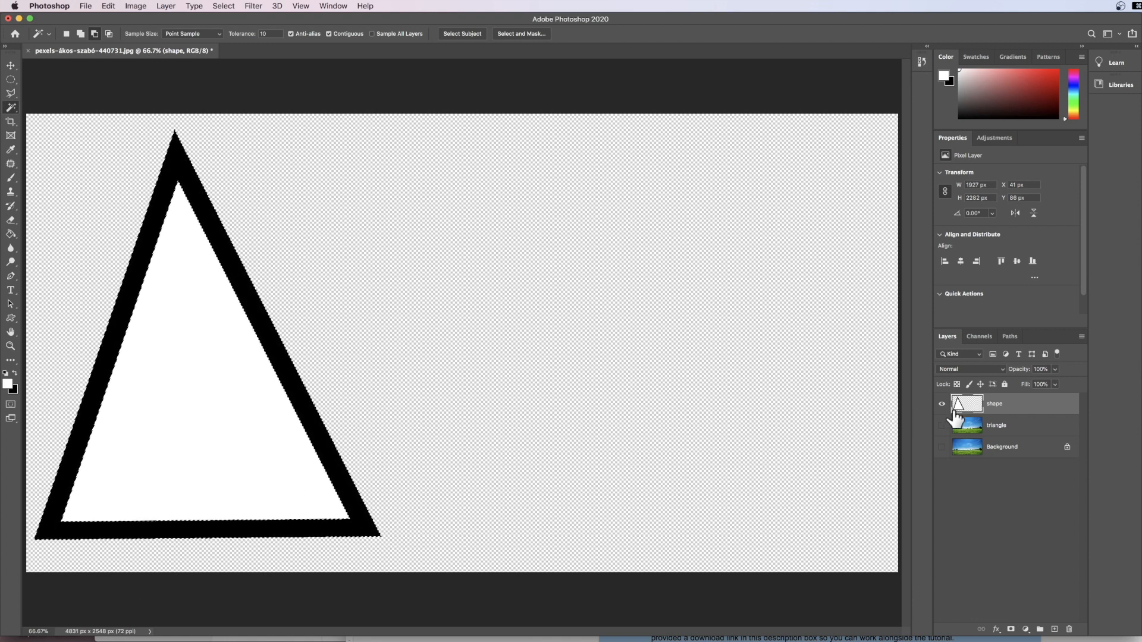
click(942, 405)
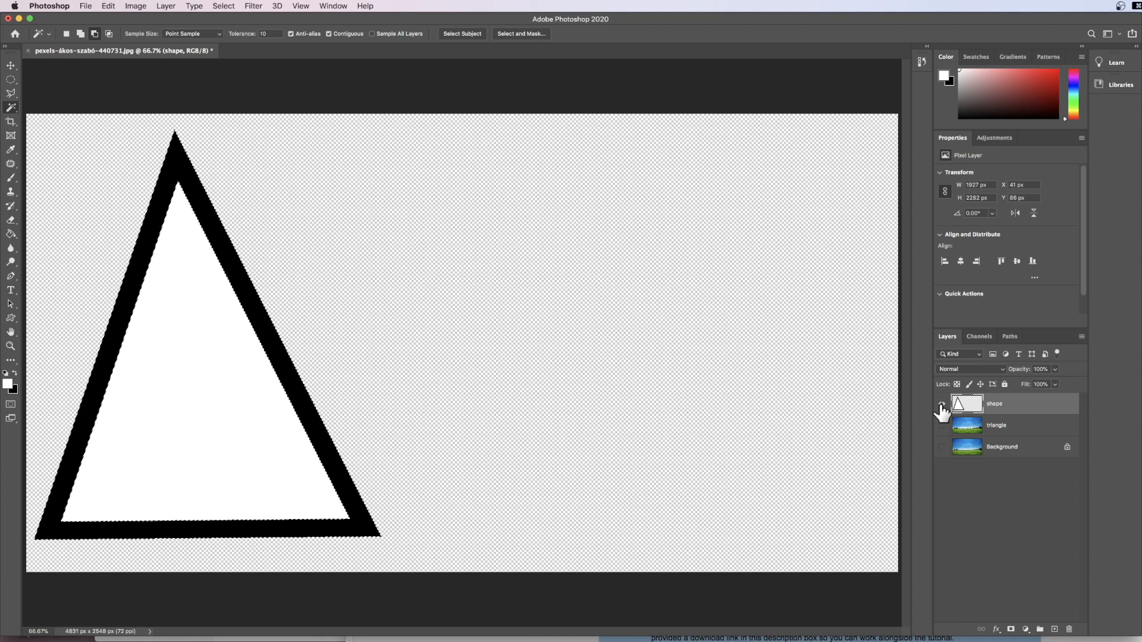
click(941, 403)
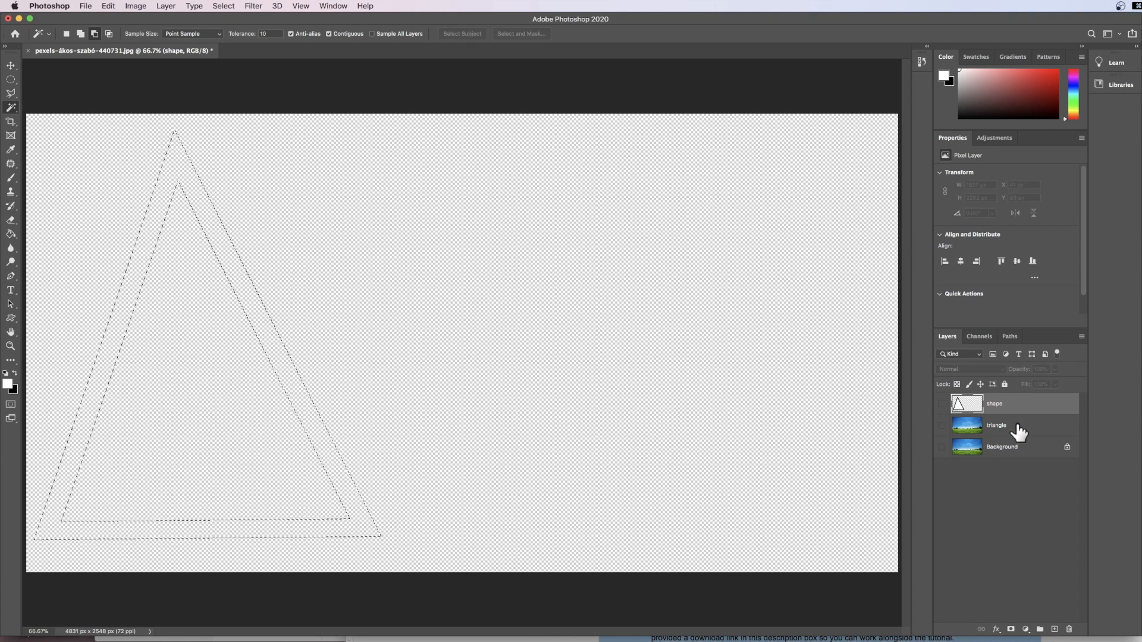
Add a band-shaped layer mask to the triangle layer, then toggle Background visibility off and on
click(996, 425)
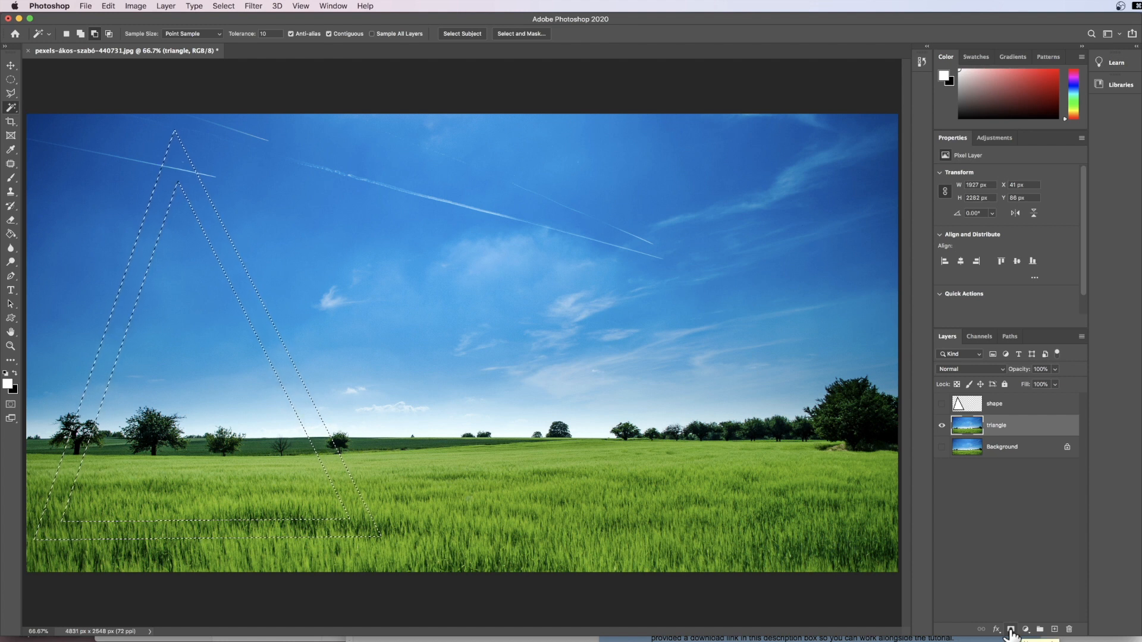
click(1010, 630)
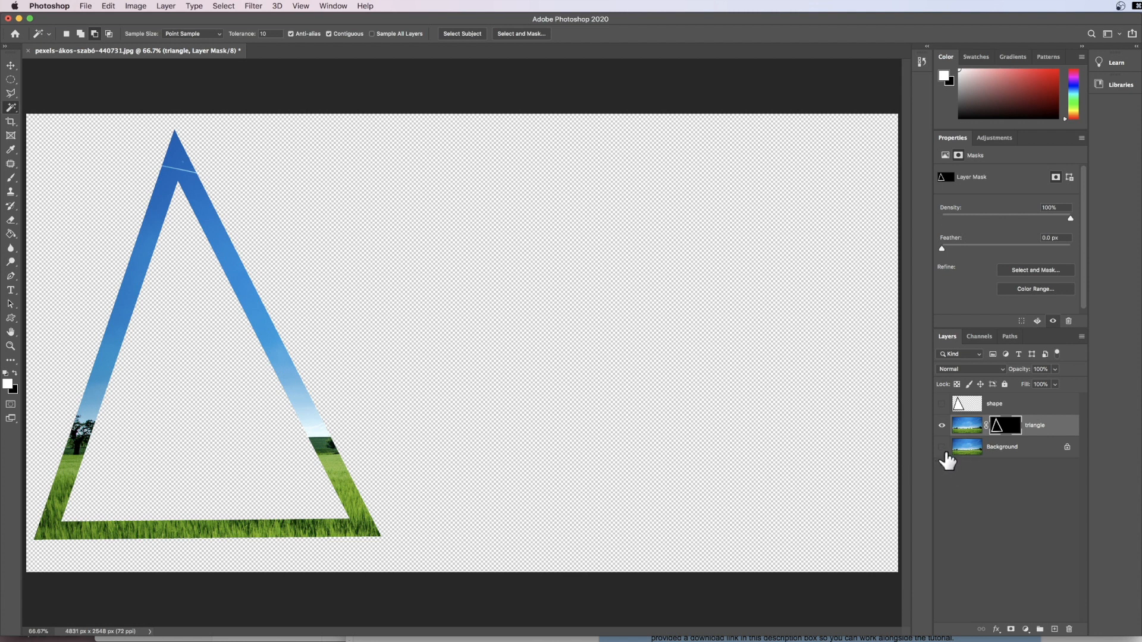
mouse_move(941, 453)
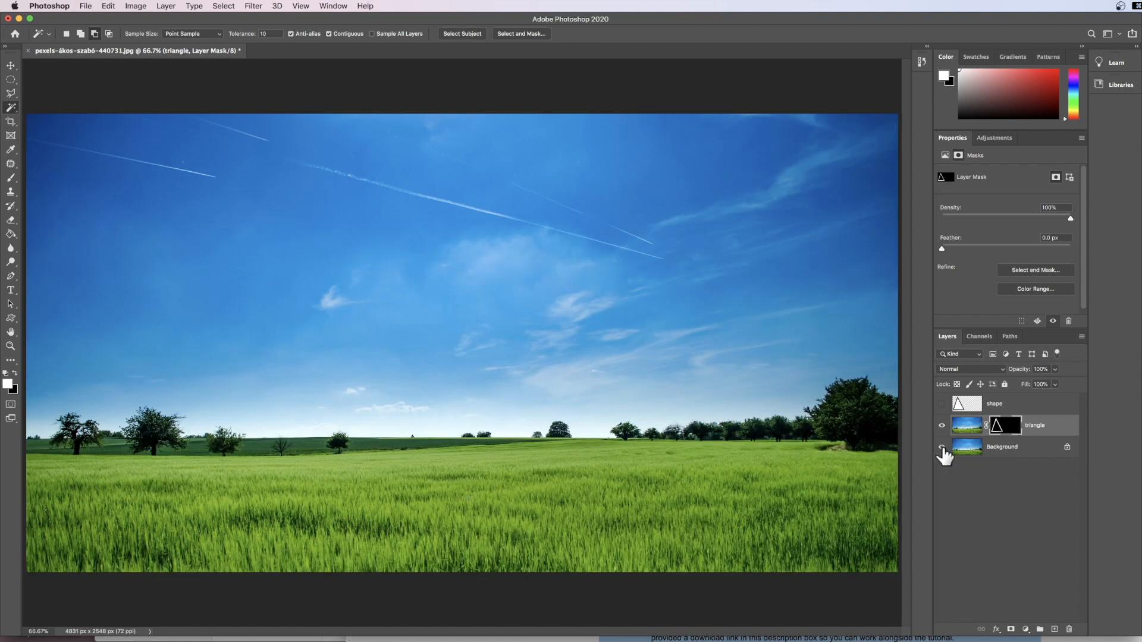
click(942, 447)
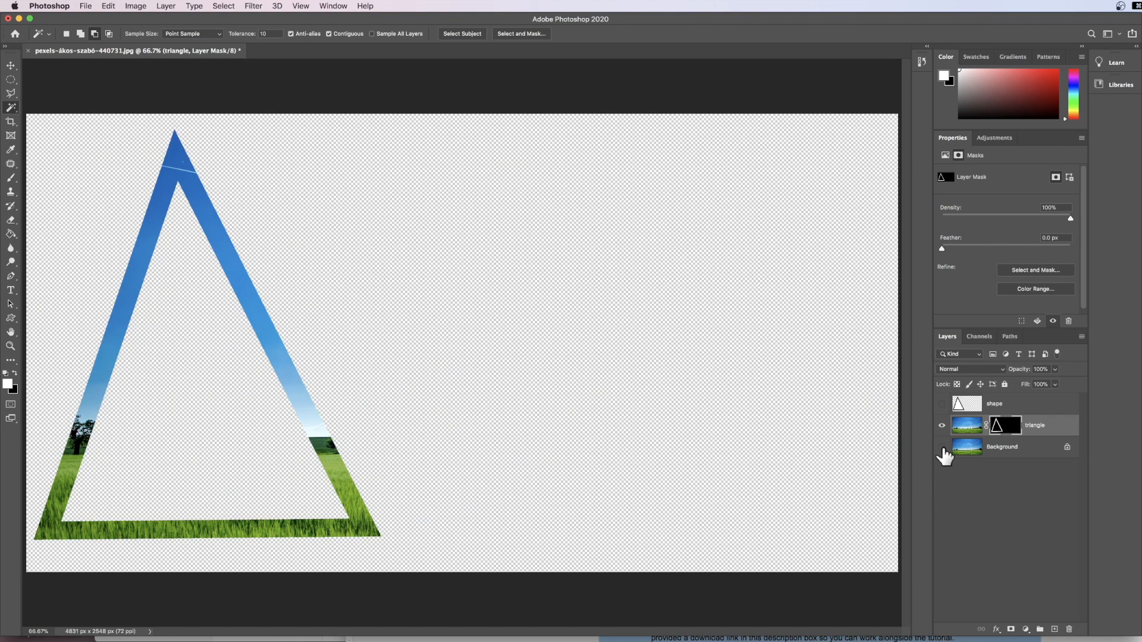
click(941, 447)
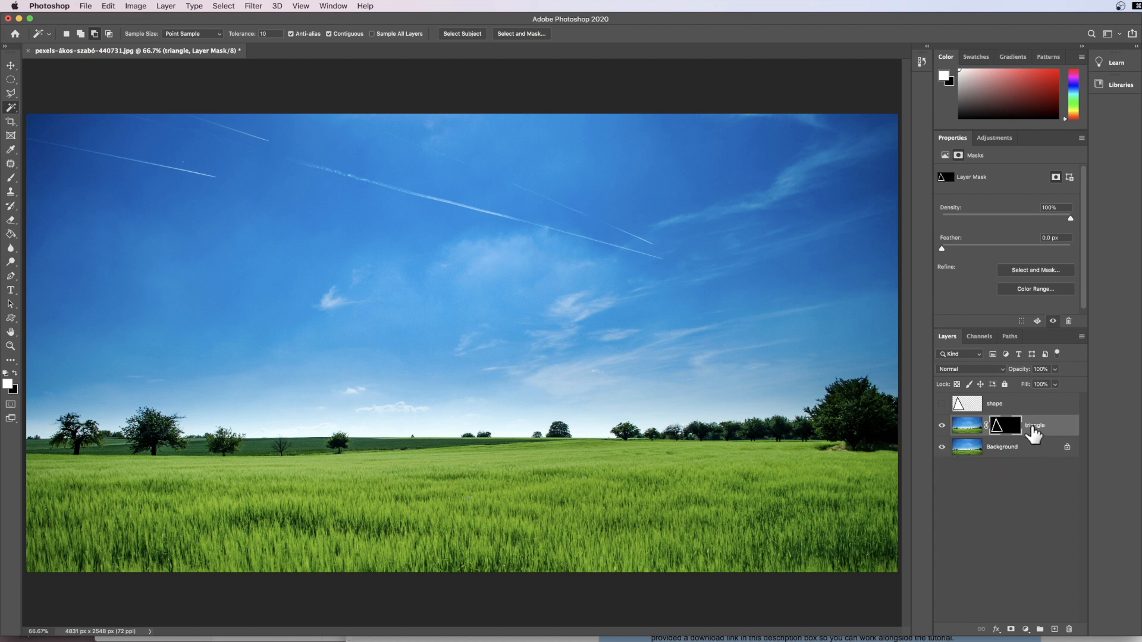
Open Layer Style for the triangle layer and add a Stroke effect
click(967, 426)
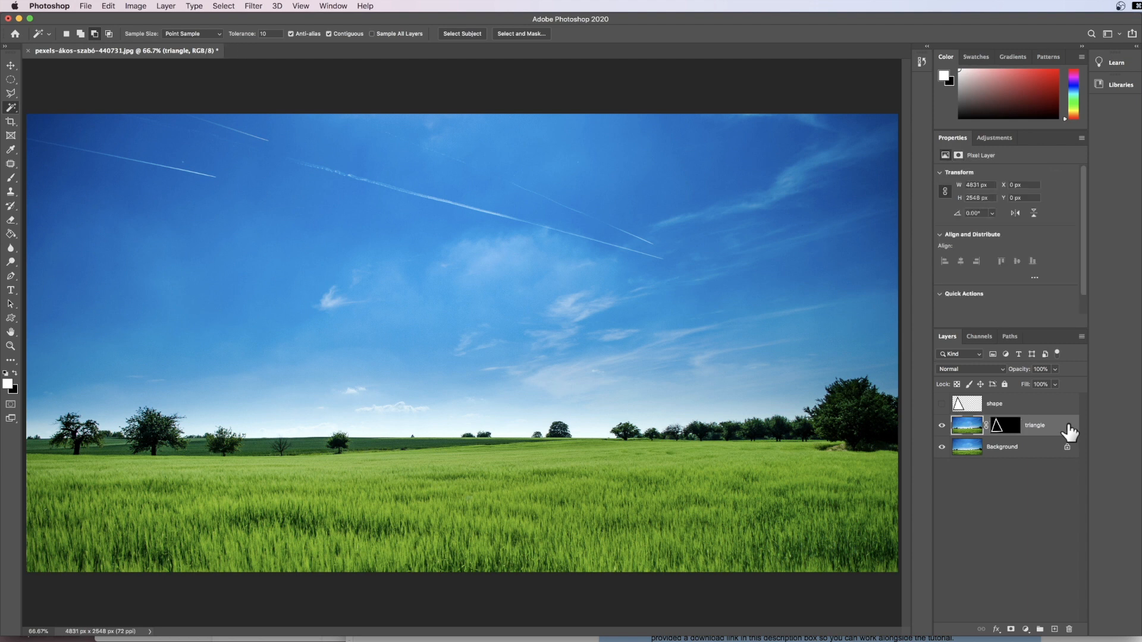
double_click(1034, 425)
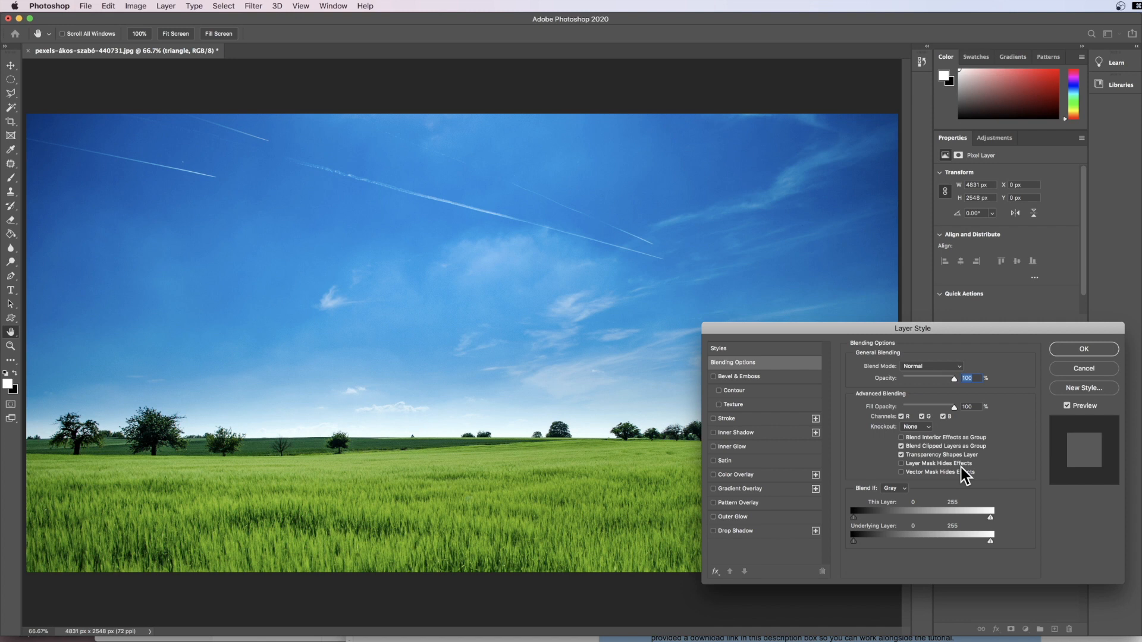
mouse_move(742, 435)
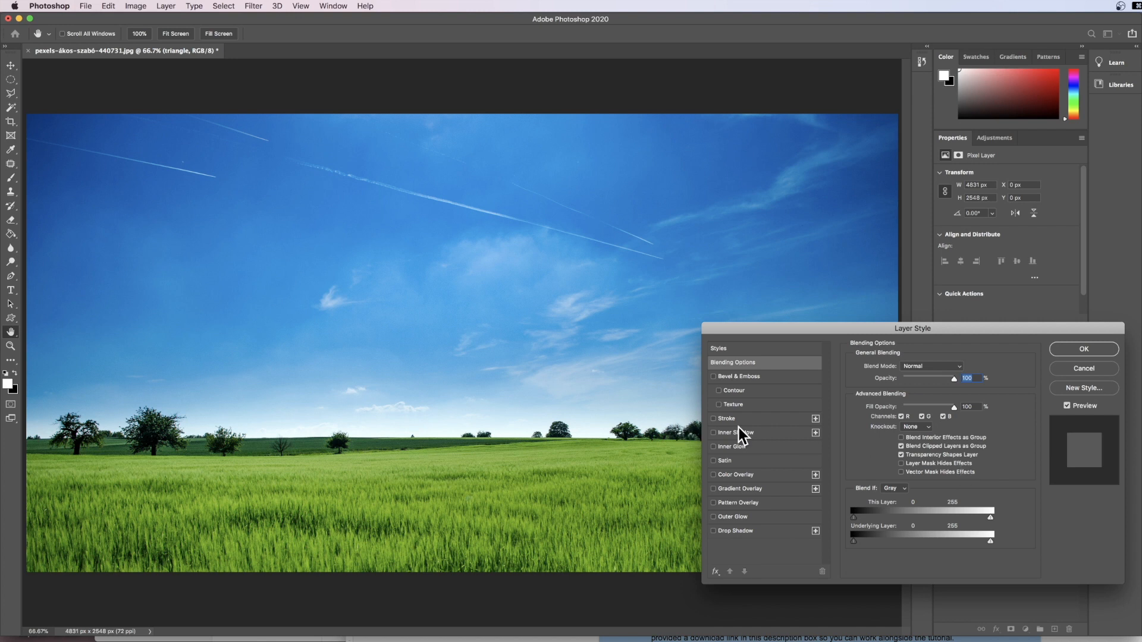
click(713, 418)
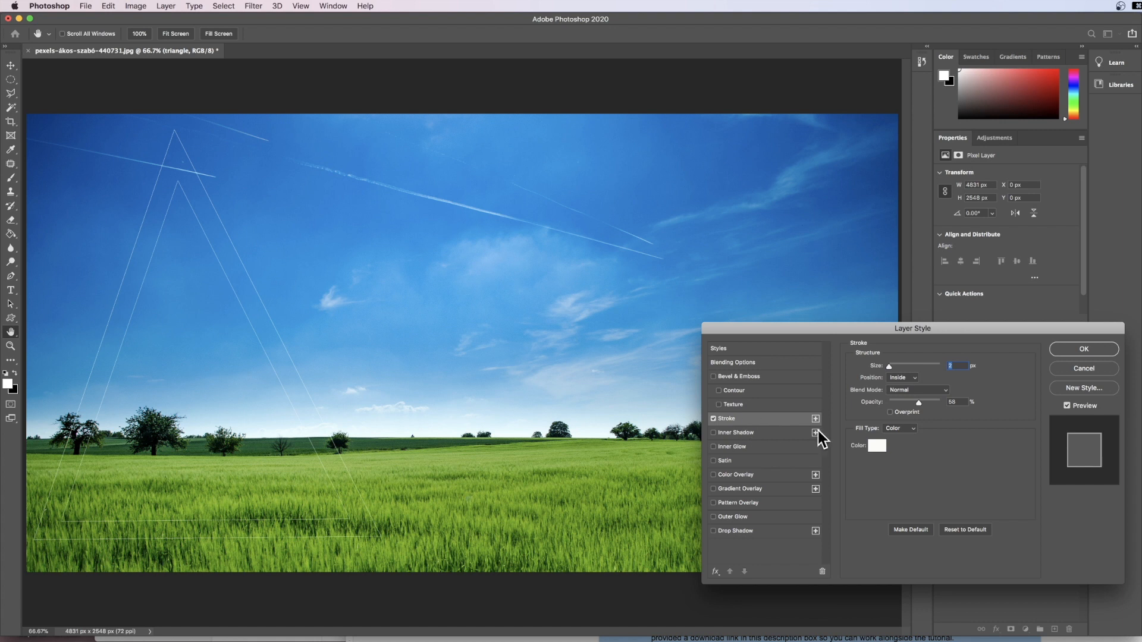
mouse_move(878, 451)
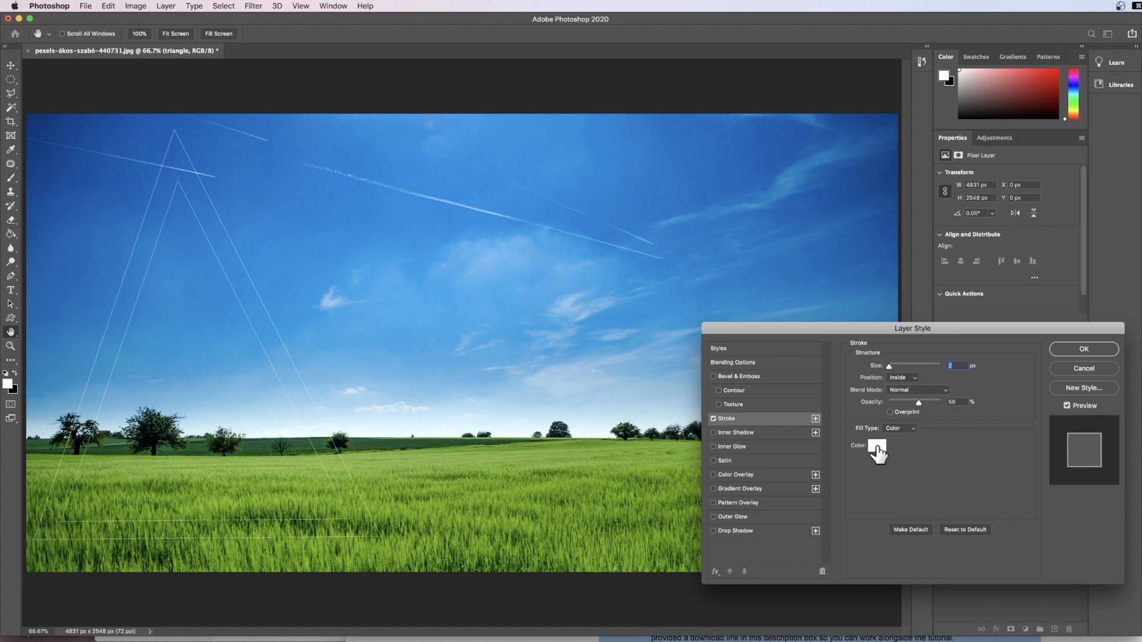
Set the stroke colour to near-white and thin the stroke to 2 px
click(876, 450)
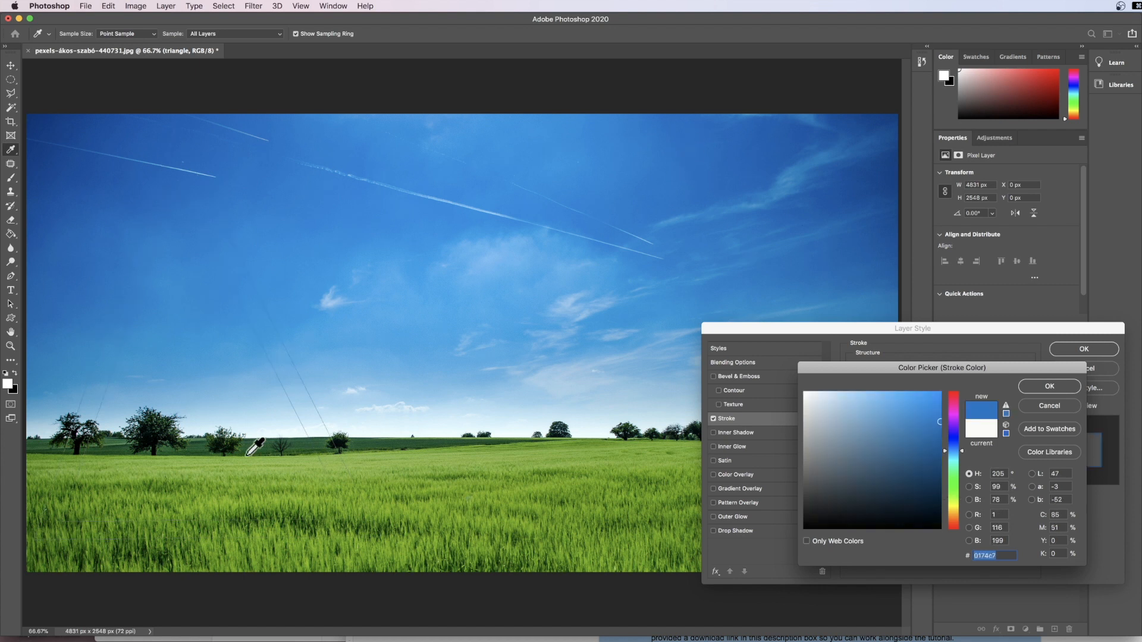
click(895, 423)
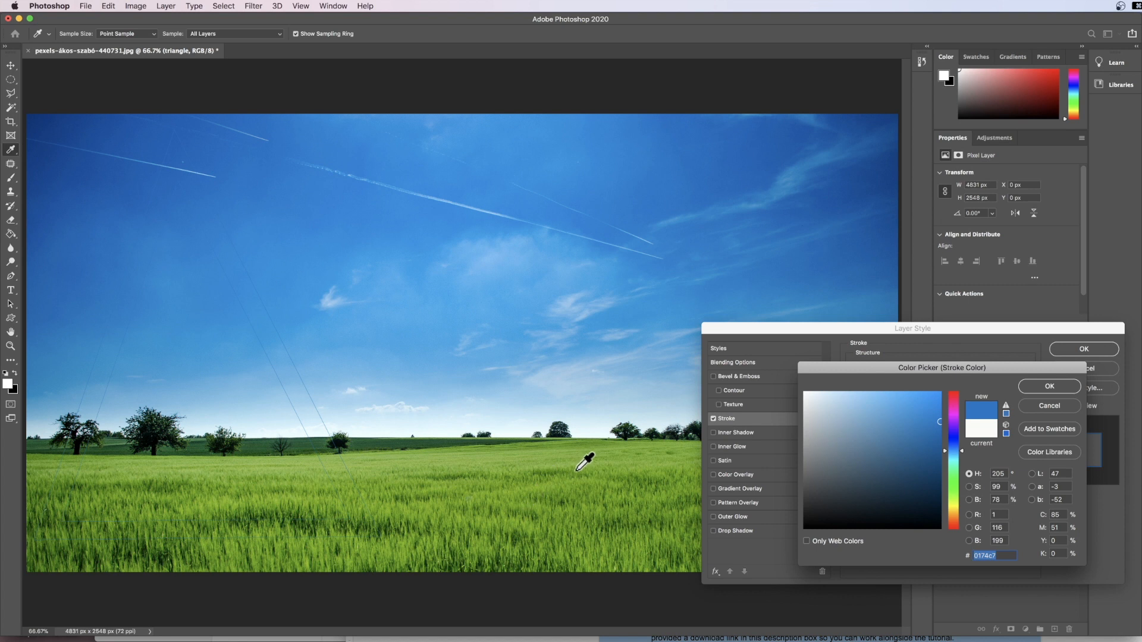
click(171, 115)
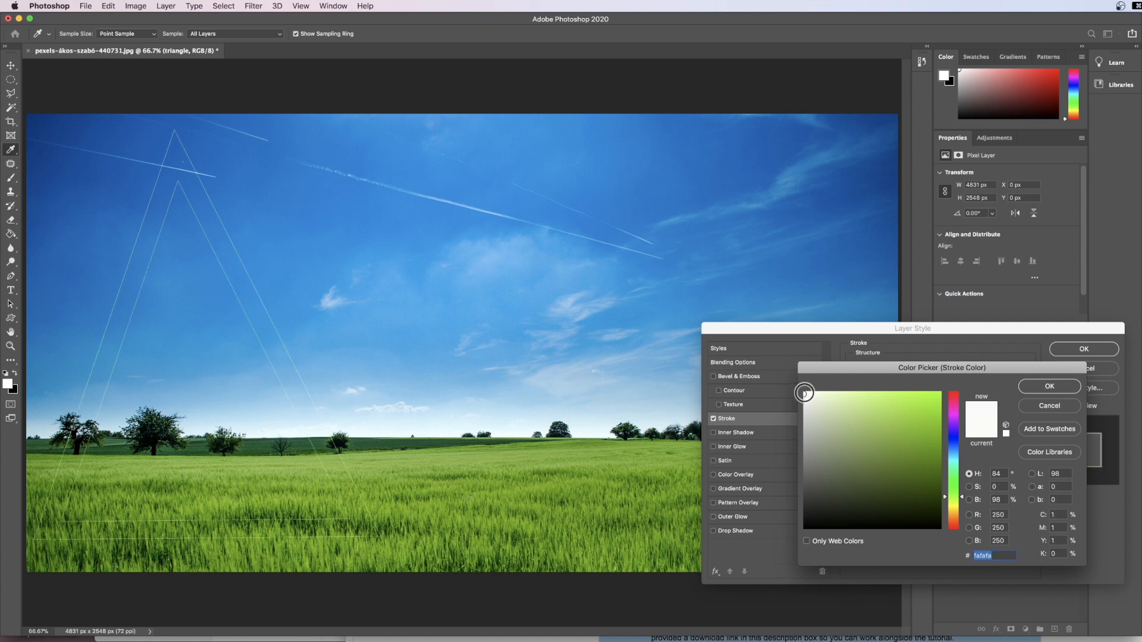
click(1047, 386)
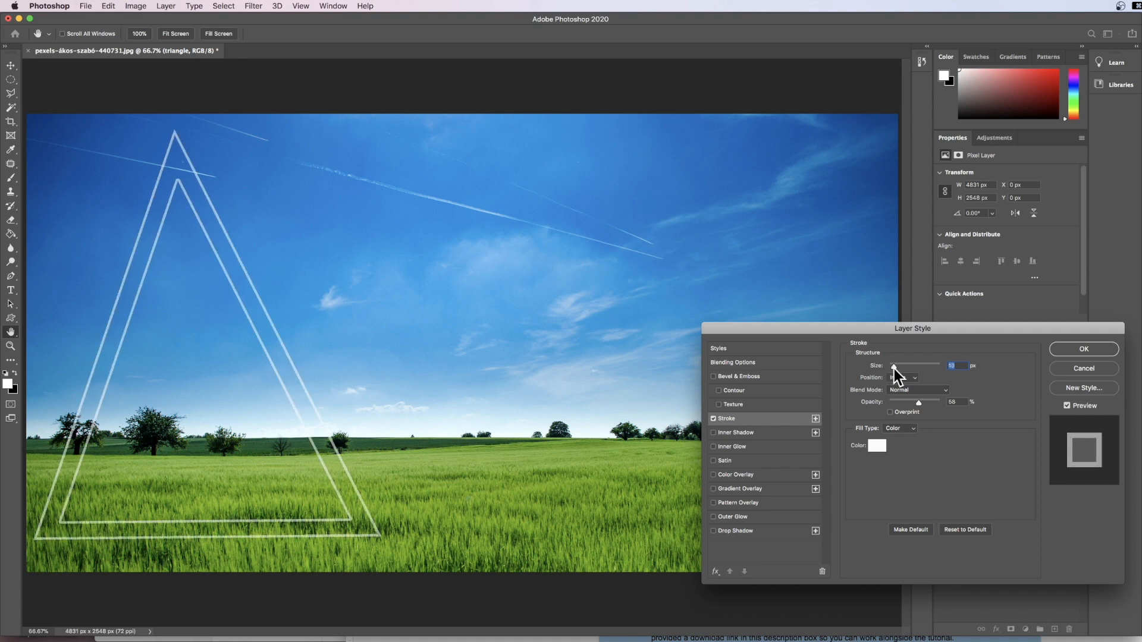
drag(911, 365, 892, 365)
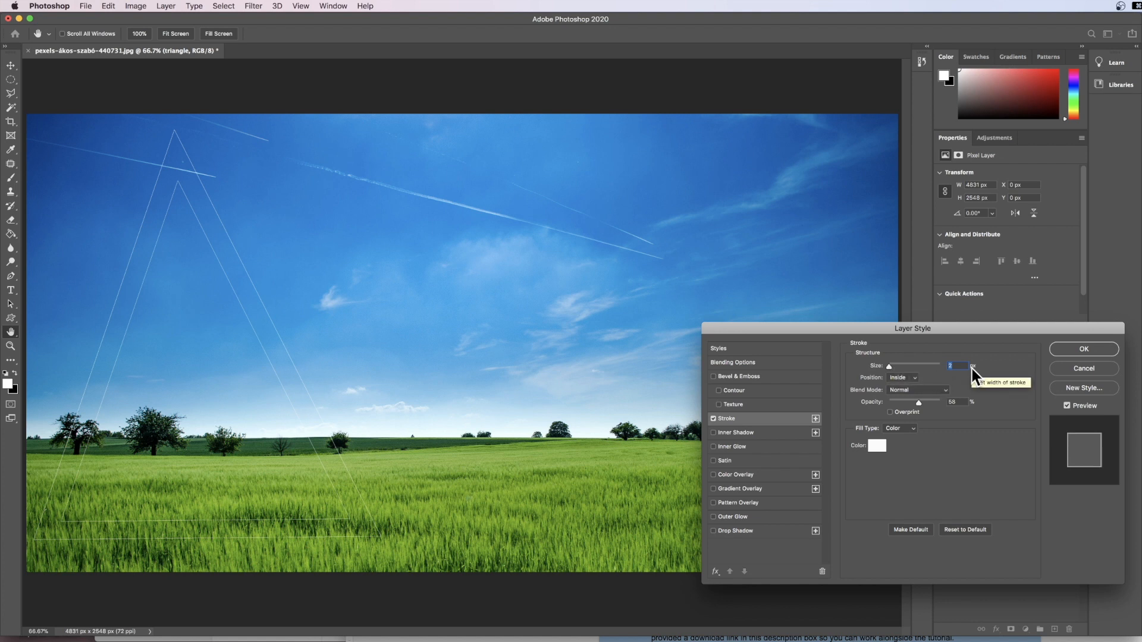
mouse_move(924, 373)
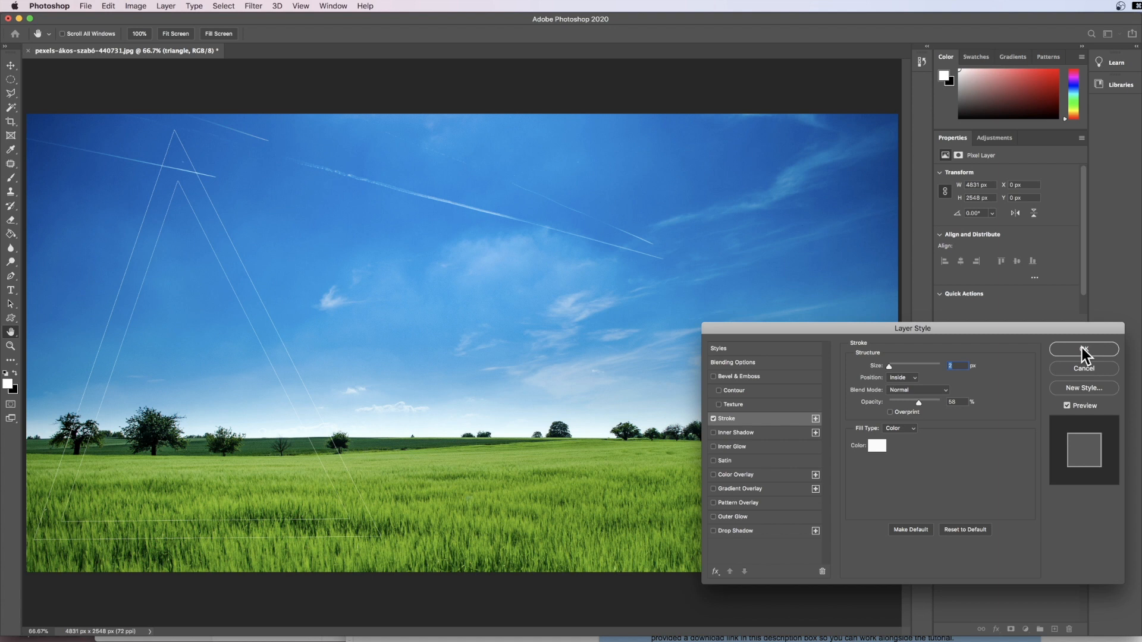
Confirm Layer Style to apply the thin white stroke to the triangle layer
click(1083, 350)
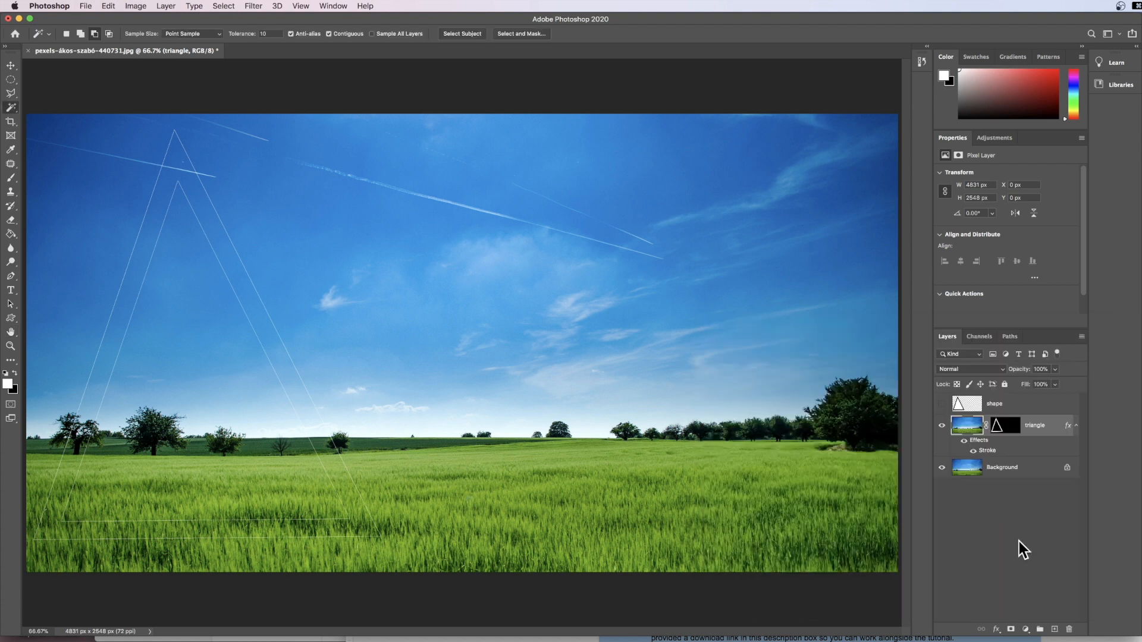
mouse_move(1053, 431)
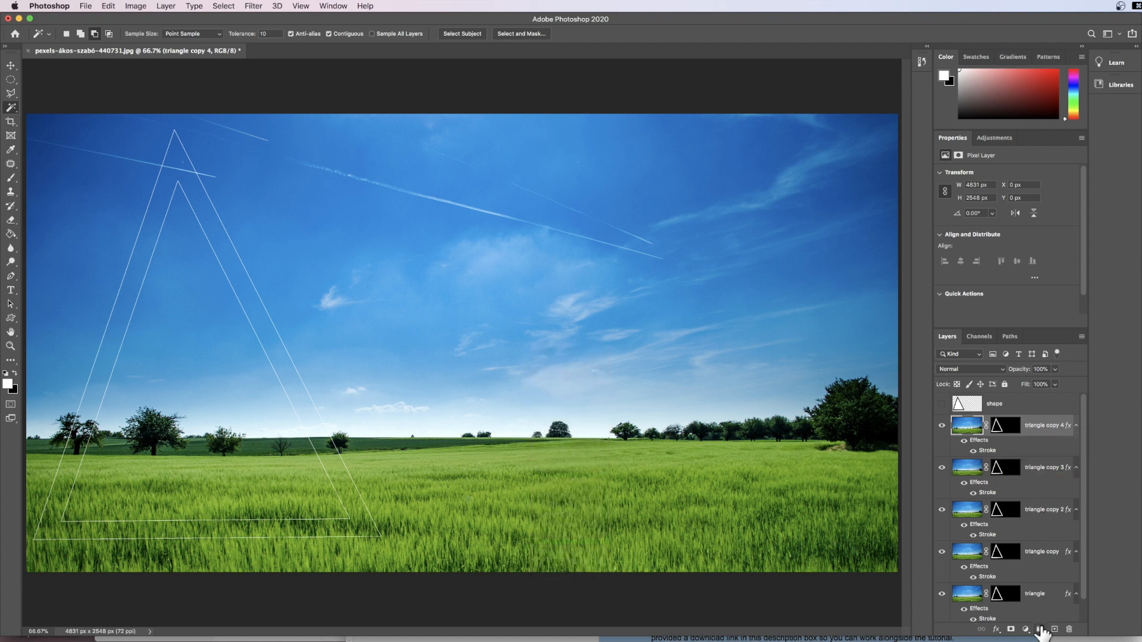
mouse_move(1044, 425)
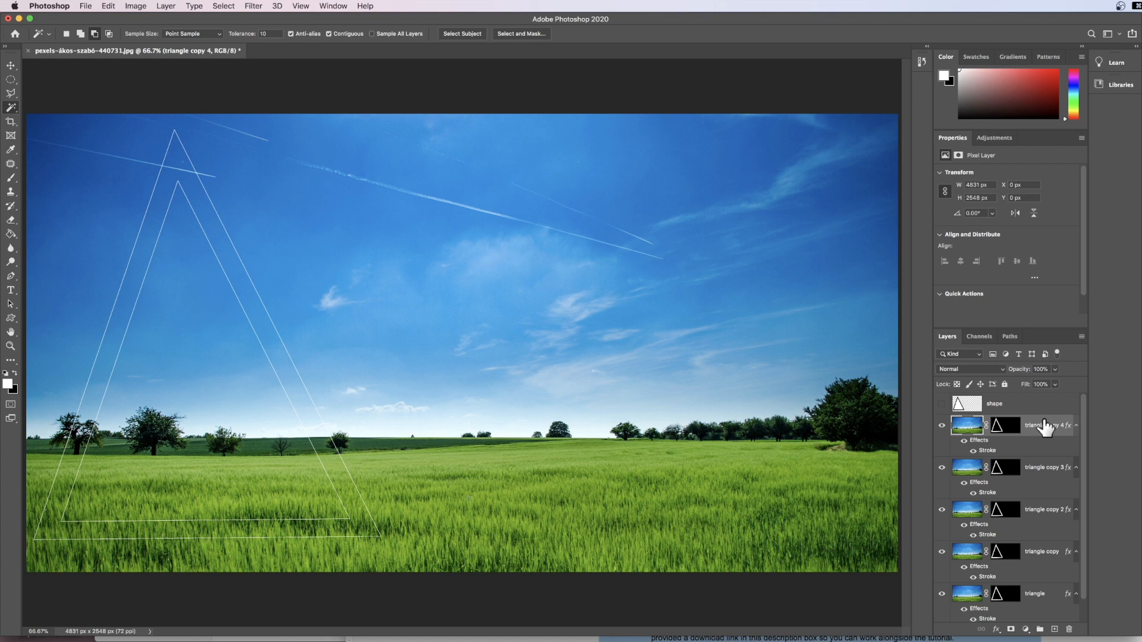
mouse_move(1044, 428)
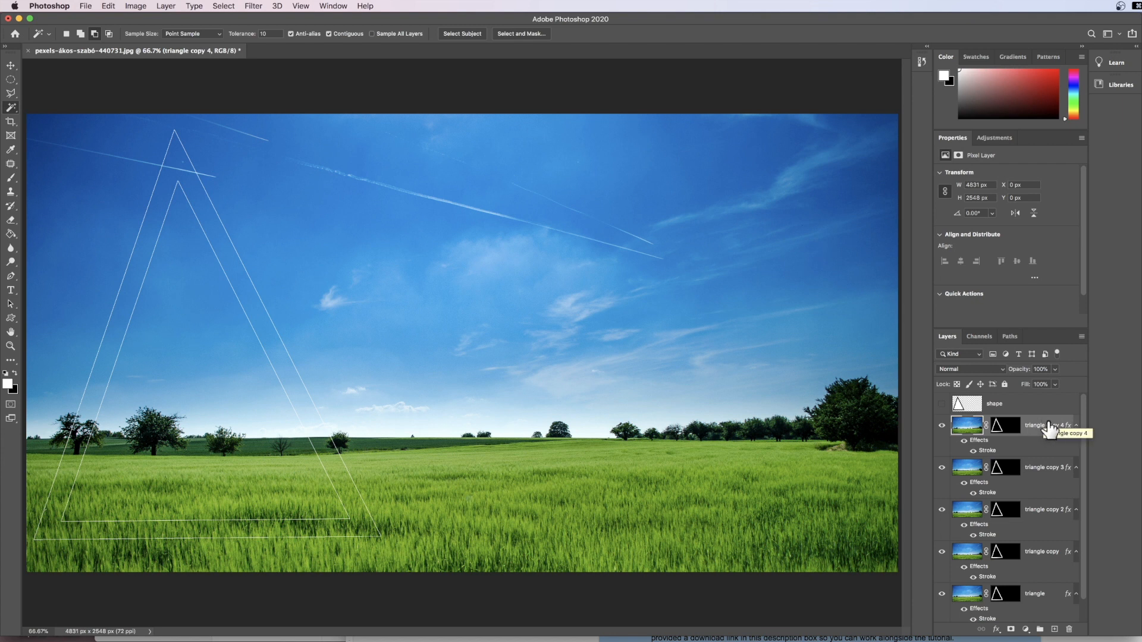
Scale triangle copies 4, 3, 2 and the first copy progressively smaller, stepping rightward
key(cmd+t)
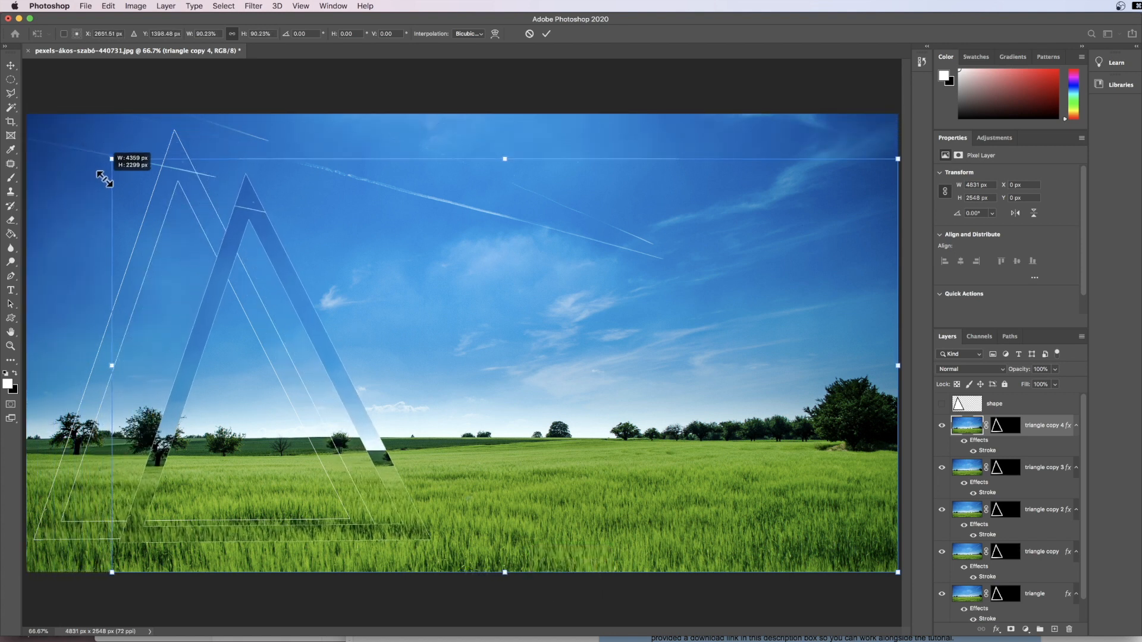
drag(111, 159, 114, 168)
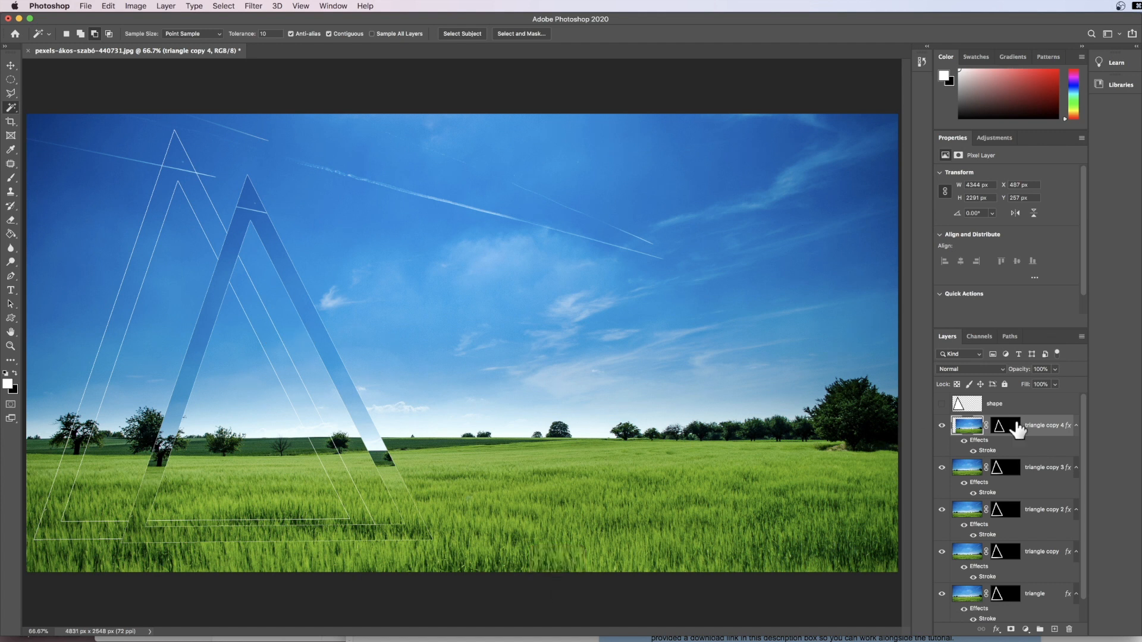
click(1041, 467)
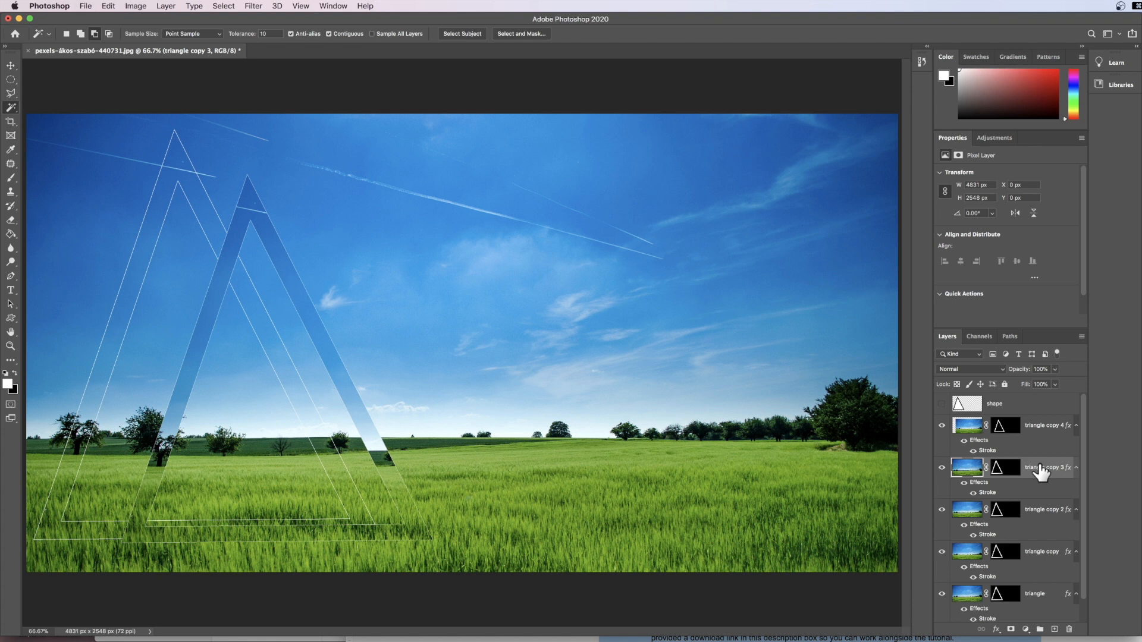
key(cmd+t)
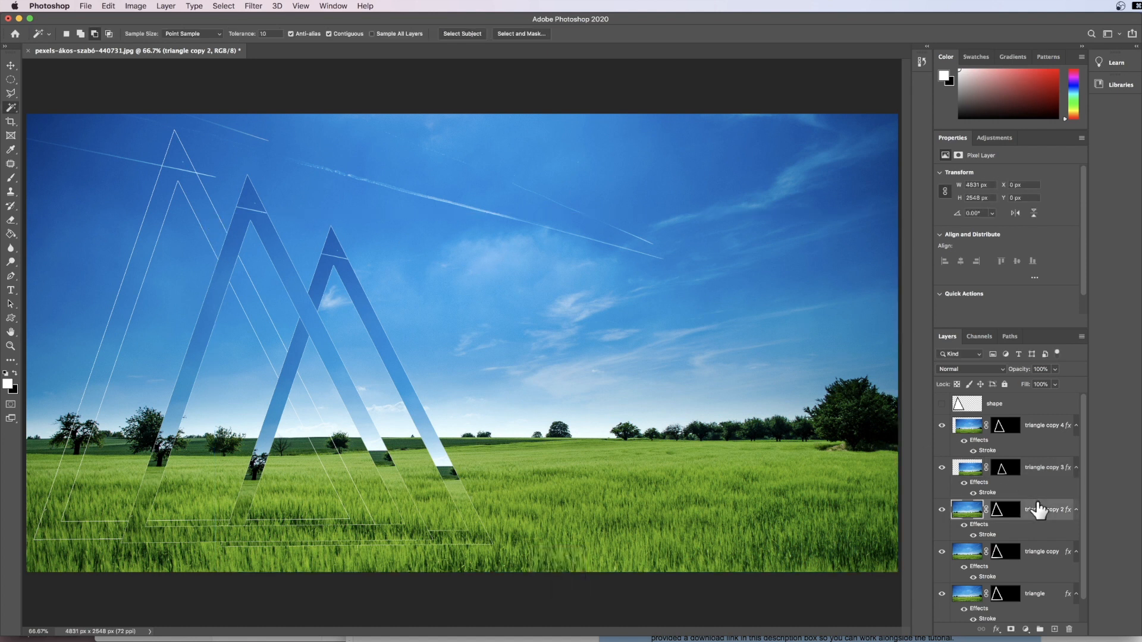
key(cmd+t)
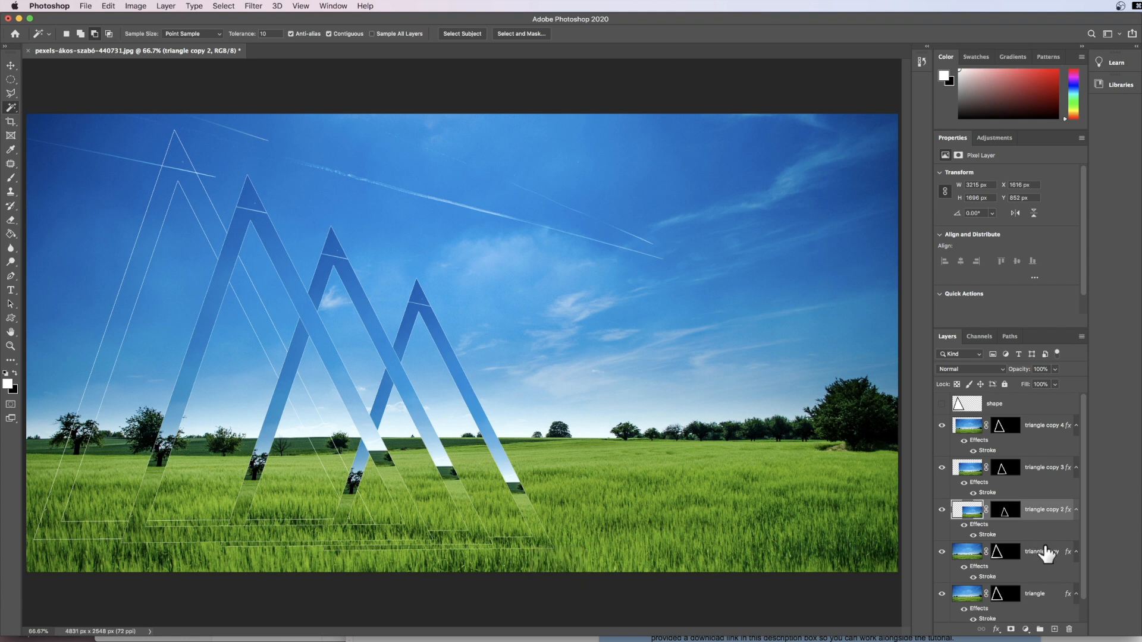
click(1042, 552)
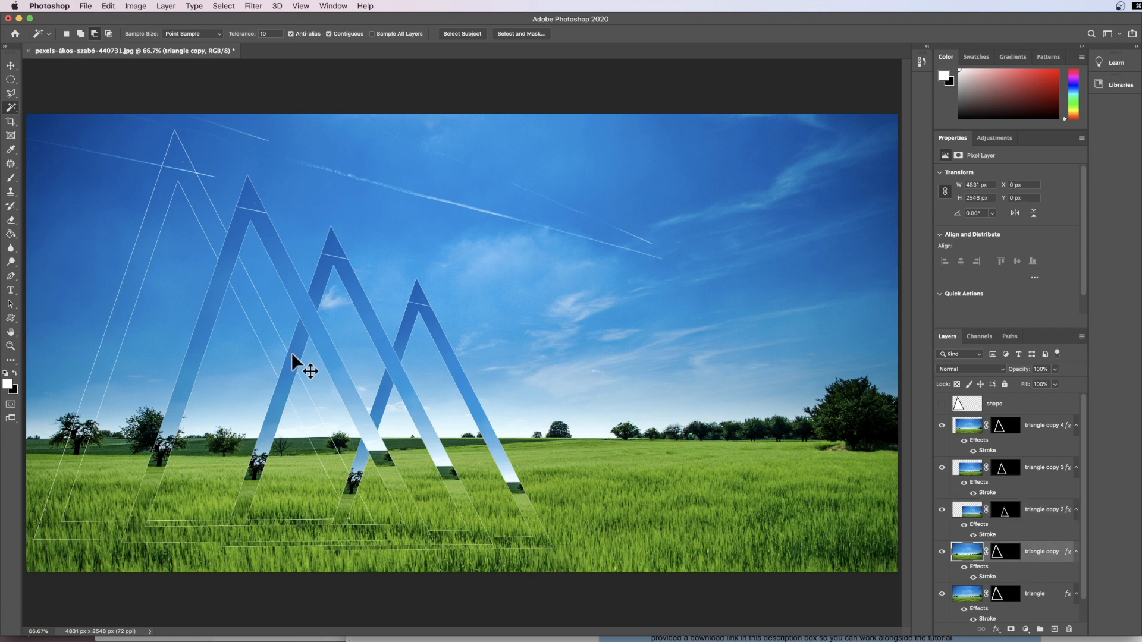
key(cmd+t)
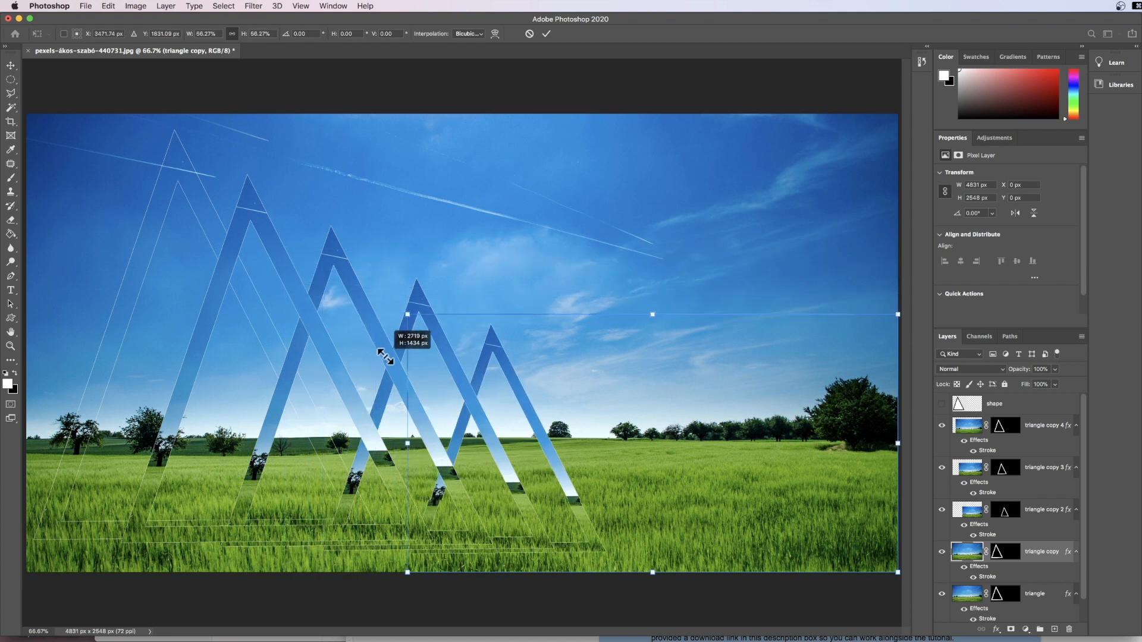
key(Return)
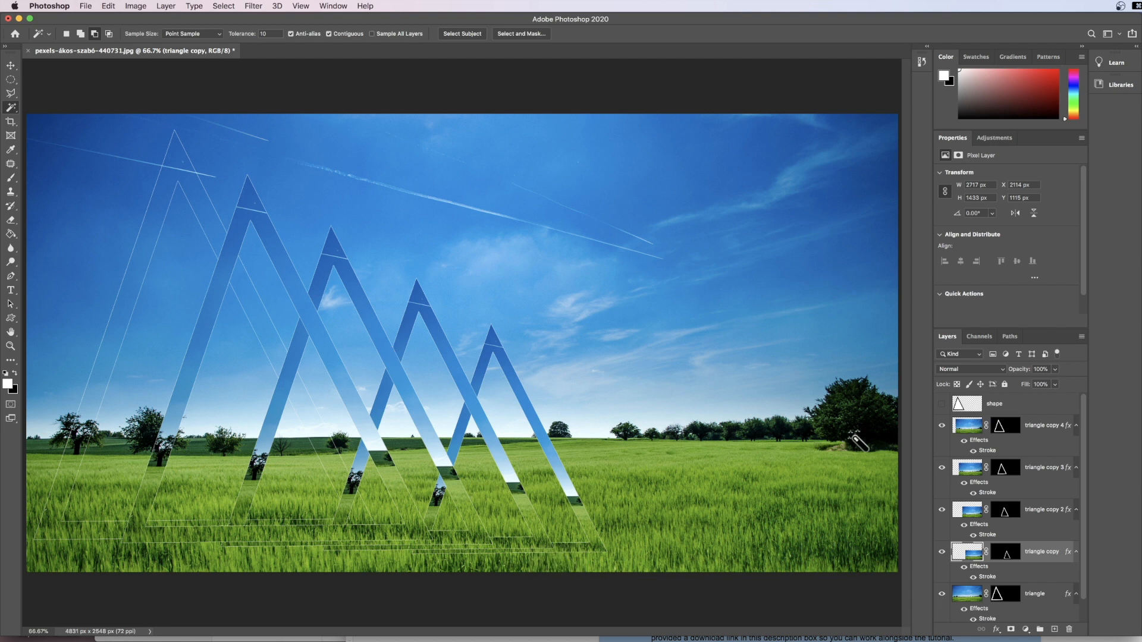
mouse_move(914, 570)
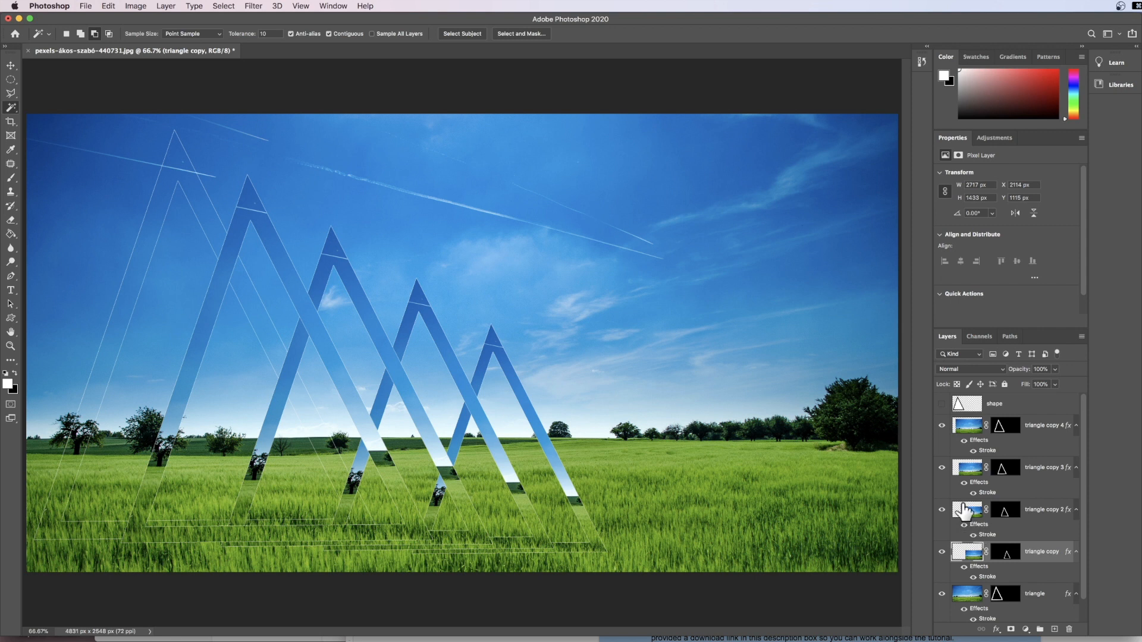
mouse_move(964, 509)
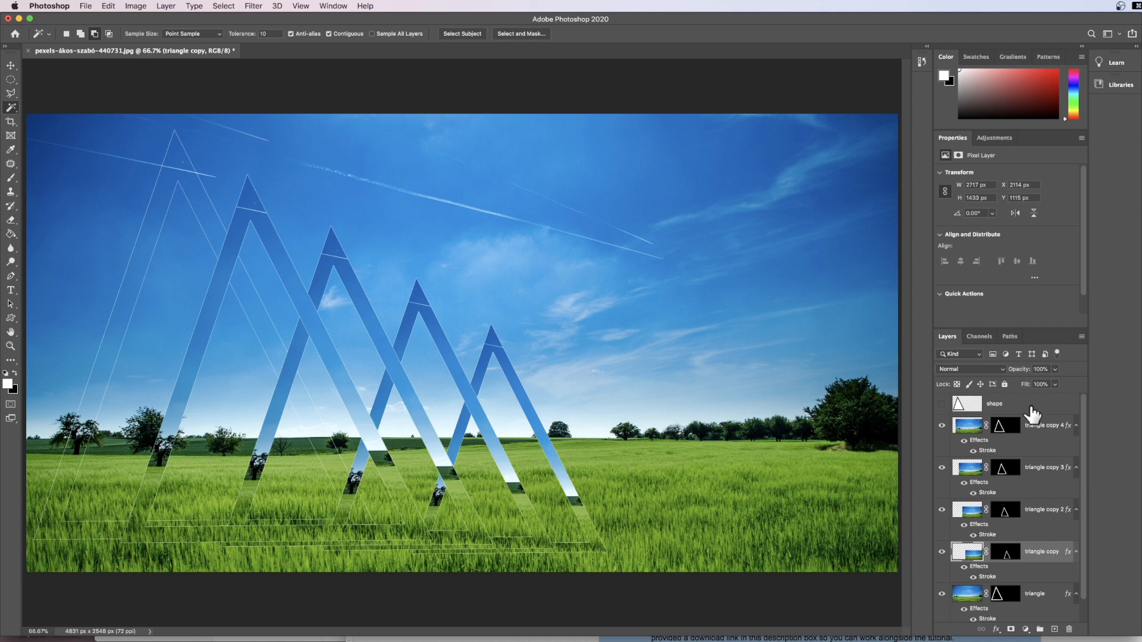
Select all five triangle layers, group them as Group 1, and collapse it
click(1012, 403)
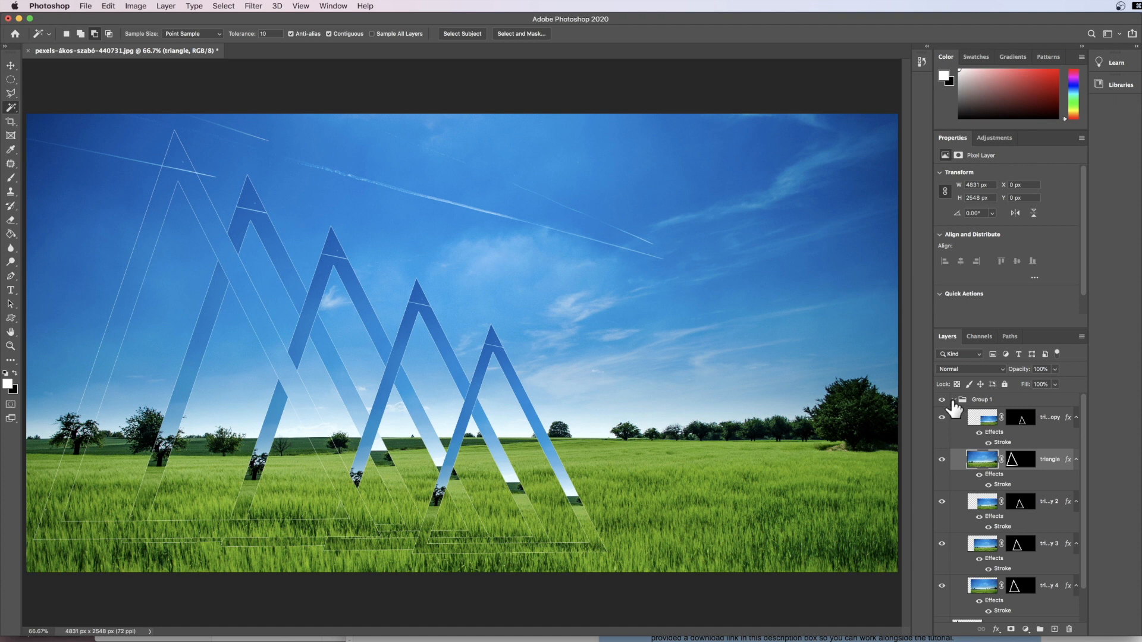
click(961, 399)
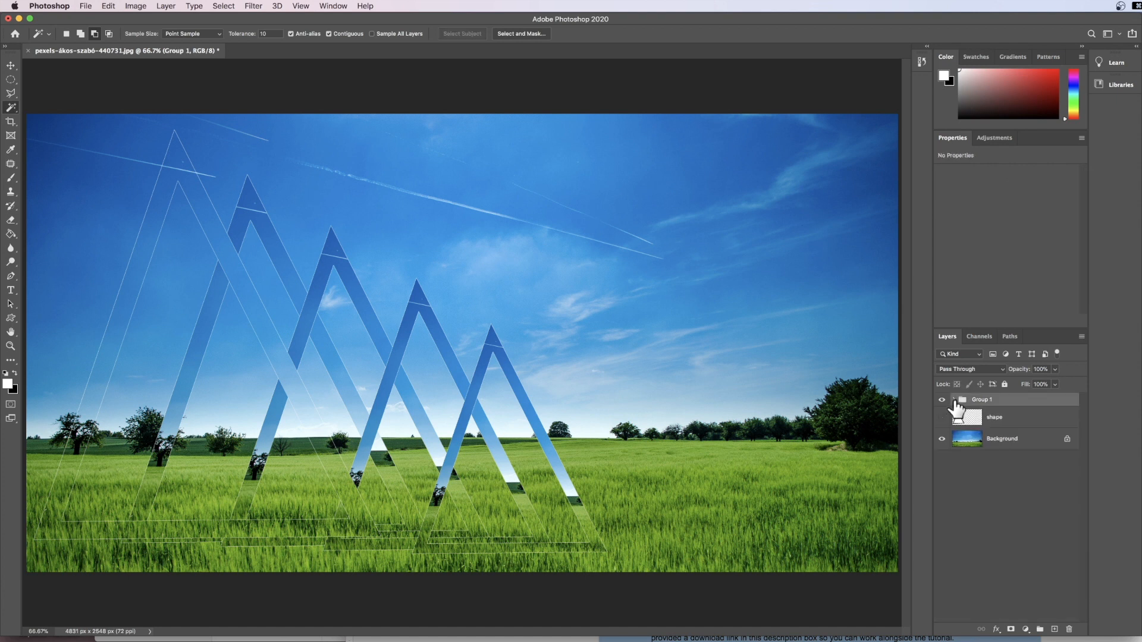
Switch to the Move tool with automatic layer picking left off
click(961, 399)
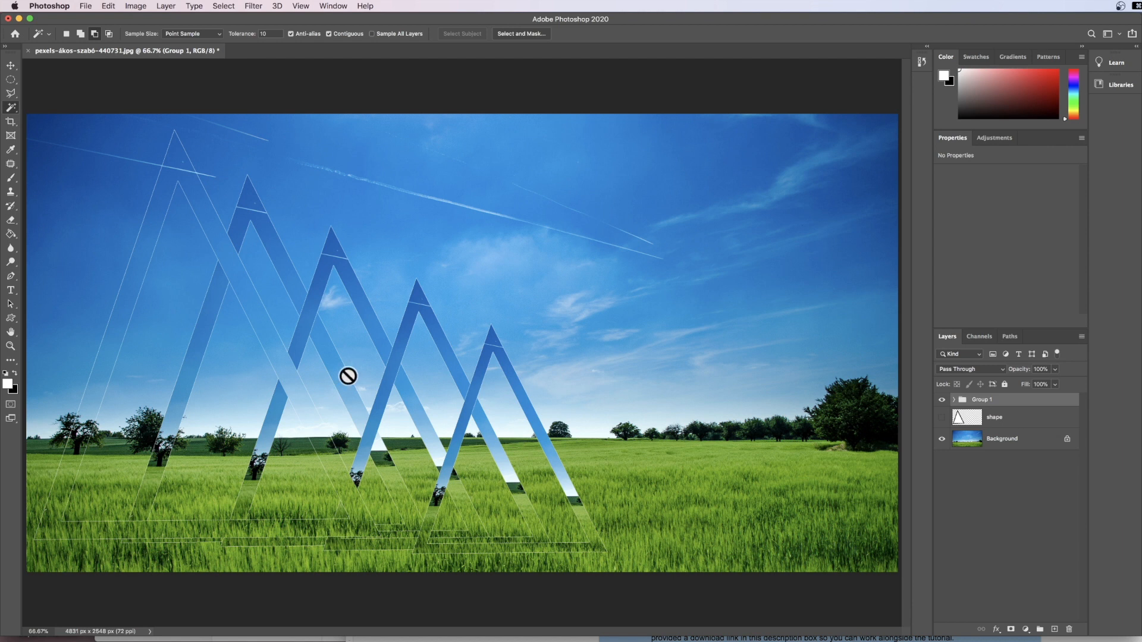
mouse_move(26, 84)
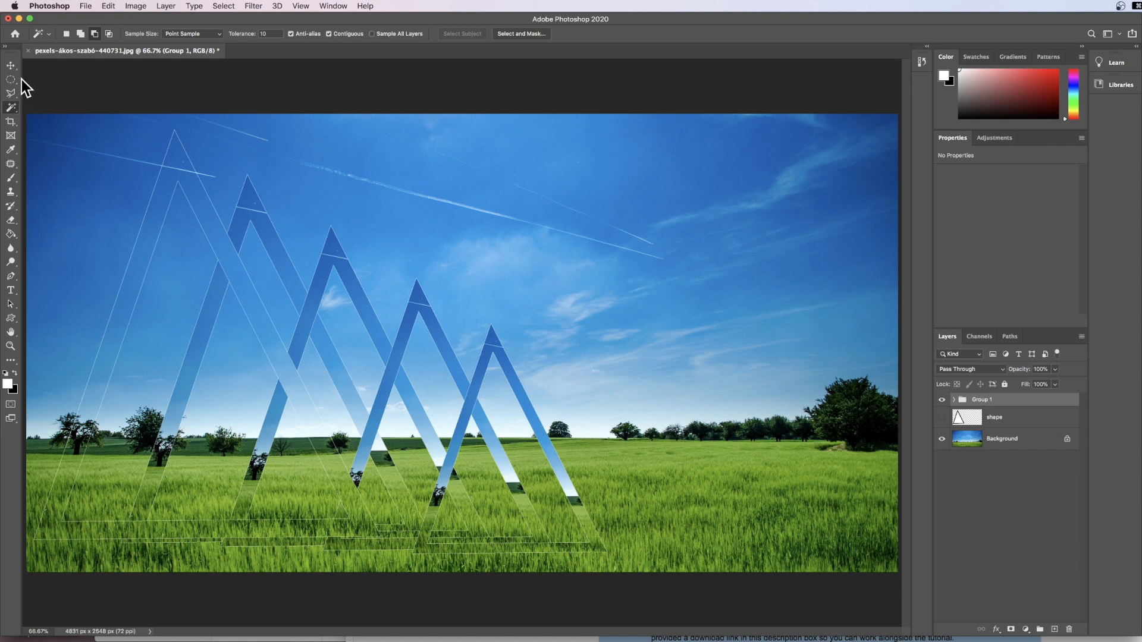
click(11, 65)
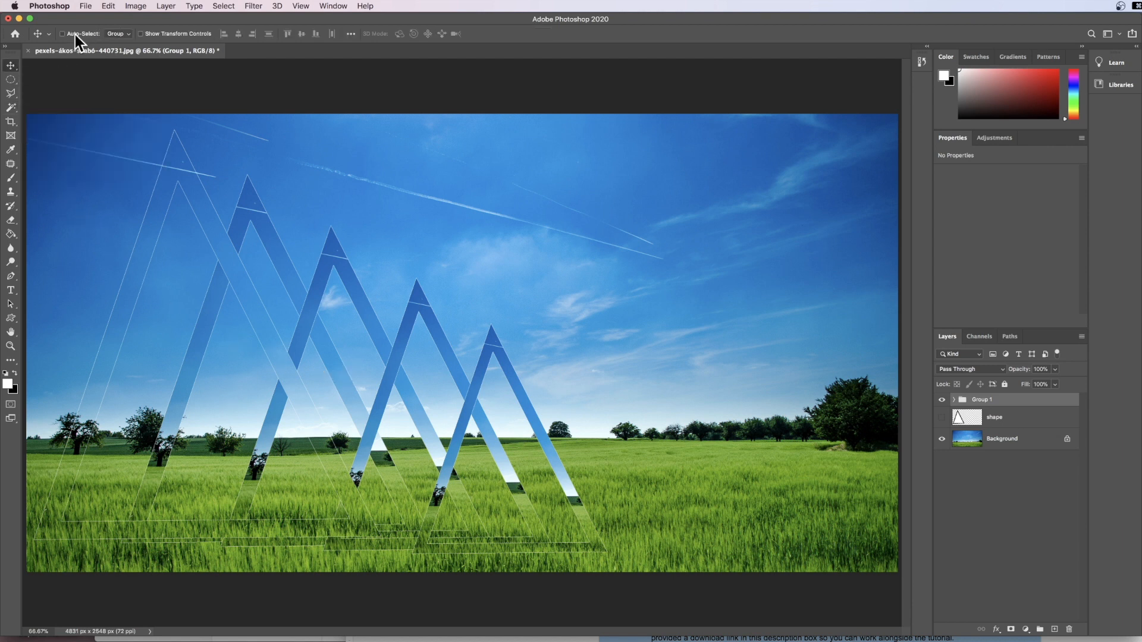
click(62, 33)
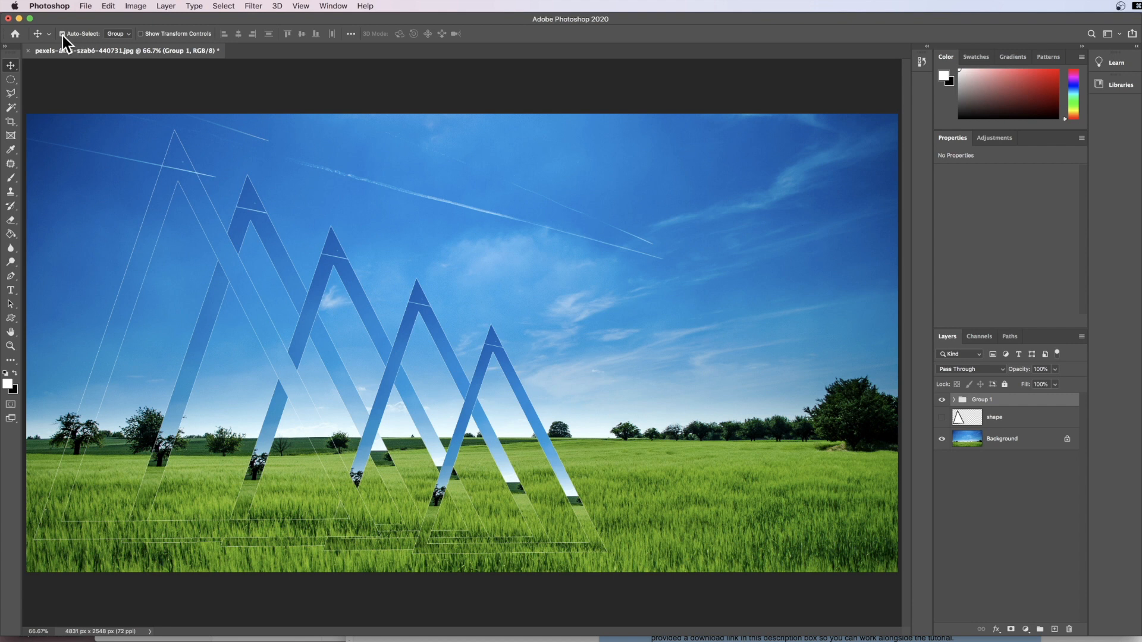
click(118, 34)
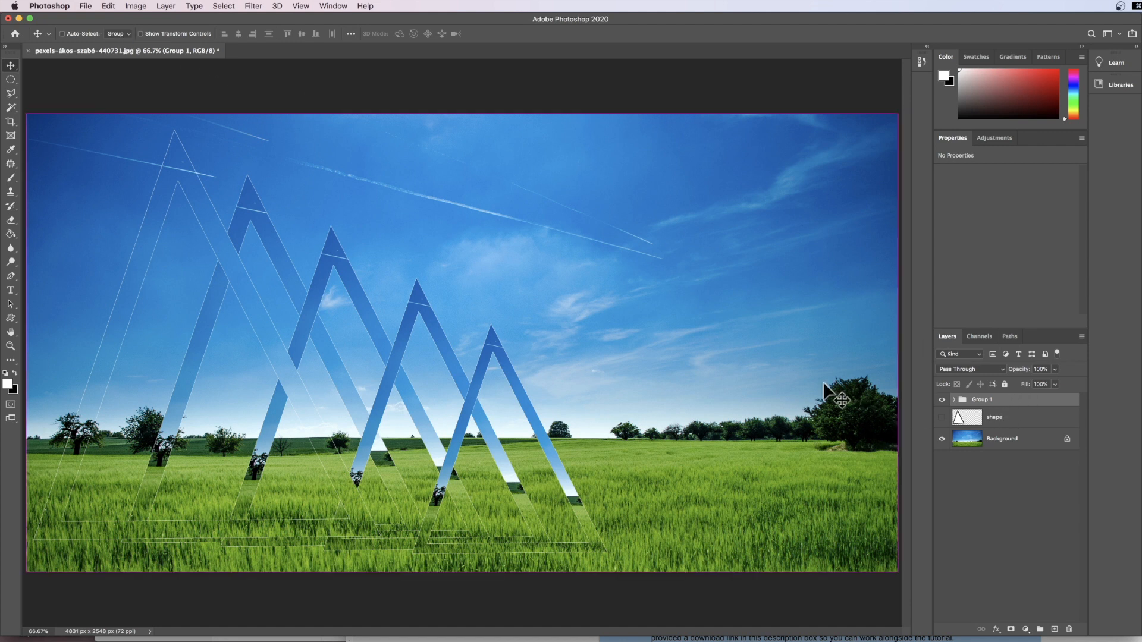
Free-transform Group 1 down to about 93% and commit
key(cmd+t)
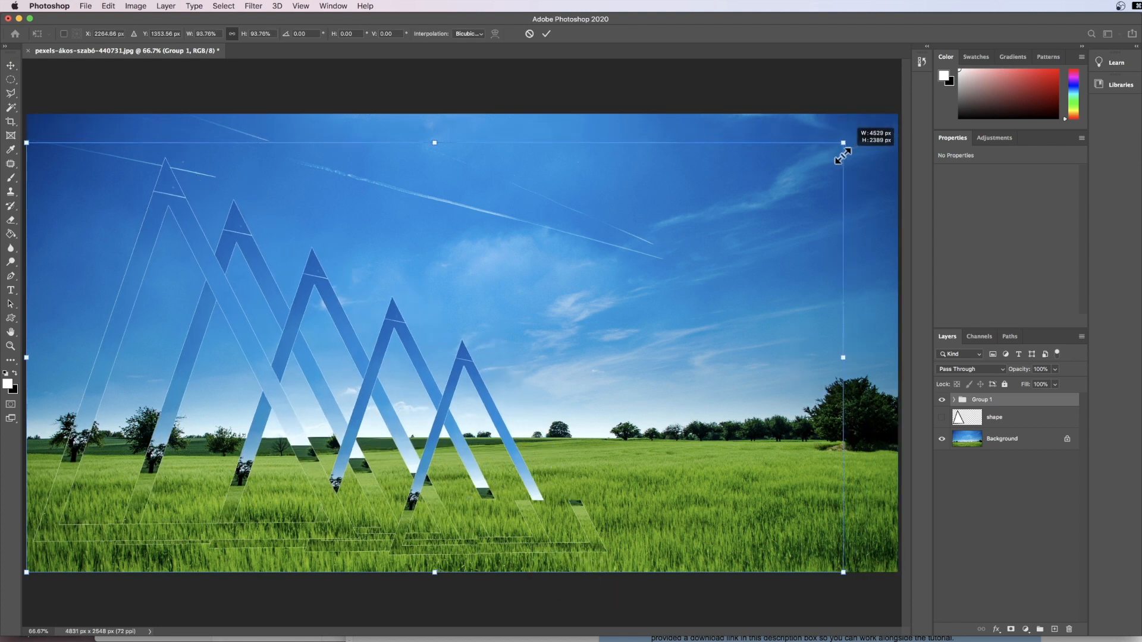
drag(842, 142, 835, 147)
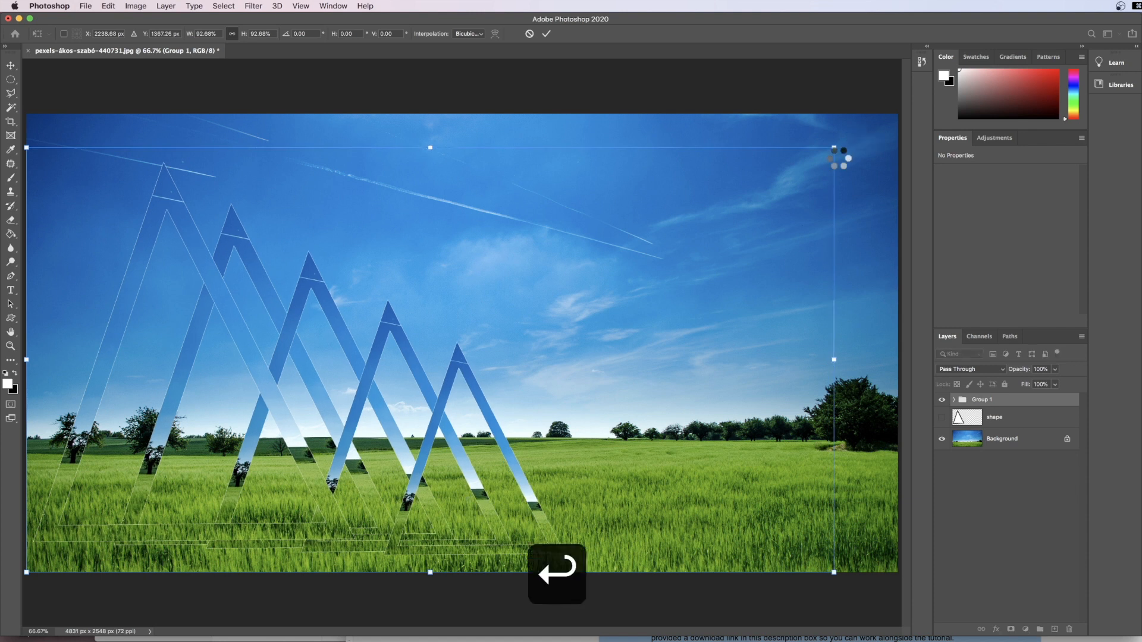
key(Return)
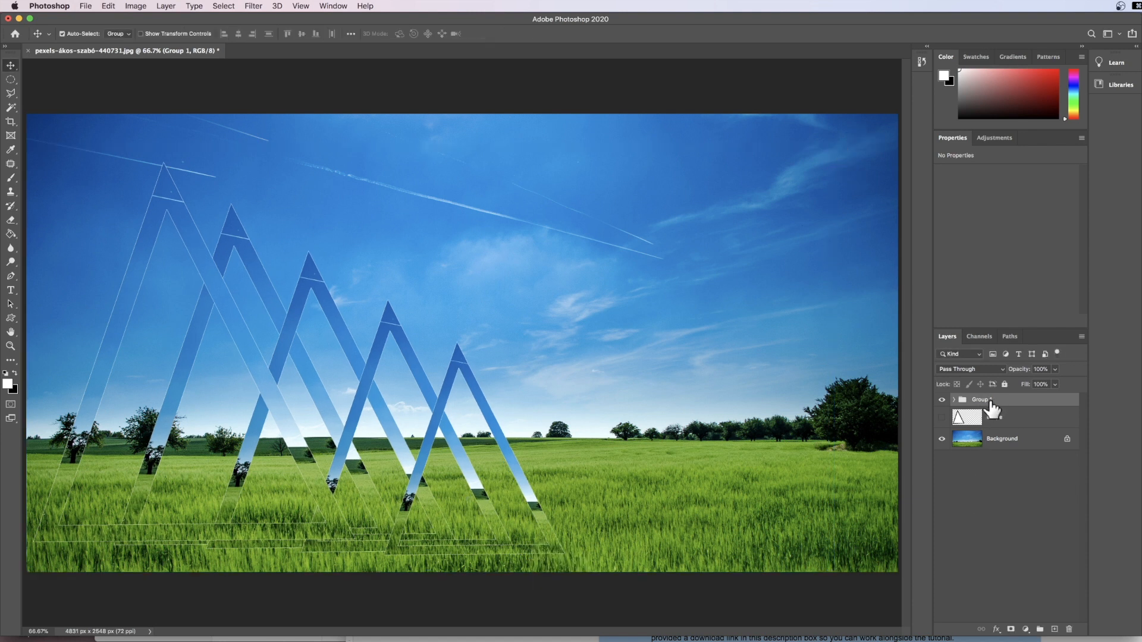
Duplicate Group 1 from its layer context menu, creating 'Group 1 copy'
right_click(979, 399)
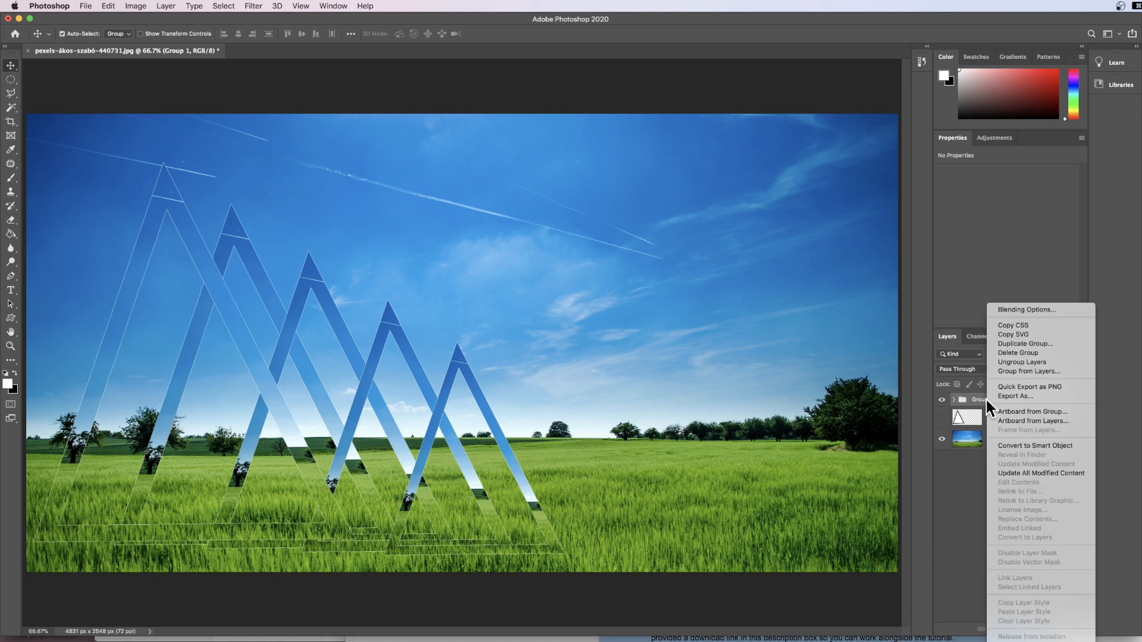
mouse_move(1028, 371)
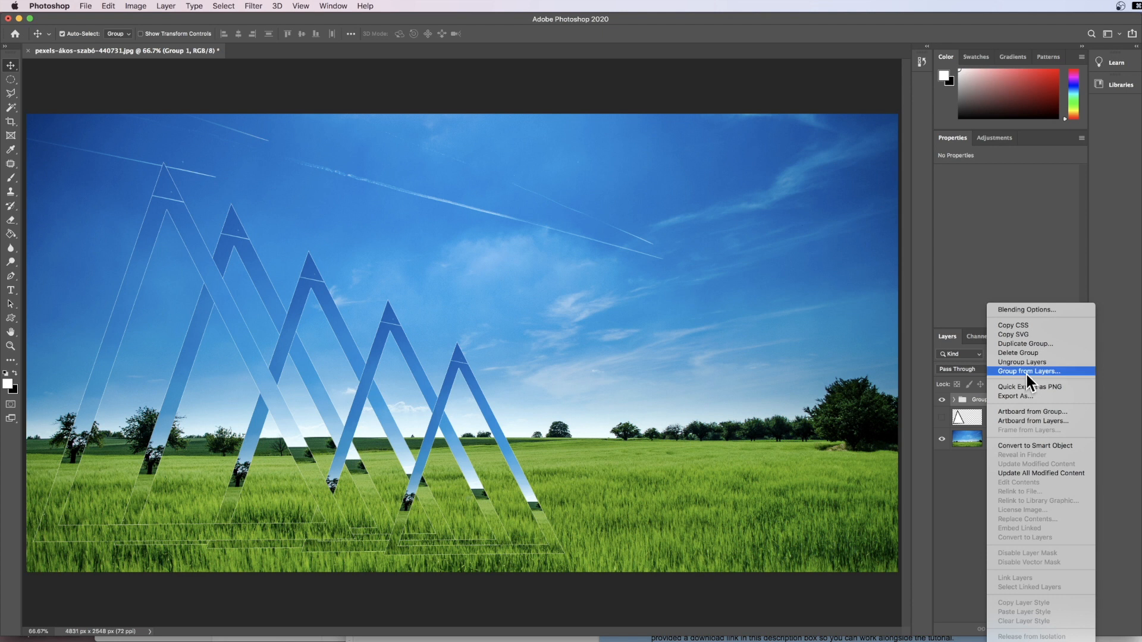
mouse_move(1040, 352)
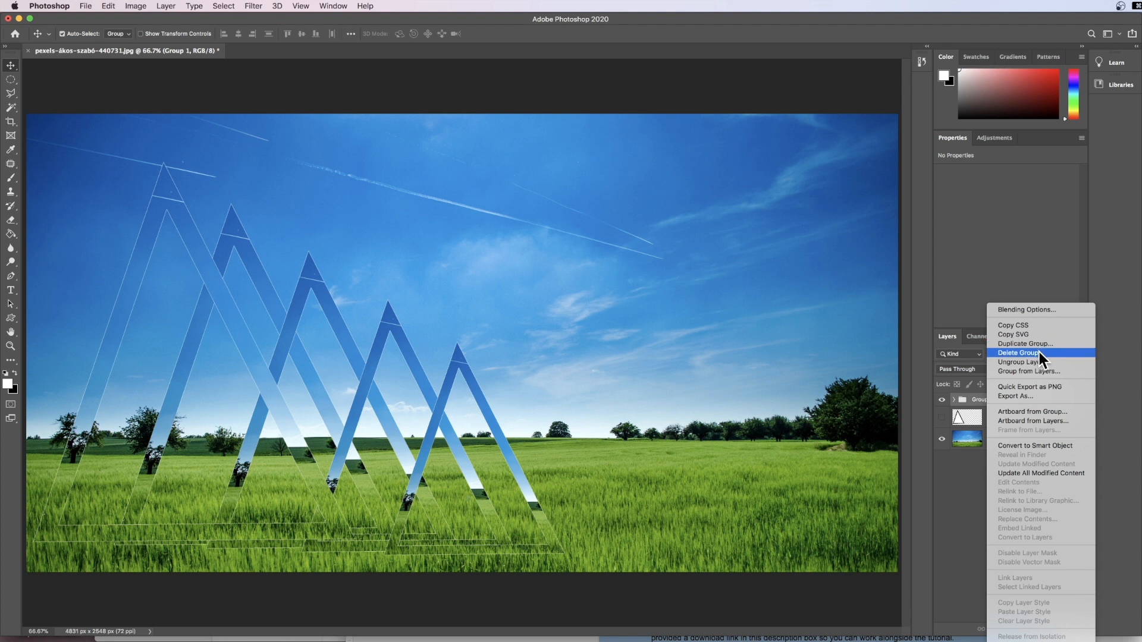
mouse_move(1023, 343)
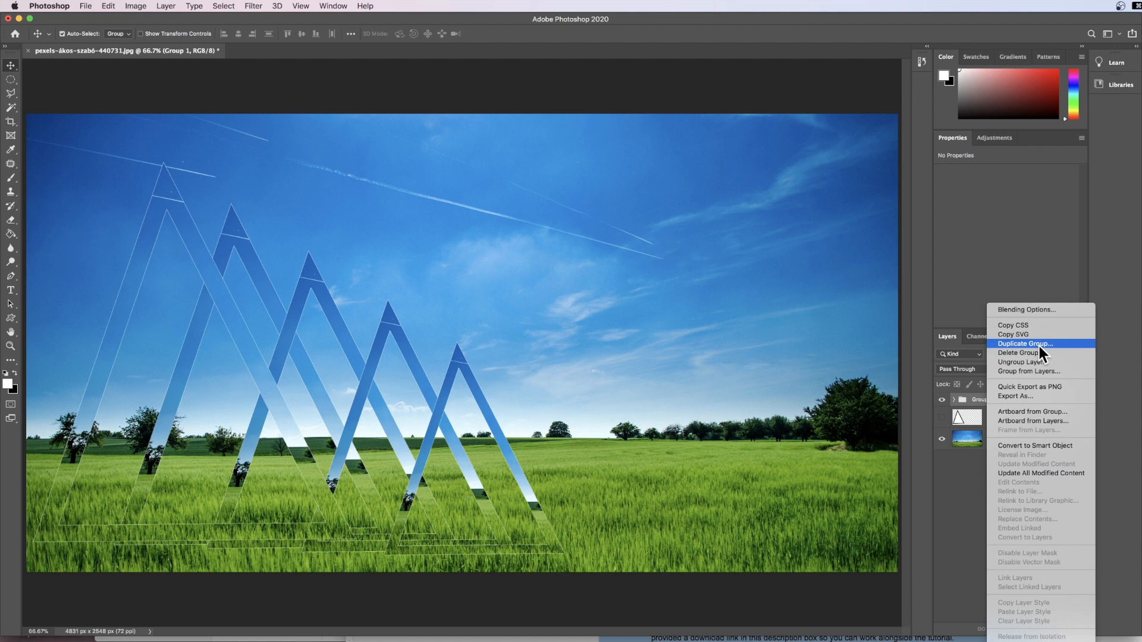
click(1024, 344)
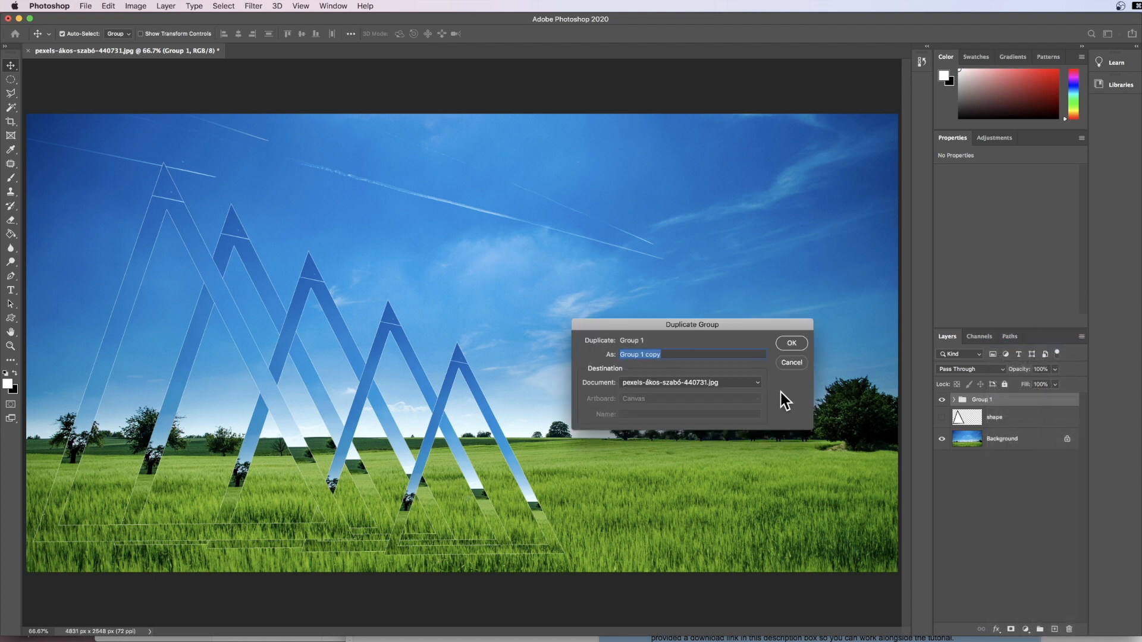
click(790, 343)
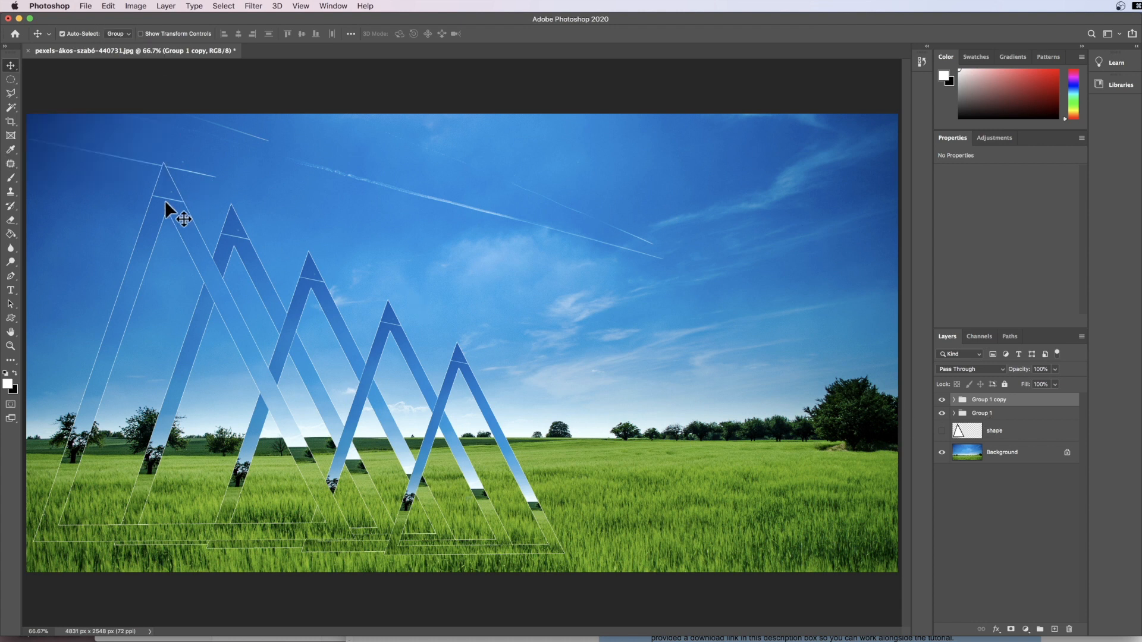
Drag Group 1 copy right and slightly up so it overlaps the original row
drag(175, 215, 265, 211)
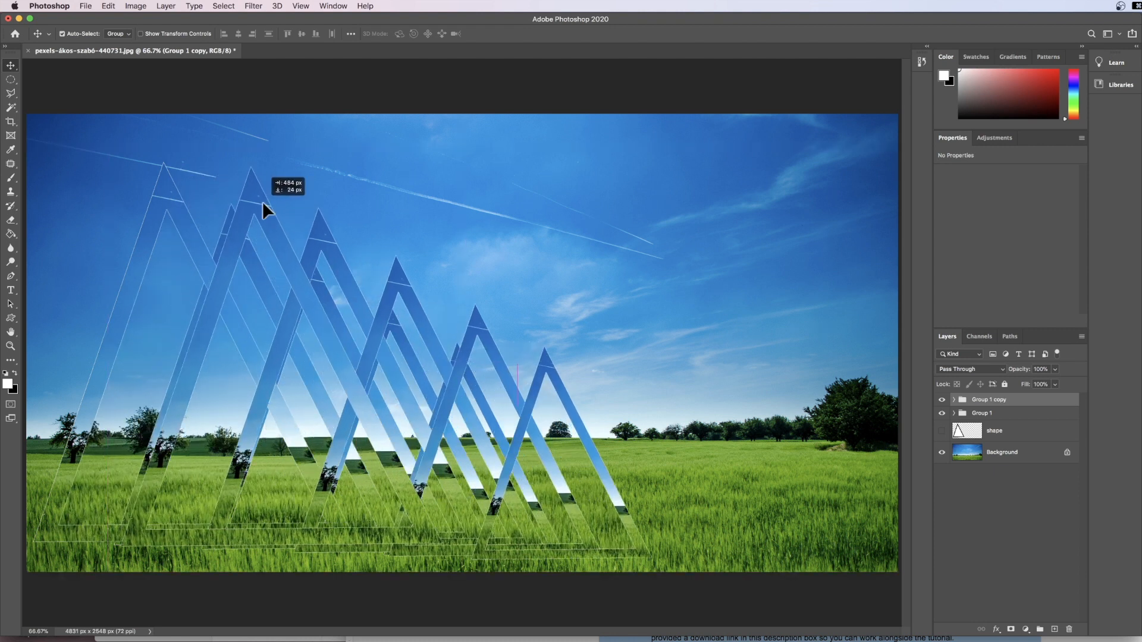
drag(266, 211, 414, 210)
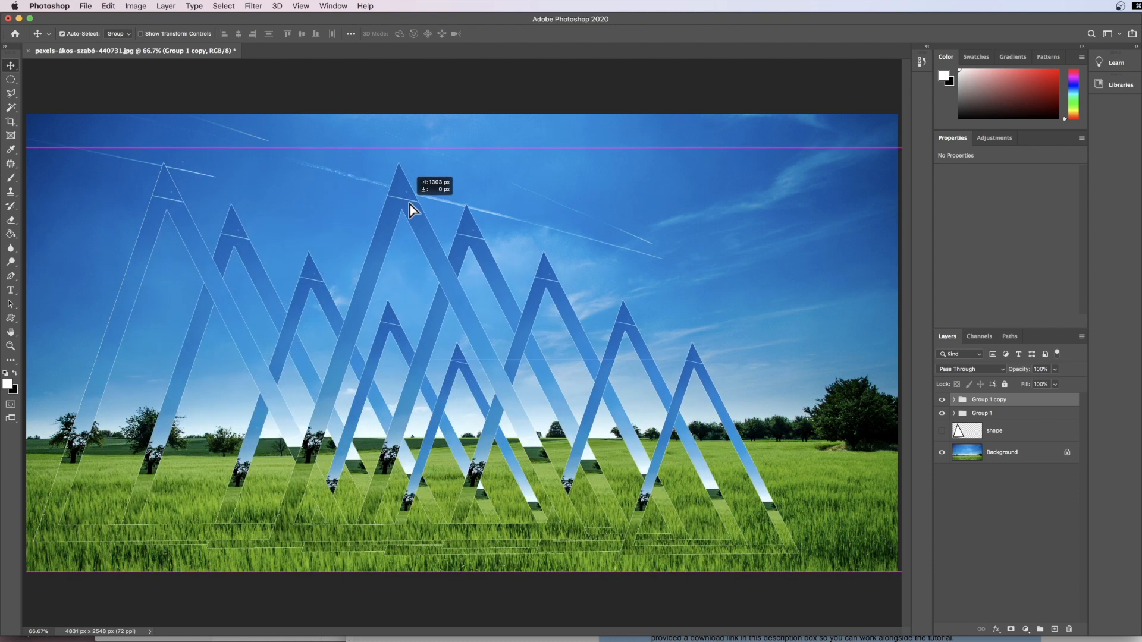
drag(415, 207, 462, 222)
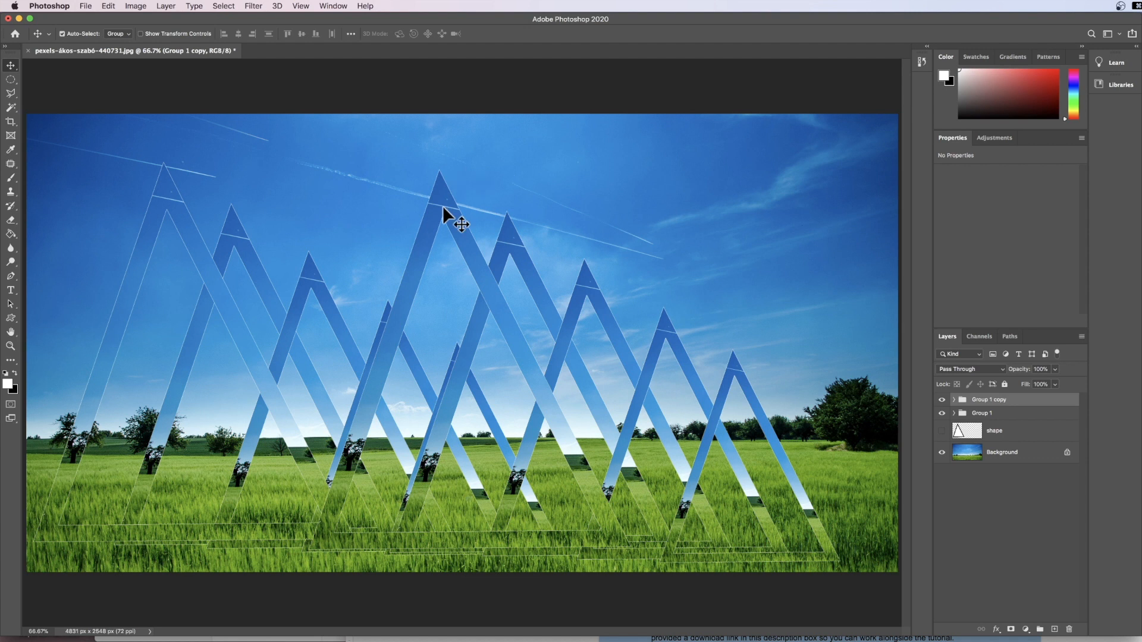
key(cmd+t)
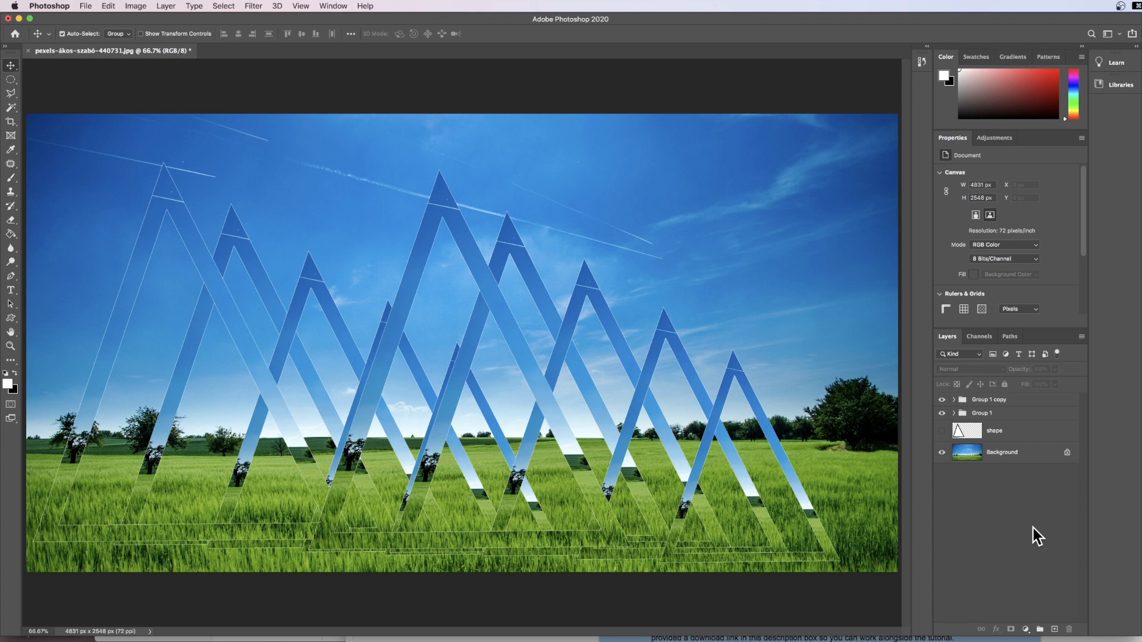
mouse_move(1034, 535)
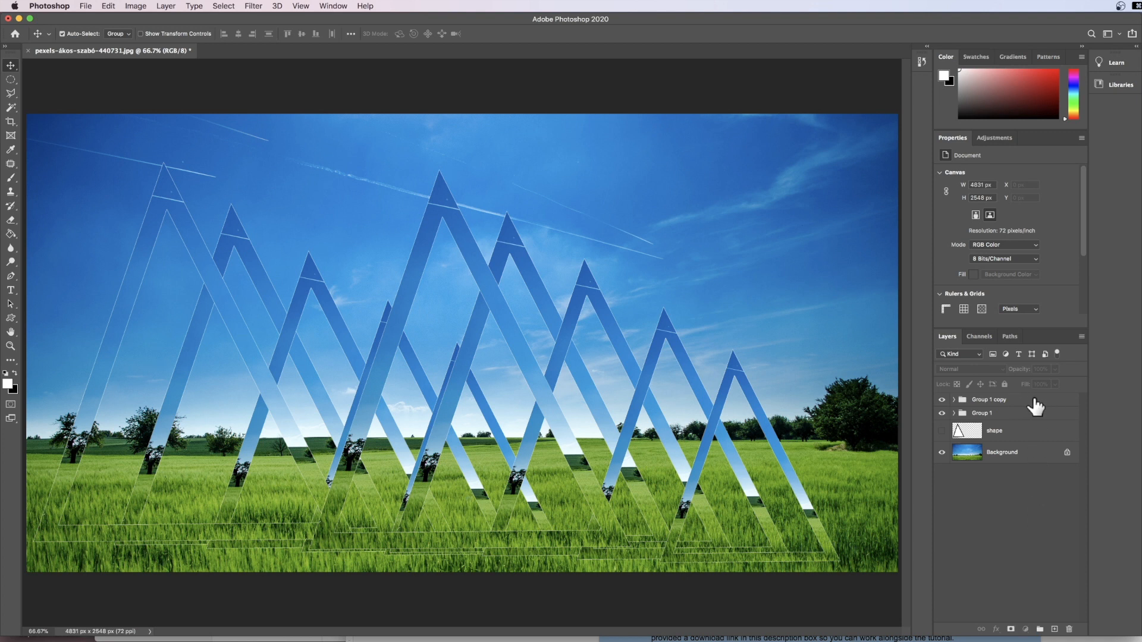
Add a Black & White adjustment above Group 1 copy and toggle its visibility to compare
click(989, 399)
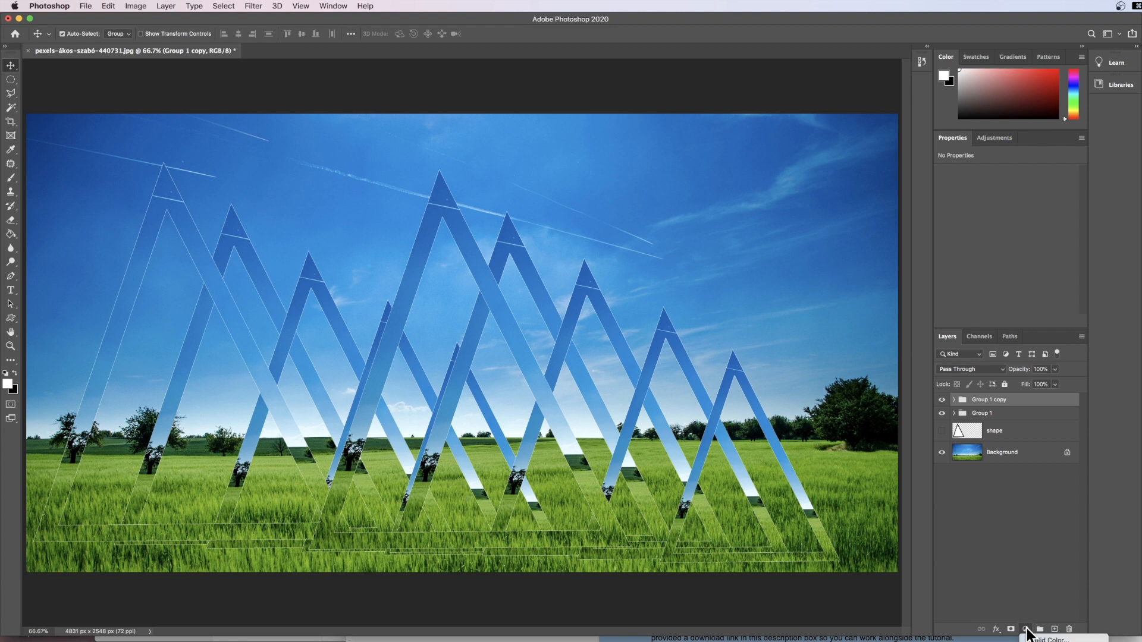
click(1025, 629)
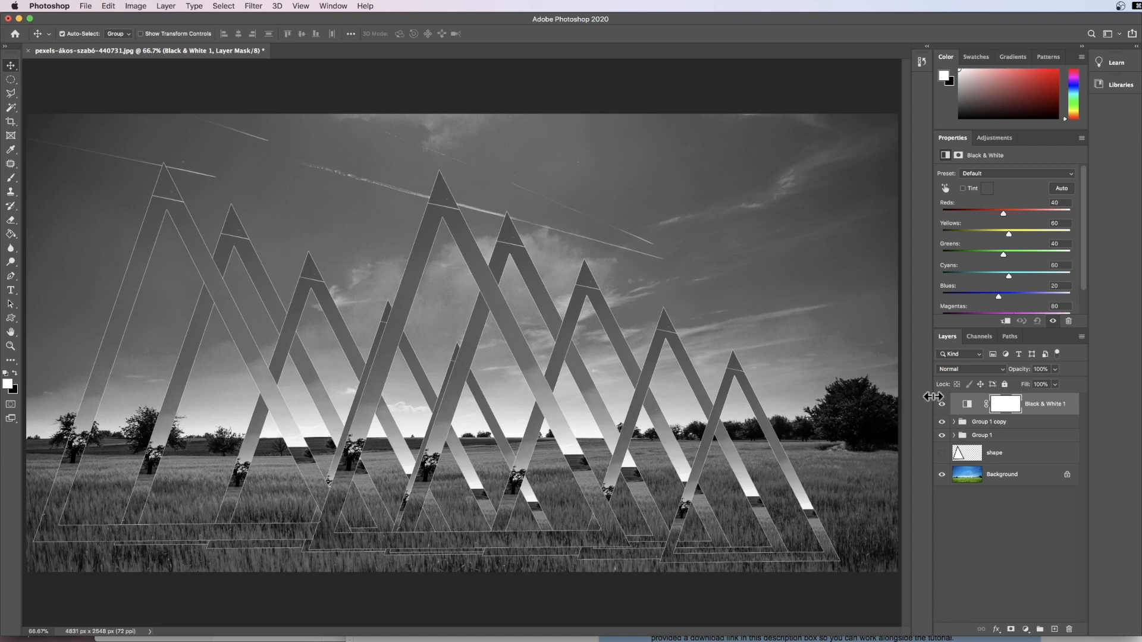
click(941, 404)
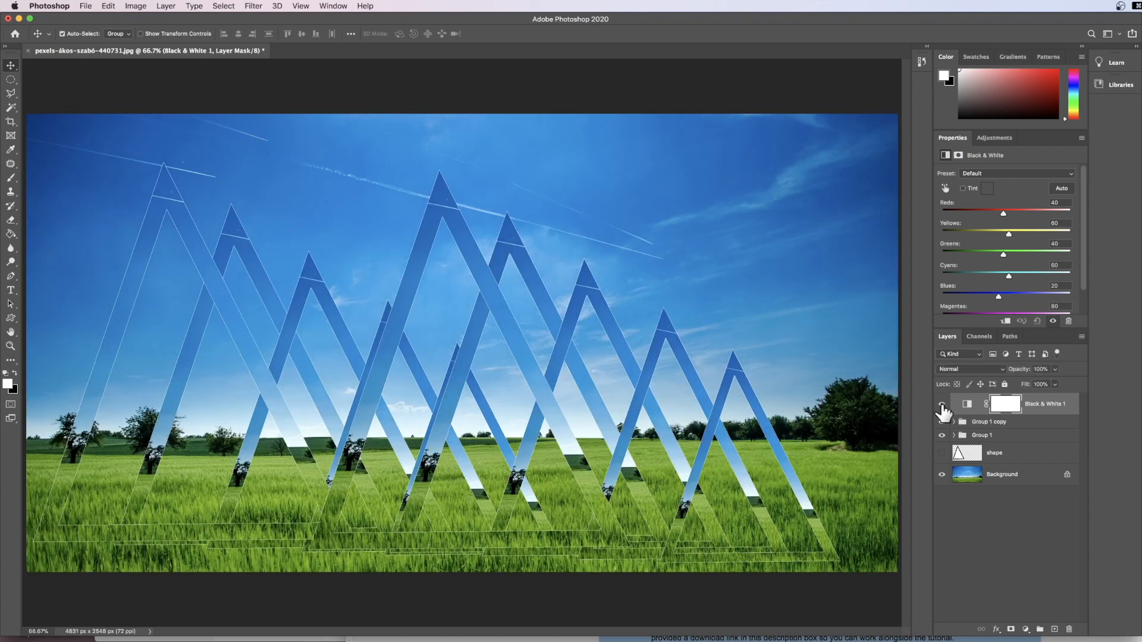
click(941, 403)
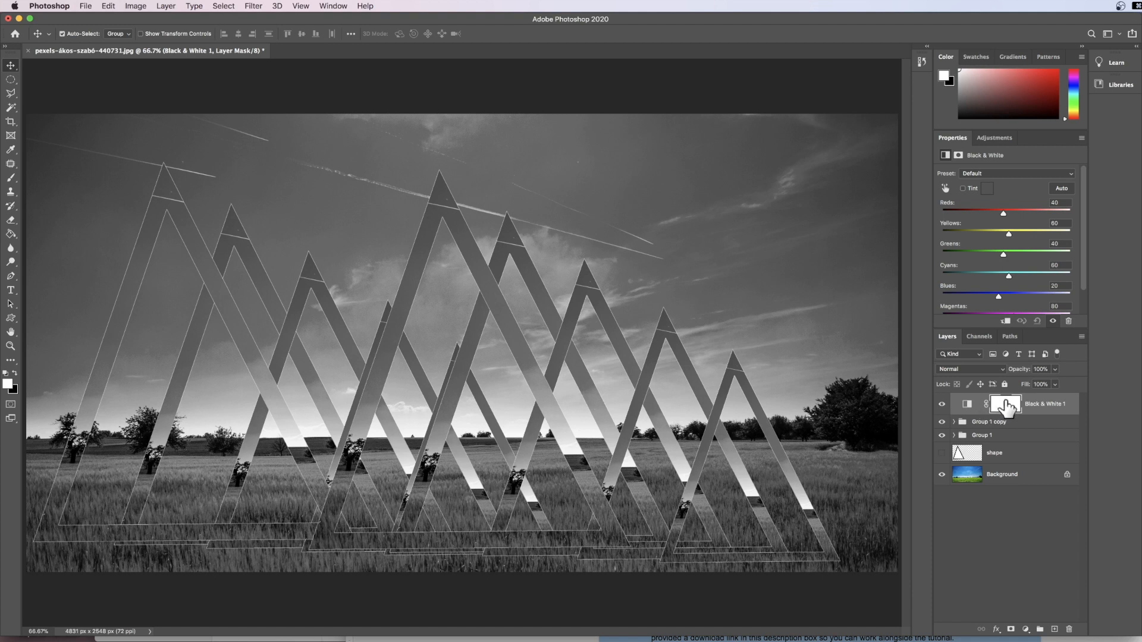
Draw a left-to-right black-to-white gradient on the Black & White mask
click(1005, 405)
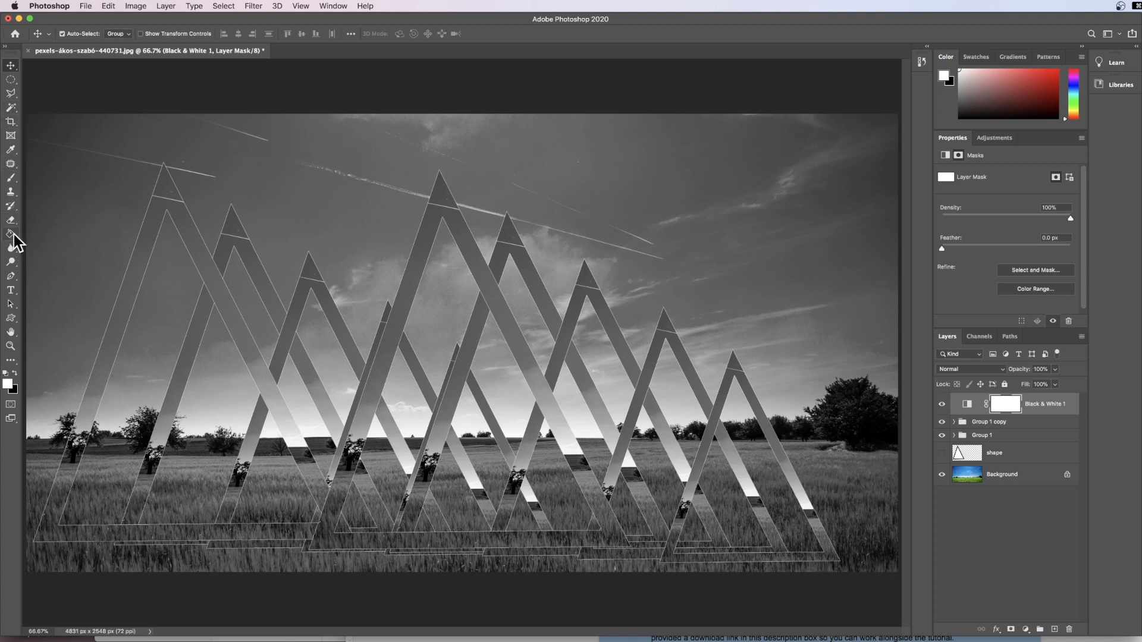
click(11, 234)
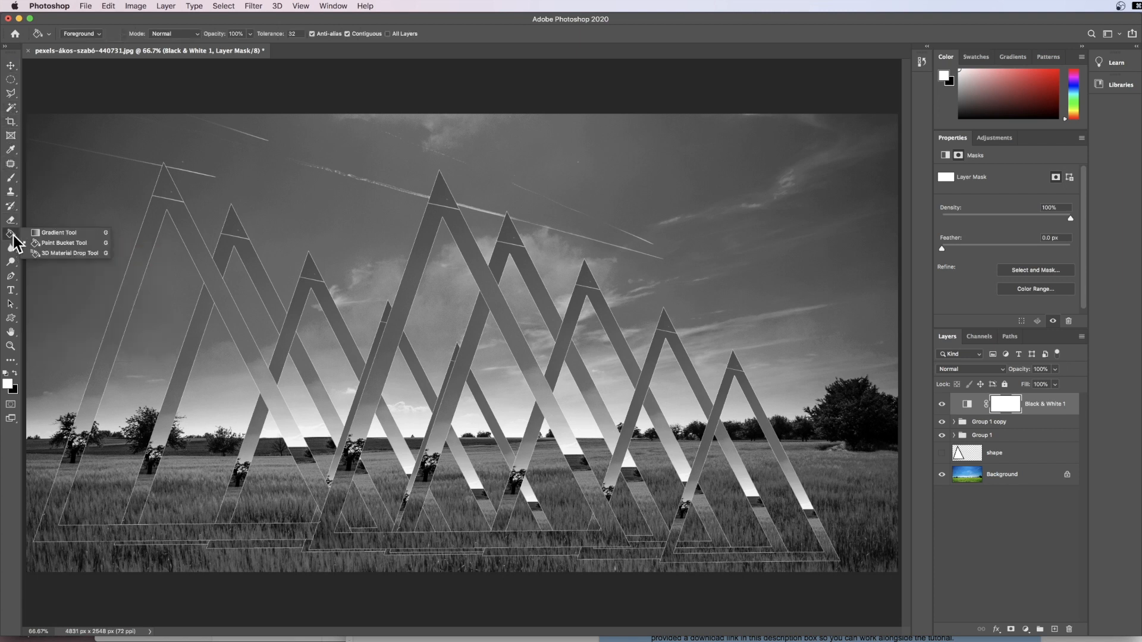
click(58, 233)
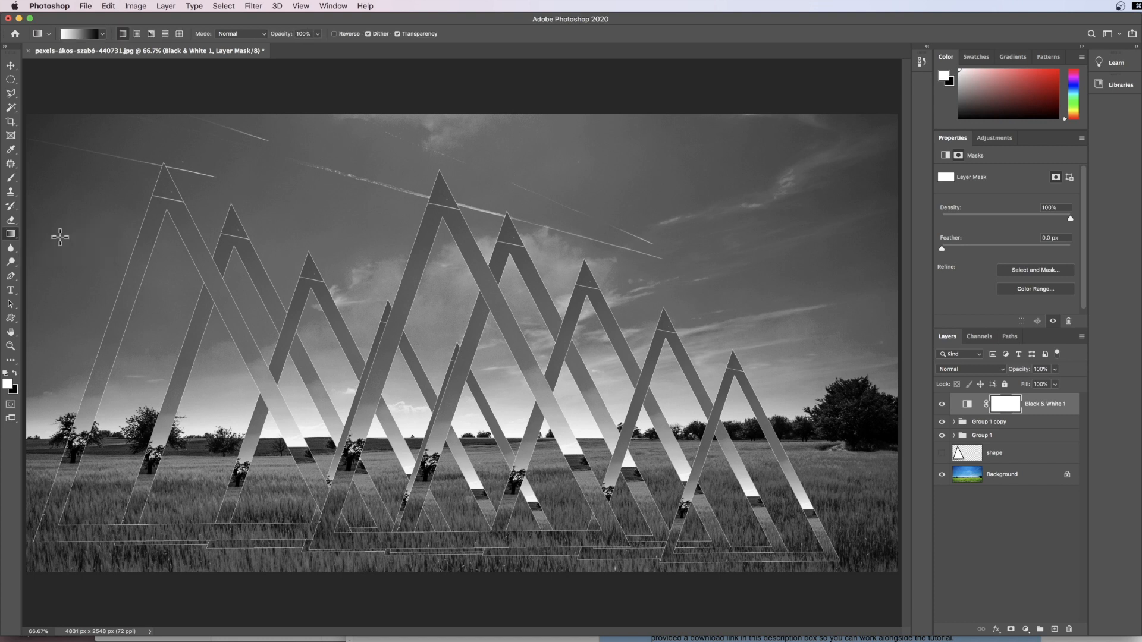
mouse_move(67, 40)
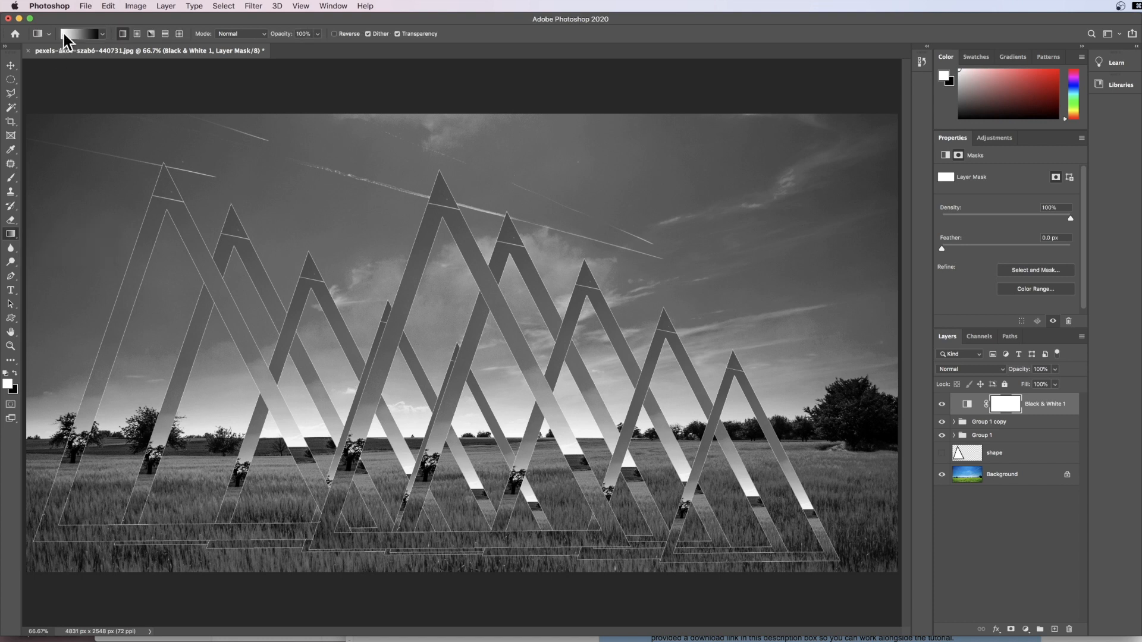
click(82, 33)
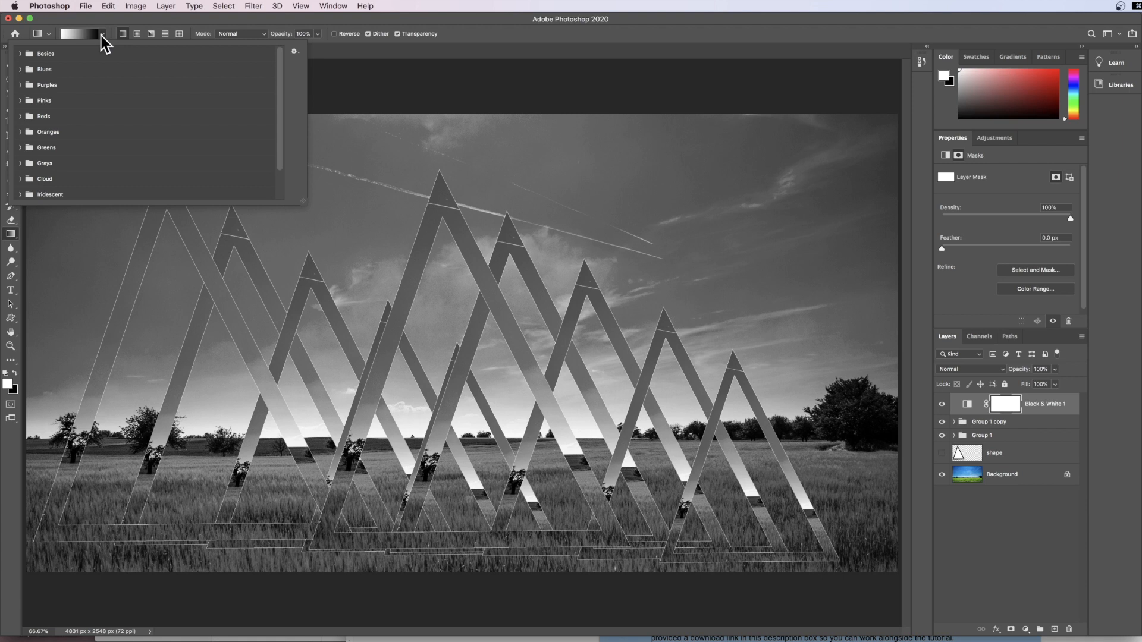
click(77, 33)
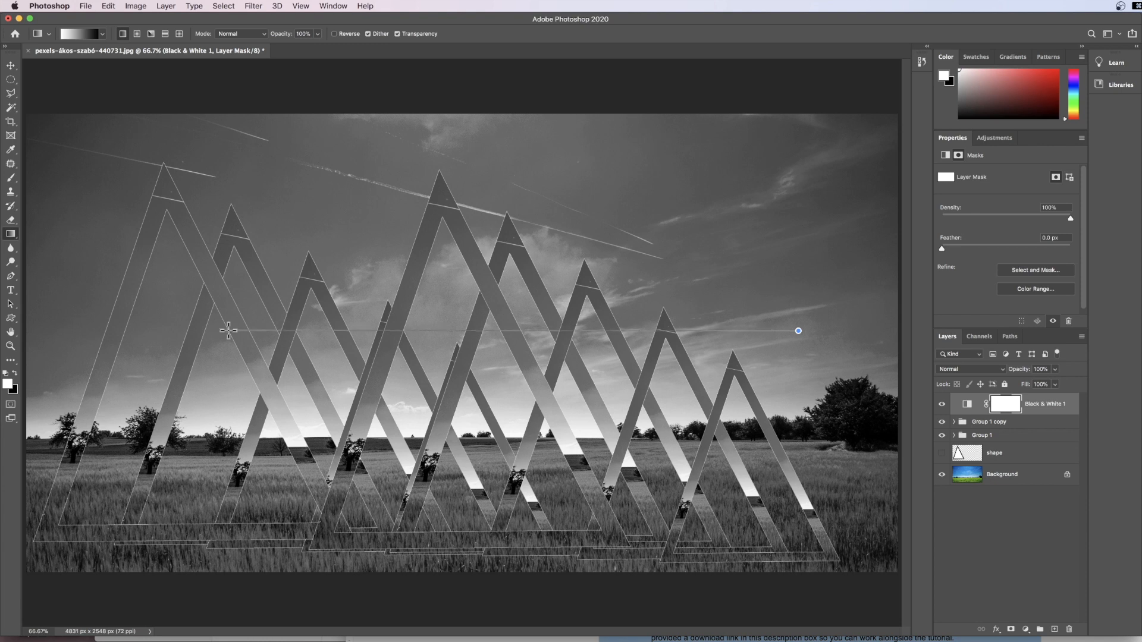
drag(228, 331, 798, 330)
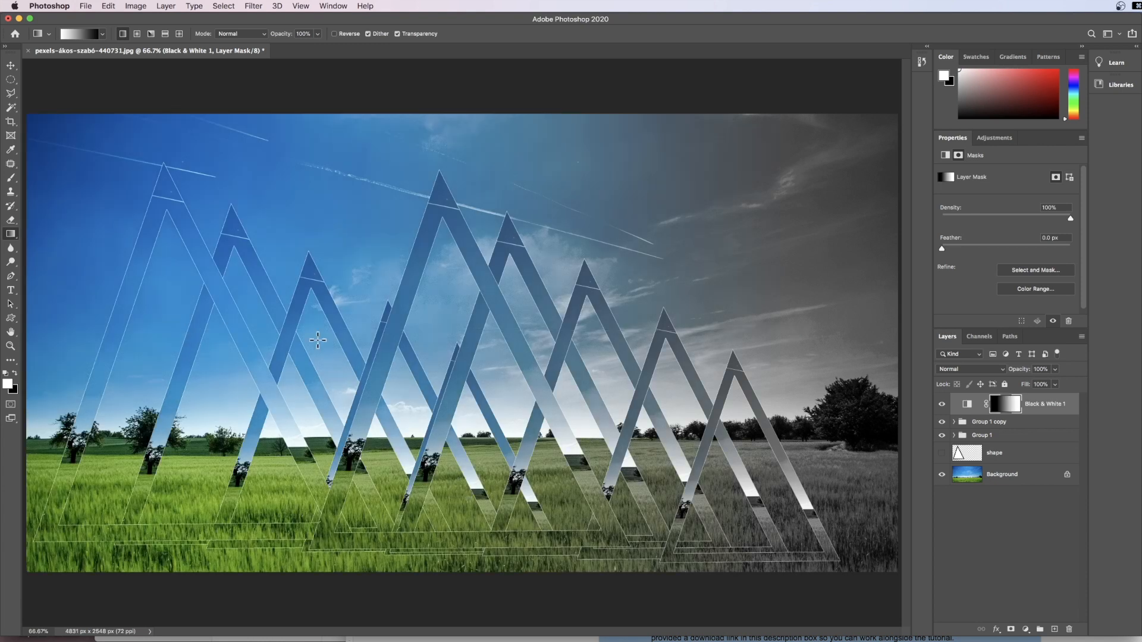